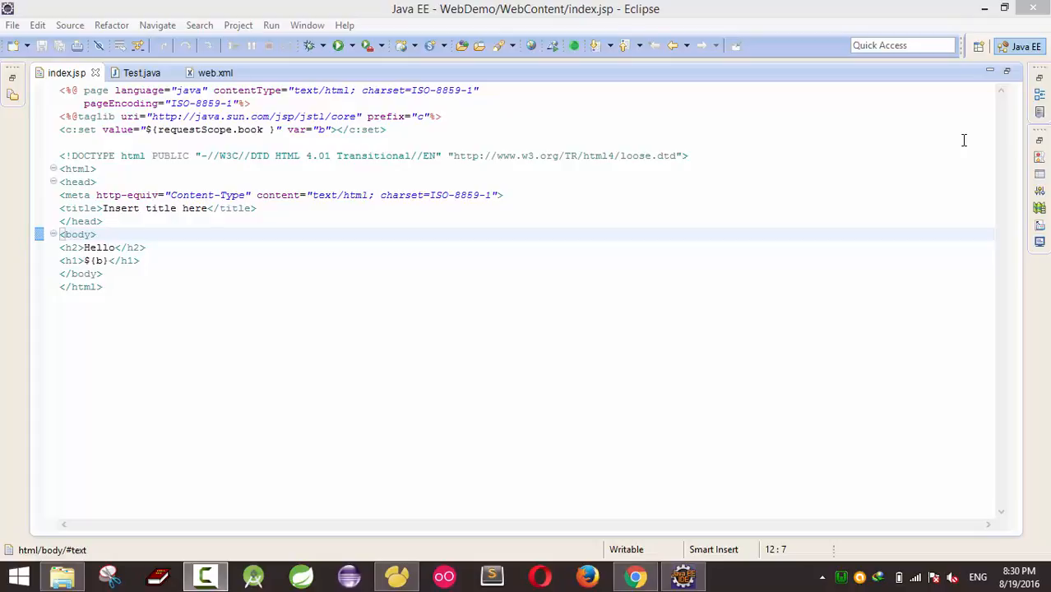
- Scroll the java2s page down to the mysql-connector-java-5.1.23-bin.jar.zip download link
{"action": "left_click", "coordinate": [635, 575]}
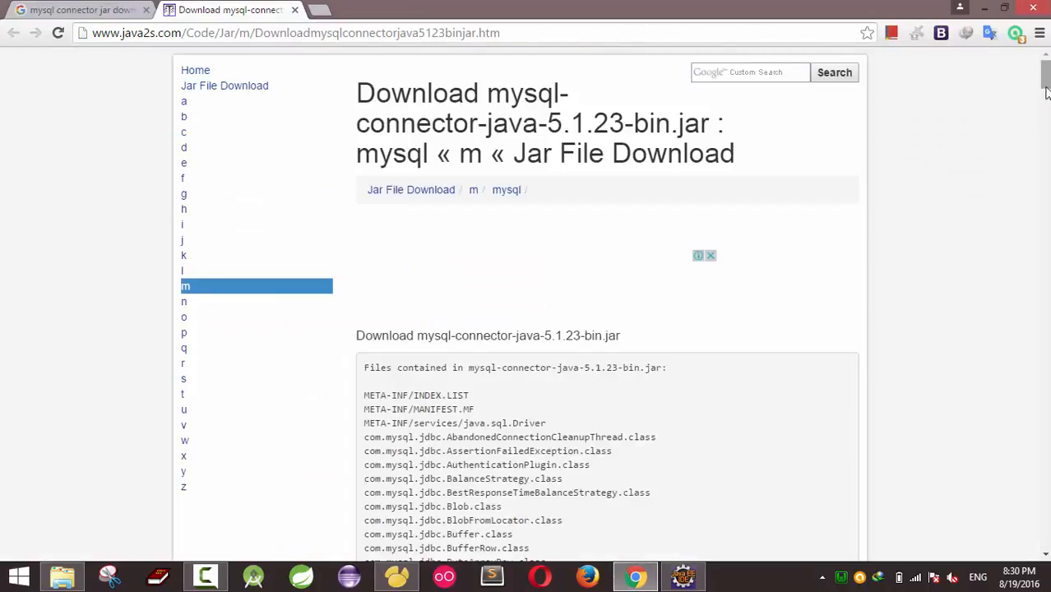
{"action": "scroll", "scroll_direction": "down", "scroll_amount": 3}
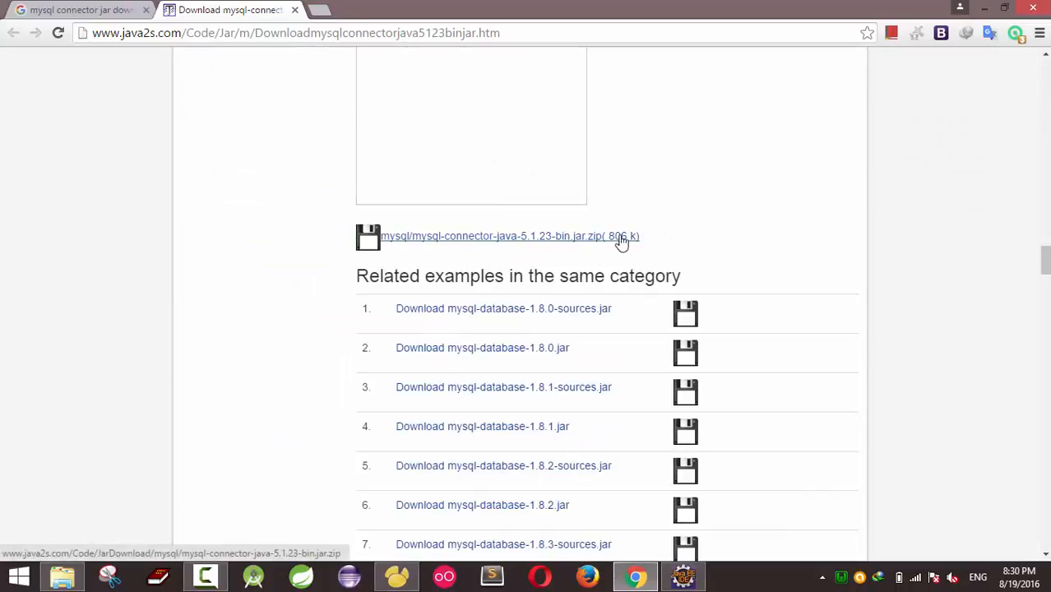
{"action": "mouse_move", "coordinate": [987, 29]}
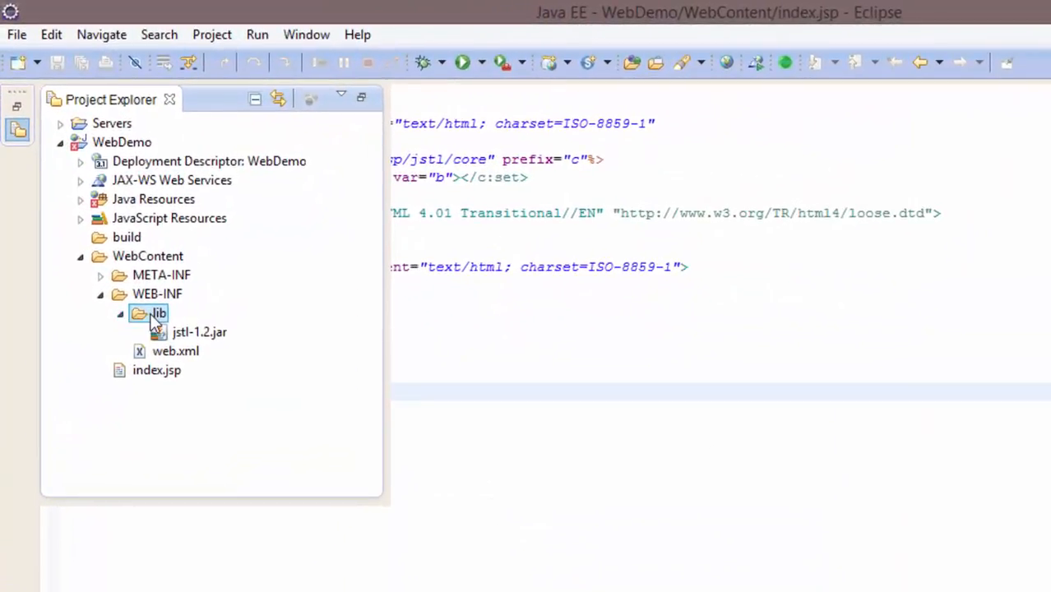
- Paste mysql-connector-java-5.1.34-bin.jar into WEB-INF/lib and add it to WebDemo's build path
{"action": "right_click", "coordinate": [158, 313]}
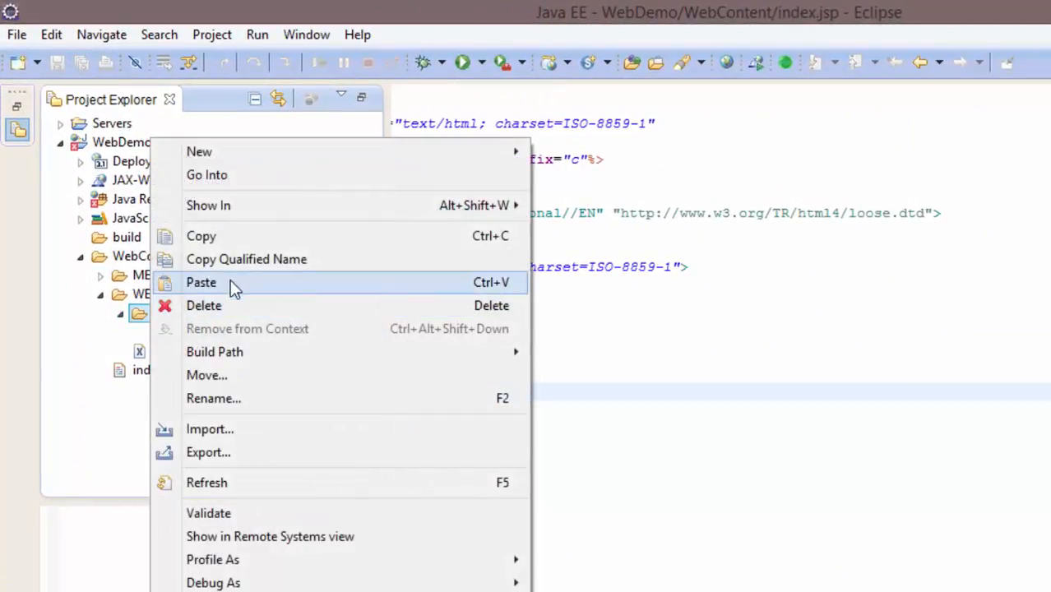
{"action": "left_click", "coordinate": [201, 282]}
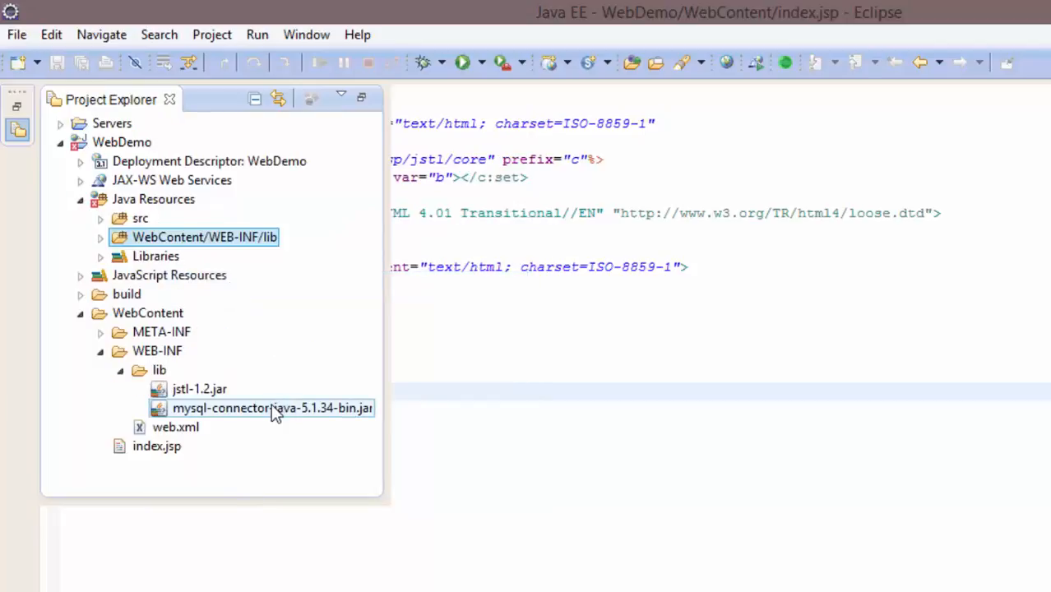
{"action": "right_click", "coordinate": [272, 408]}
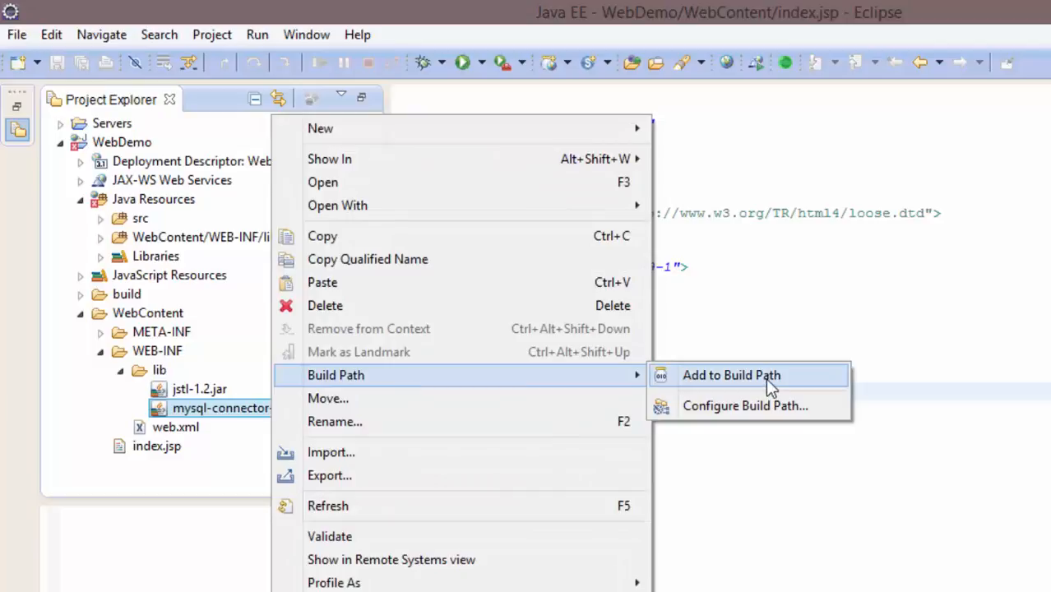
{"action": "mouse_move", "coordinate": [730, 386]}
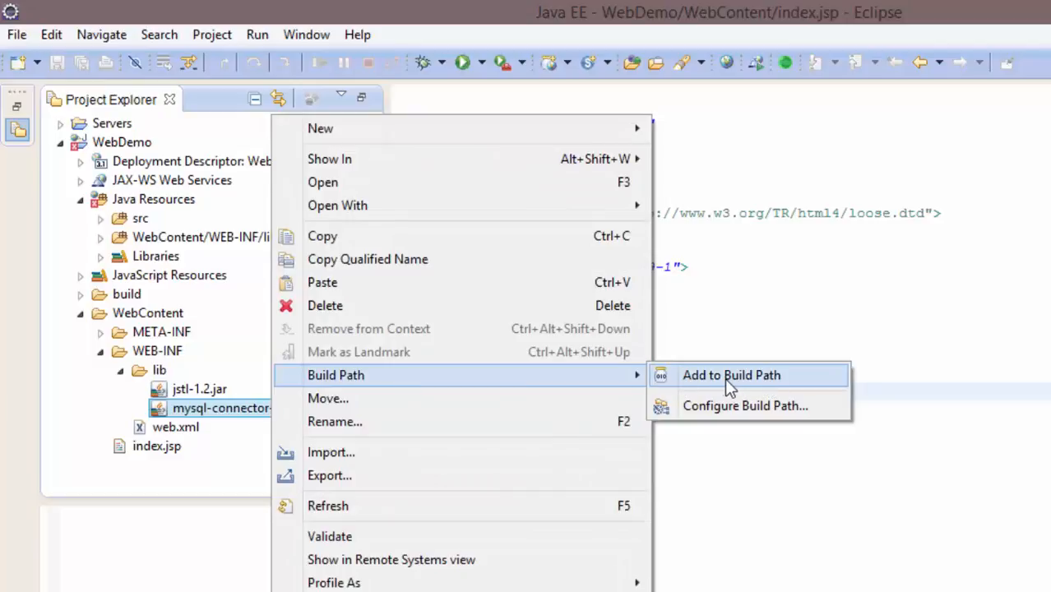
{"action": "left_click", "coordinate": [730, 375]}
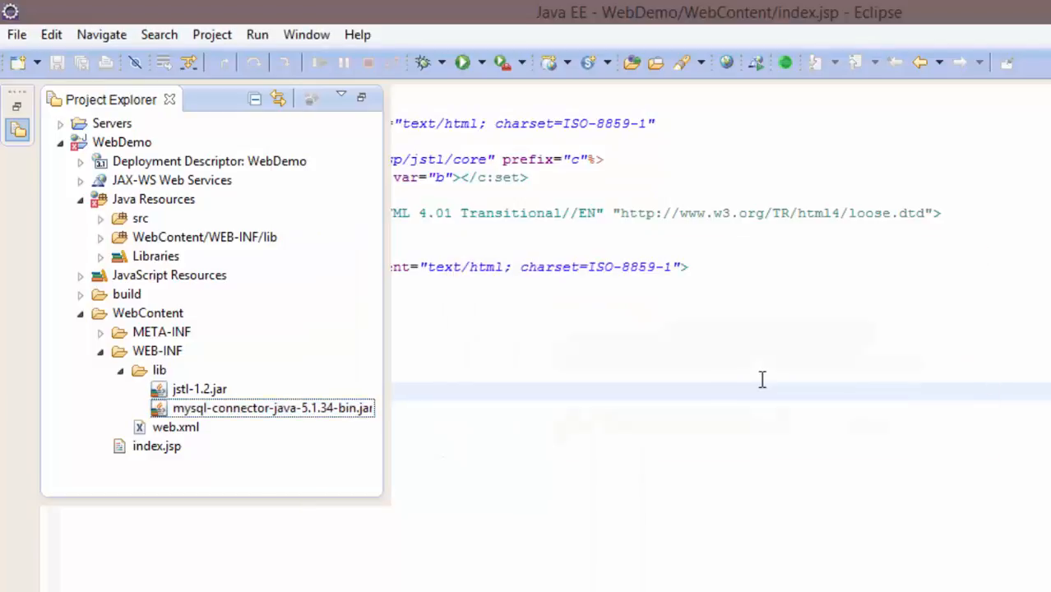
{"action": "left_click", "coordinate": [154, 199]}
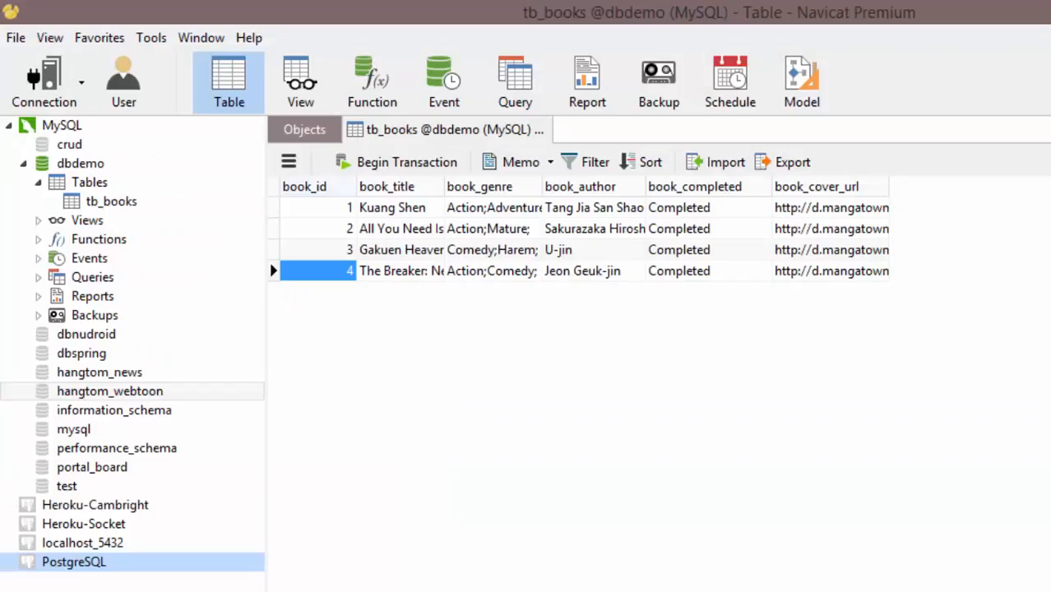
{"action": "left_click", "coordinate": [80, 162]}
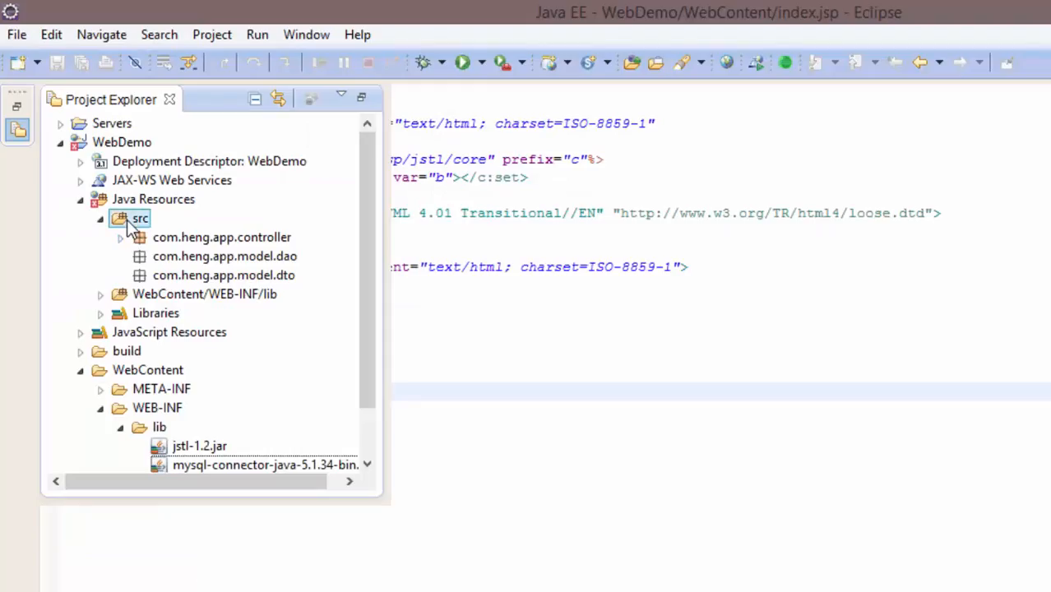
- Create package com.heng.app.connection under src and start a new MySQLCnn class in it
{"action": "right_click", "coordinate": [139, 218]}
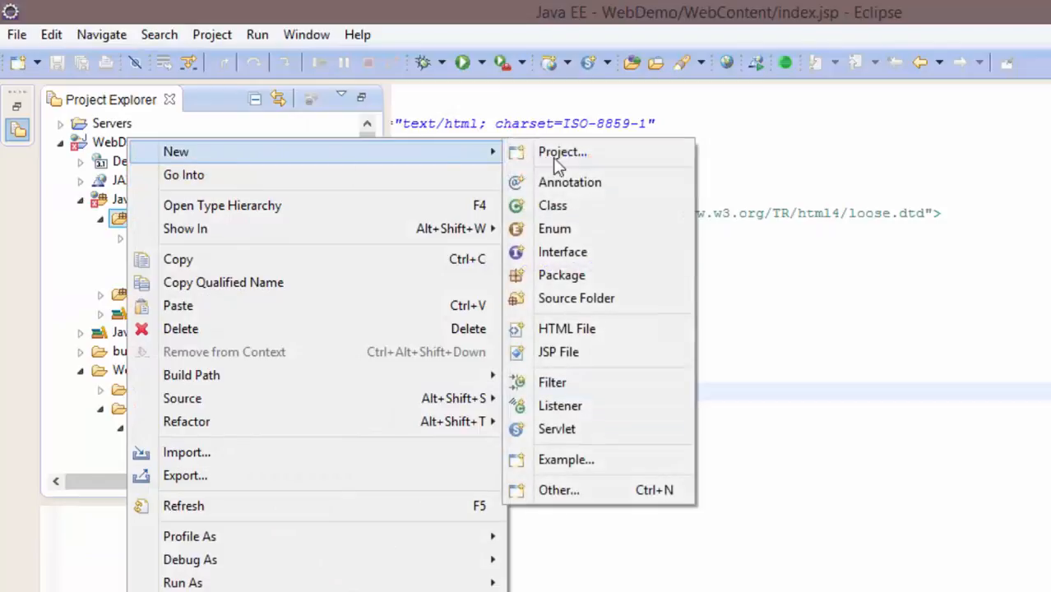
{"action": "left_click", "coordinate": [561, 275]}
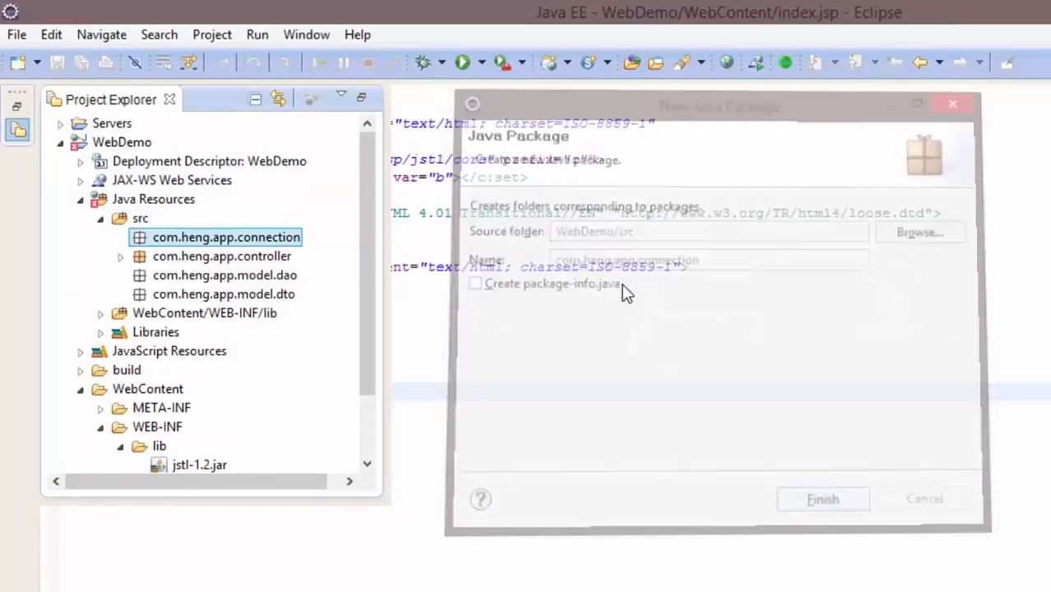
{"action": "right_click", "coordinate": [225, 237]}
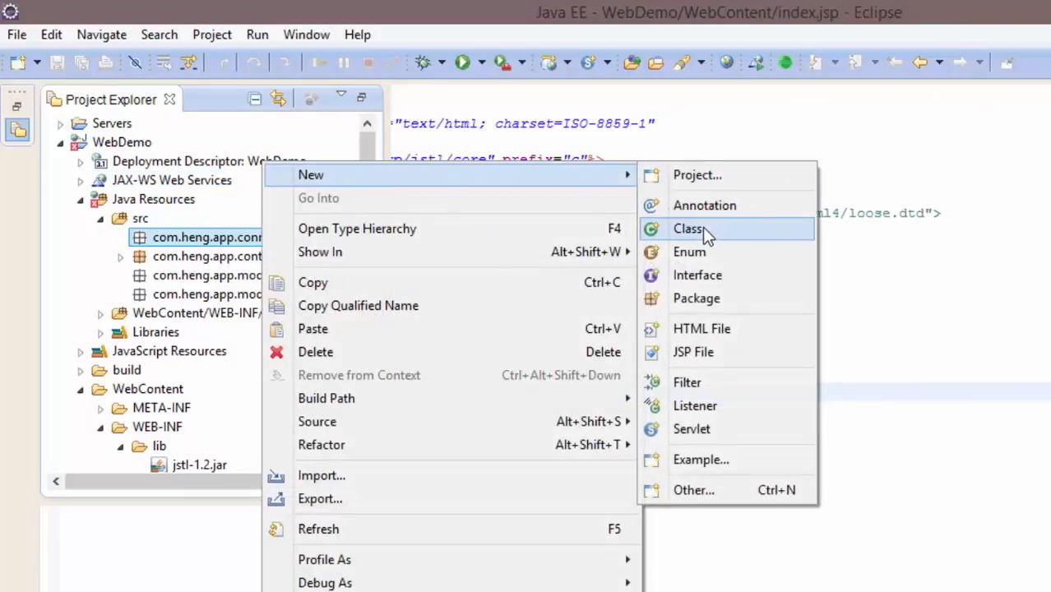
{"action": "left_click", "coordinate": [689, 229]}
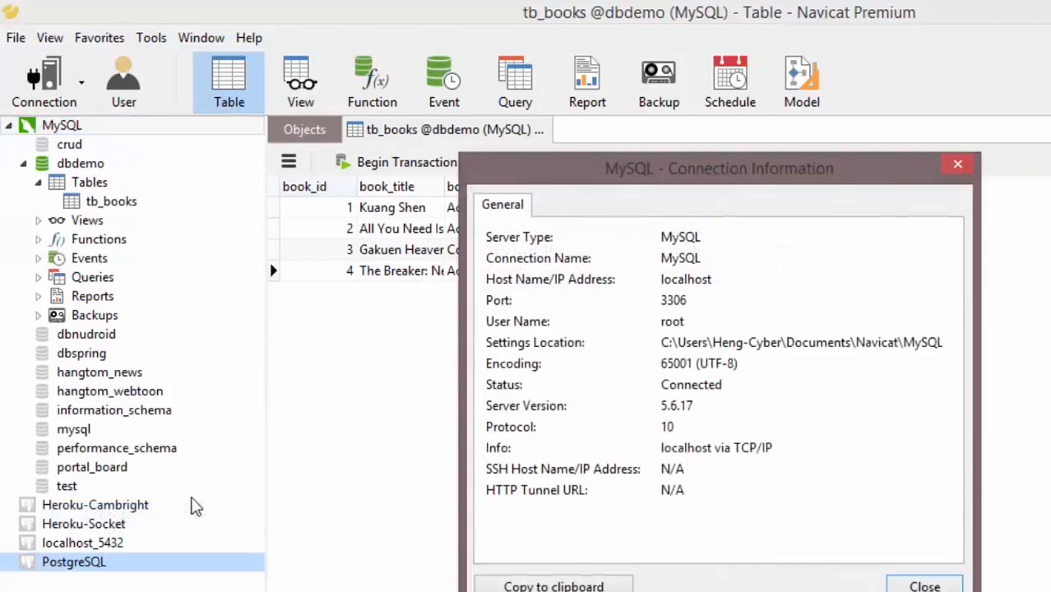
{"action": "double_click", "coordinate": [673, 300]}
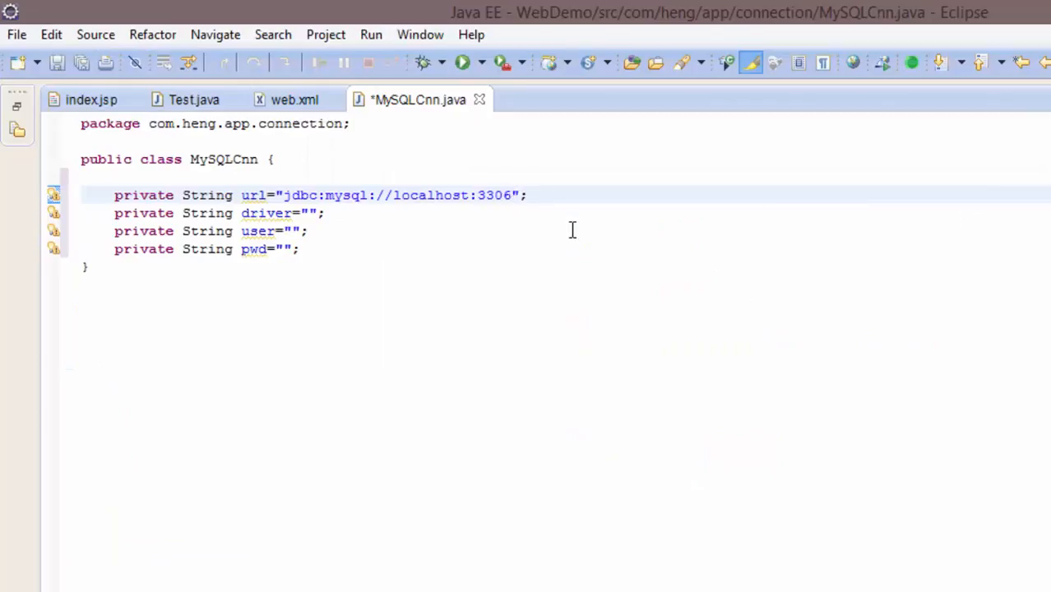
- Point the url at the dbdemo database and write getCnn() with Class.forName plus a test main
{"action": "type", "text": "/d"}
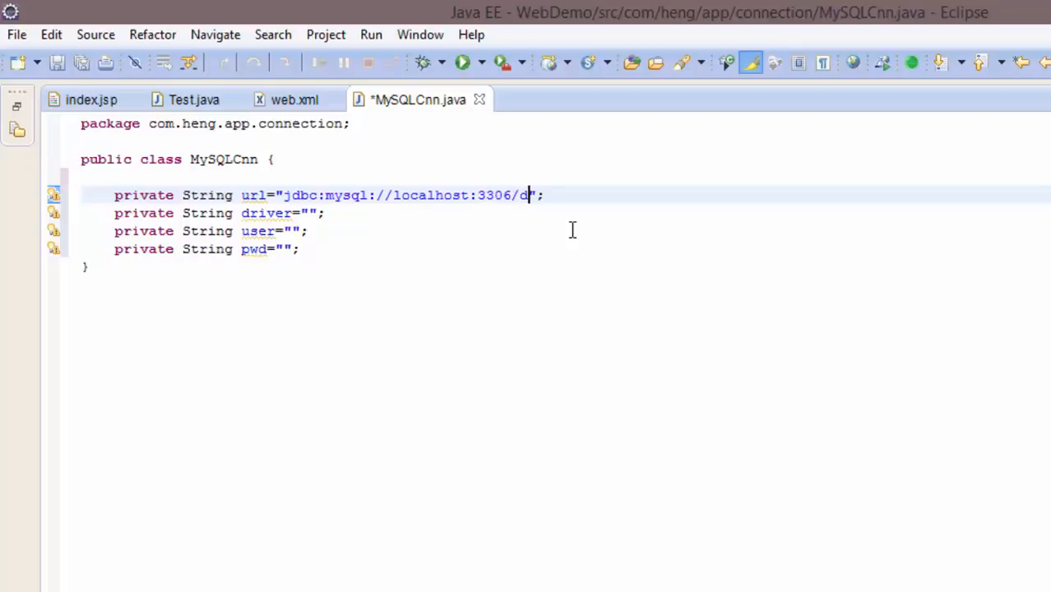
{"action": "type", "text": "bdemo"}
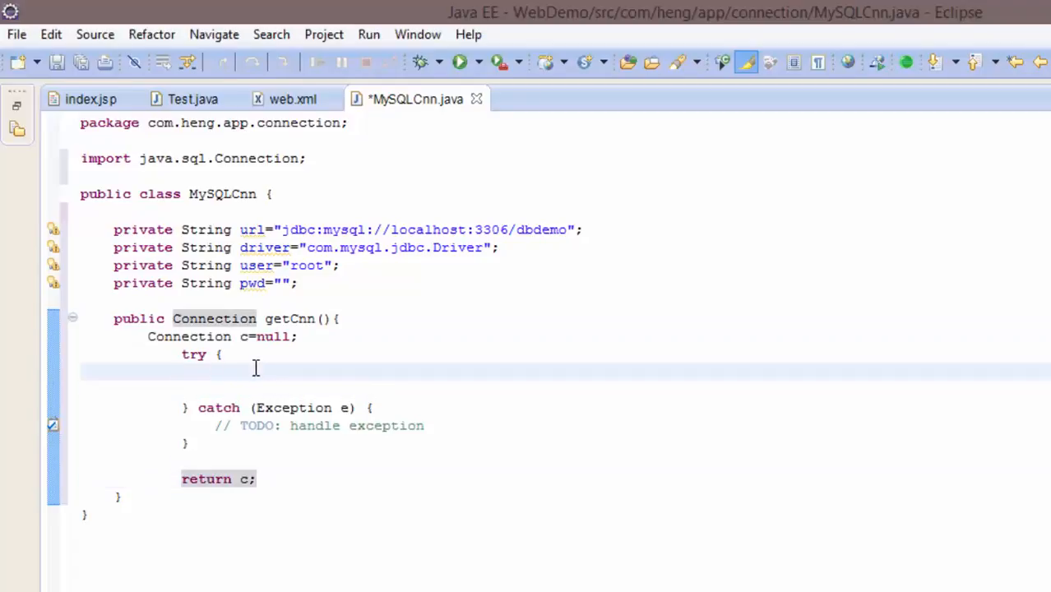
{"action": "type", "text": "Class.forName(driver);"}
{"action": "left_click", "coordinate": [565, 389]}
{"action": "type", "text": "c=DriverManager.getConnection(url,user,pwd);"}
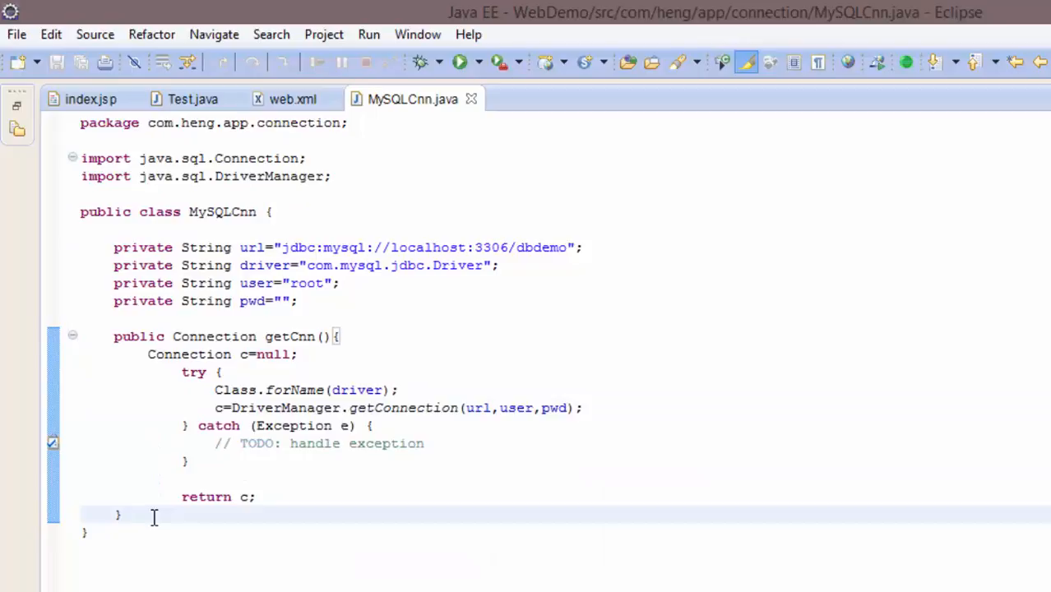
{"action": "type", "text": "main(String[] args) {"}
{"action": "type", "text": "System.out.println(\"Ok\");"}
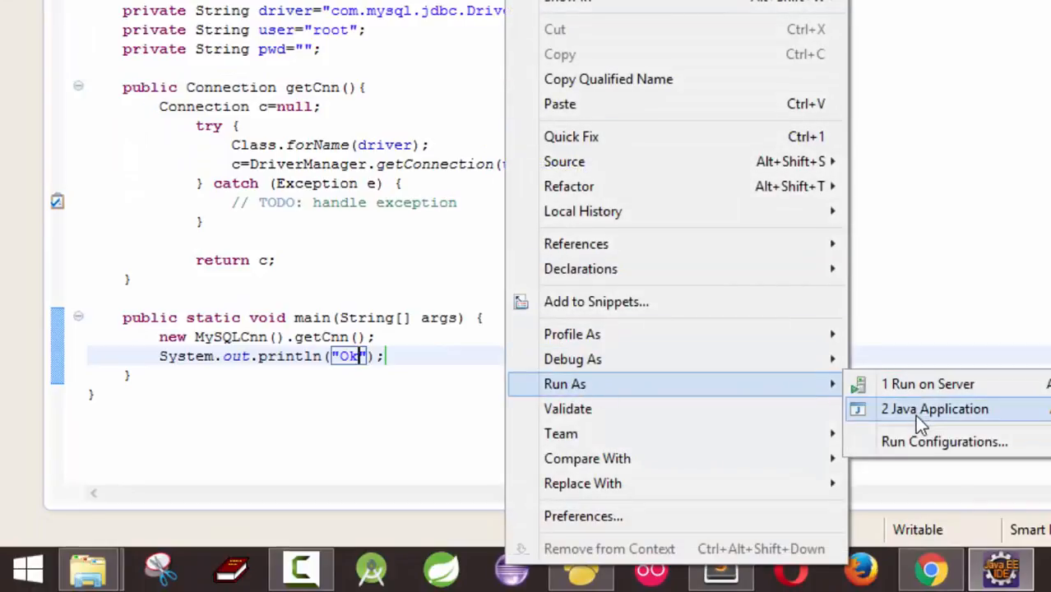
- Run MySQLCnn to test the connection, remove the test main method and save the class
{"action": "left_click", "coordinate": [934, 409]}
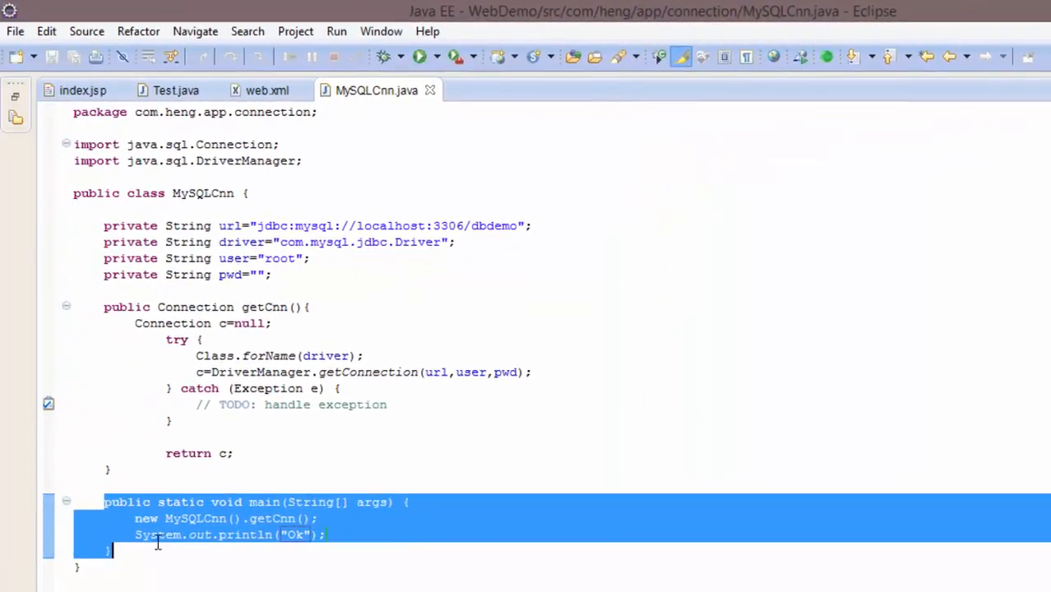
{"action": "key", "text": "Delete"}
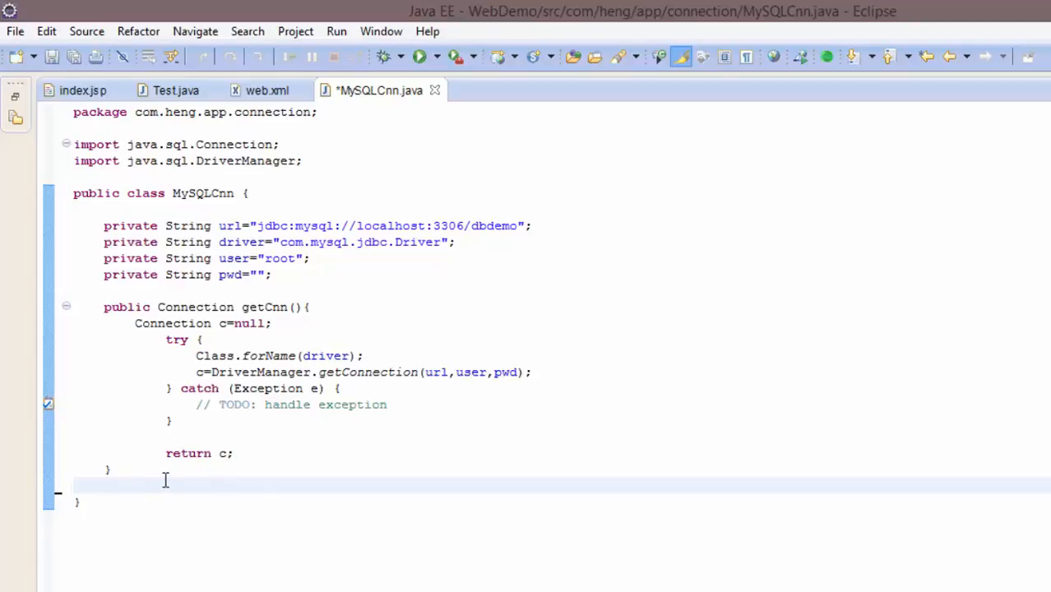
{"action": "key", "text": "ctrl+s"}
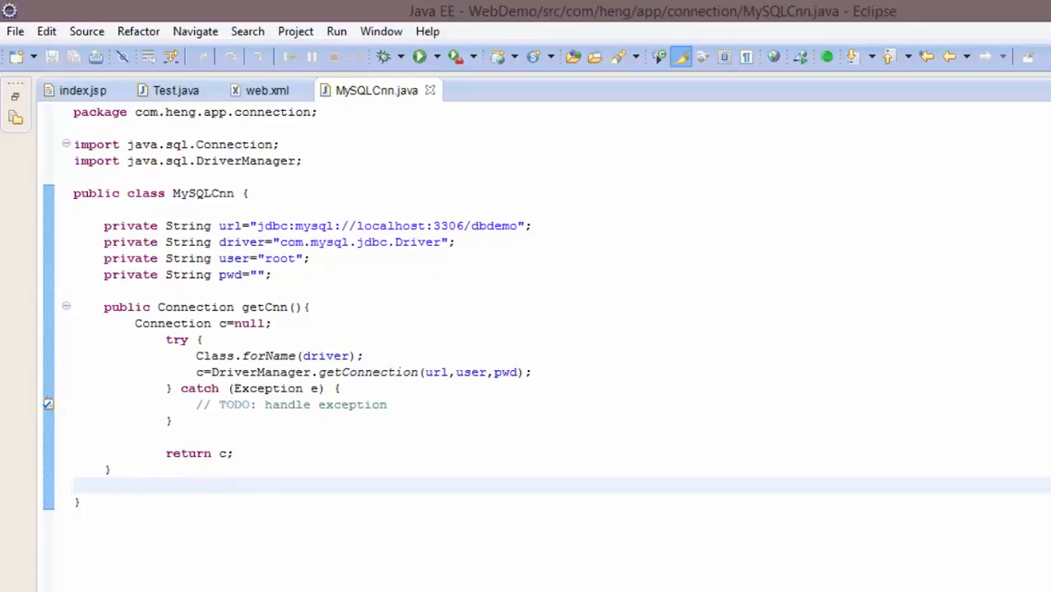
{"action": "key", "text": "alt+tab"}
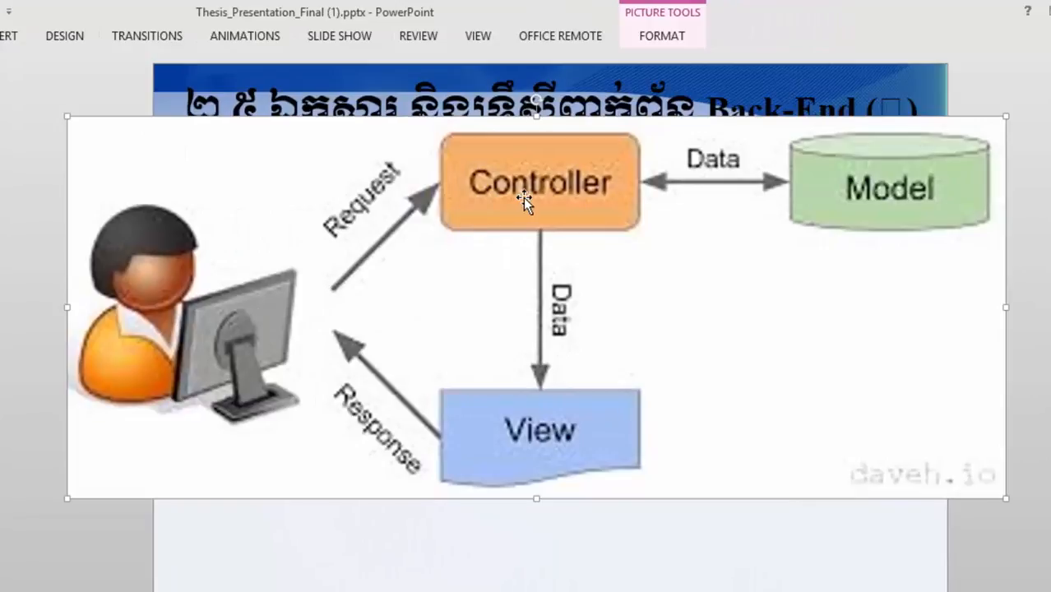
{"action": "mouse_move", "coordinate": [569, 199]}
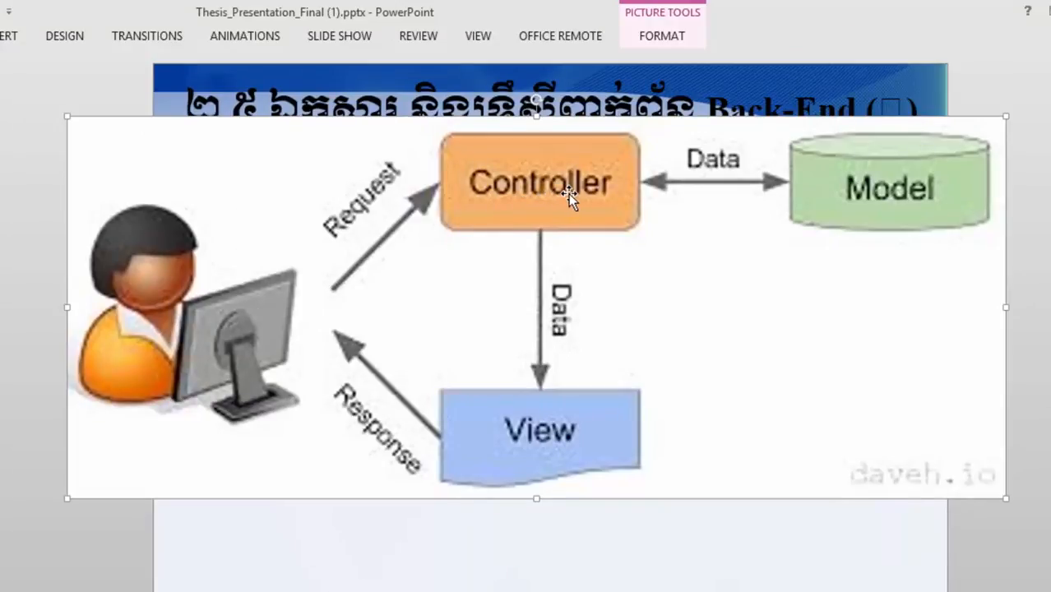
{"action": "mouse_move", "coordinate": [537, 253]}
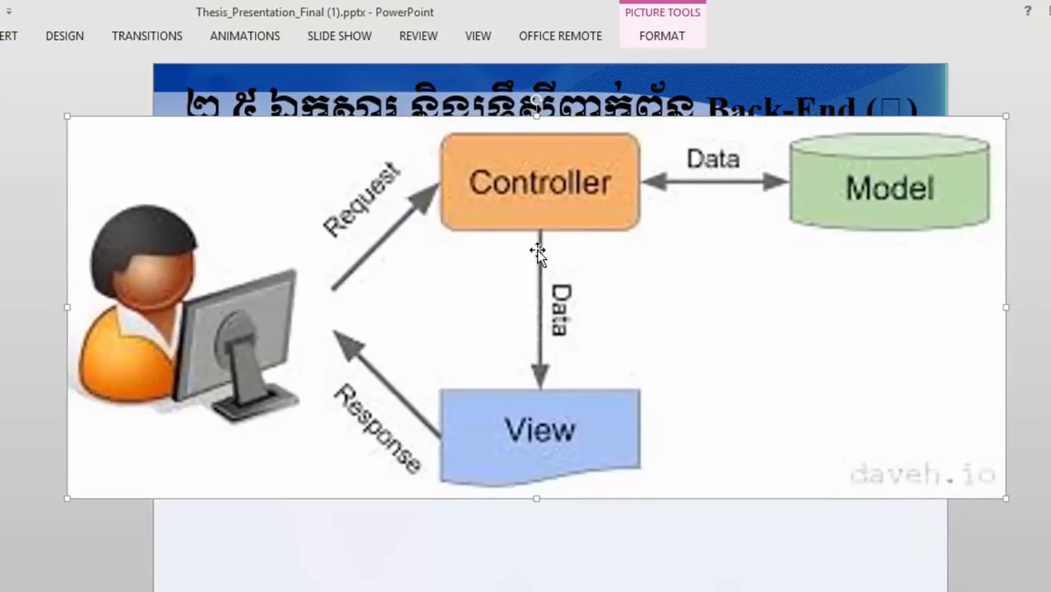
{"action": "mouse_move", "coordinate": [559, 434]}
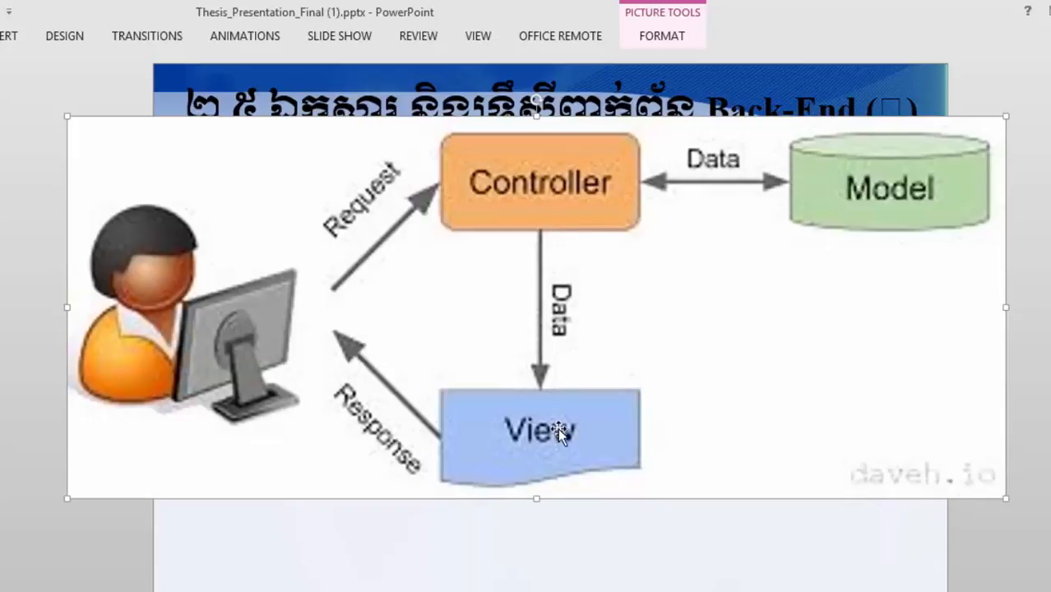
{"action": "mouse_move", "coordinate": [553, 201]}
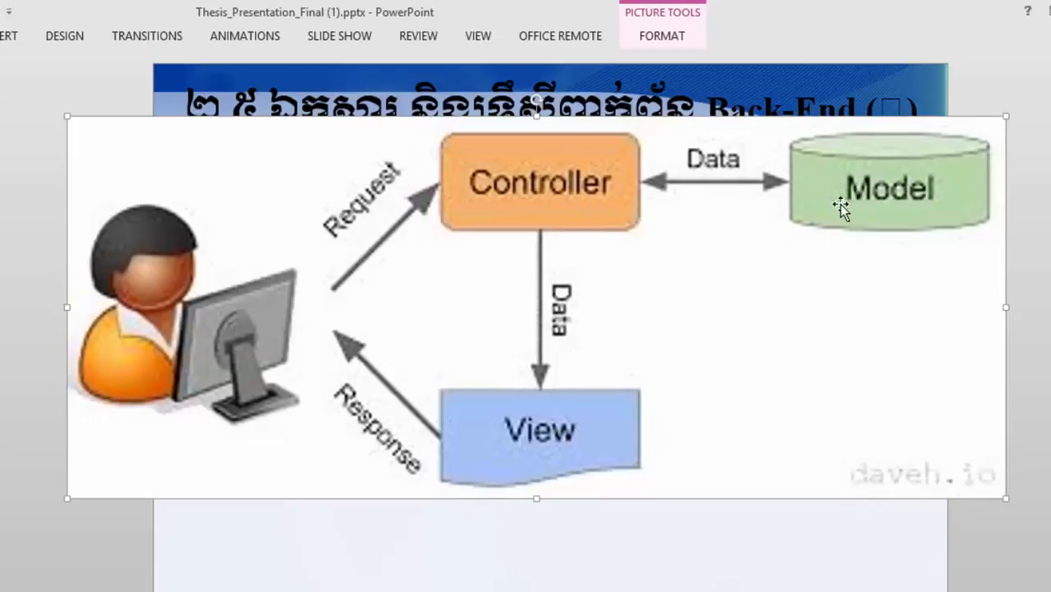
{"action": "mouse_move", "coordinate": [912, 228]}
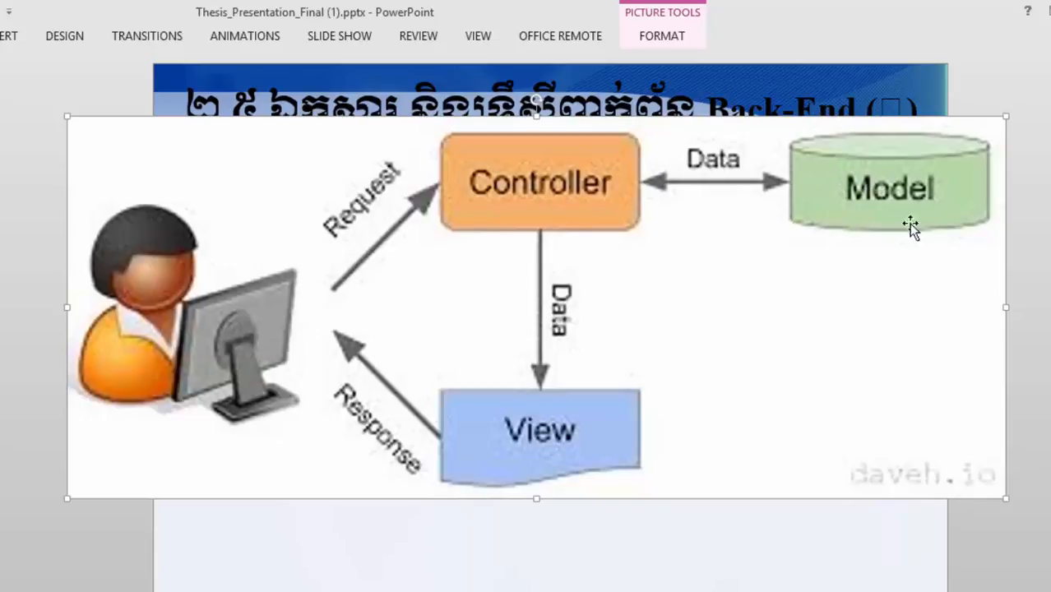
{"action": "mouse_move", "coordinate": [845, 187]}
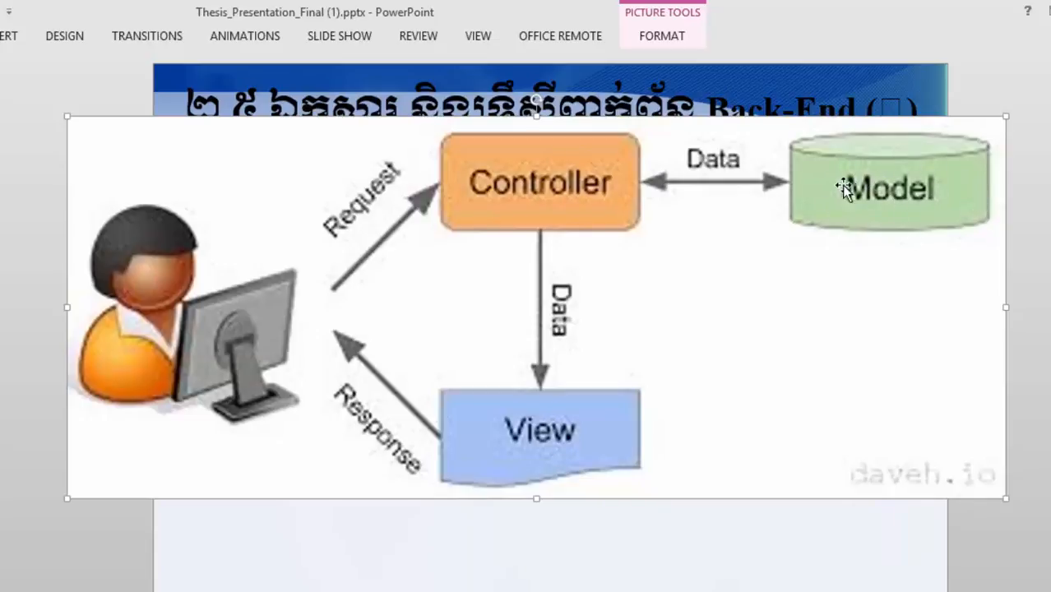
{"action": "mouse_move", "coordinate": [917, 205]}
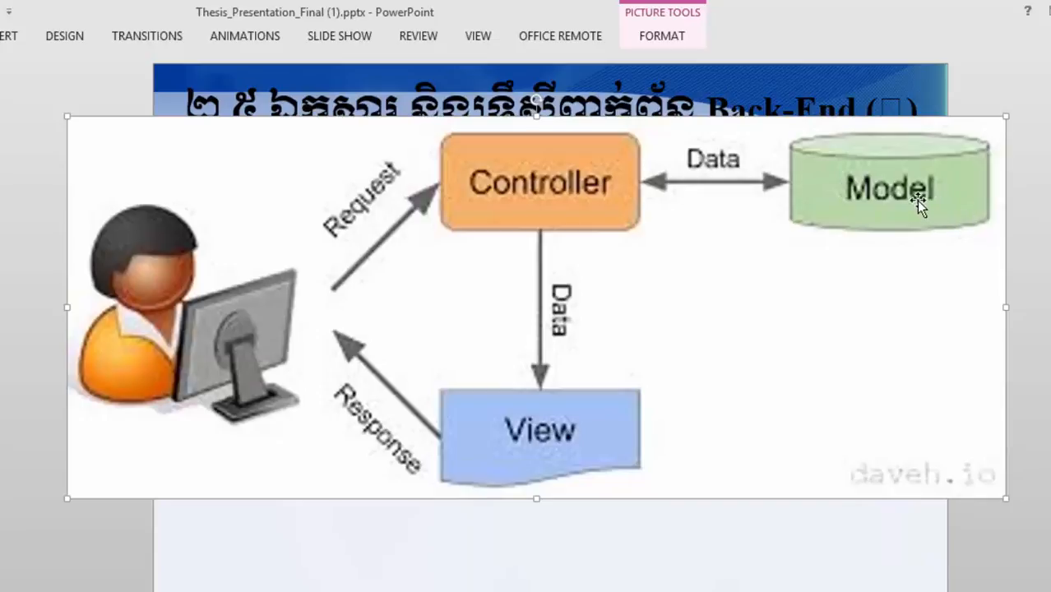
{"action": "mouse_move", "coordinate": [622, 158]}
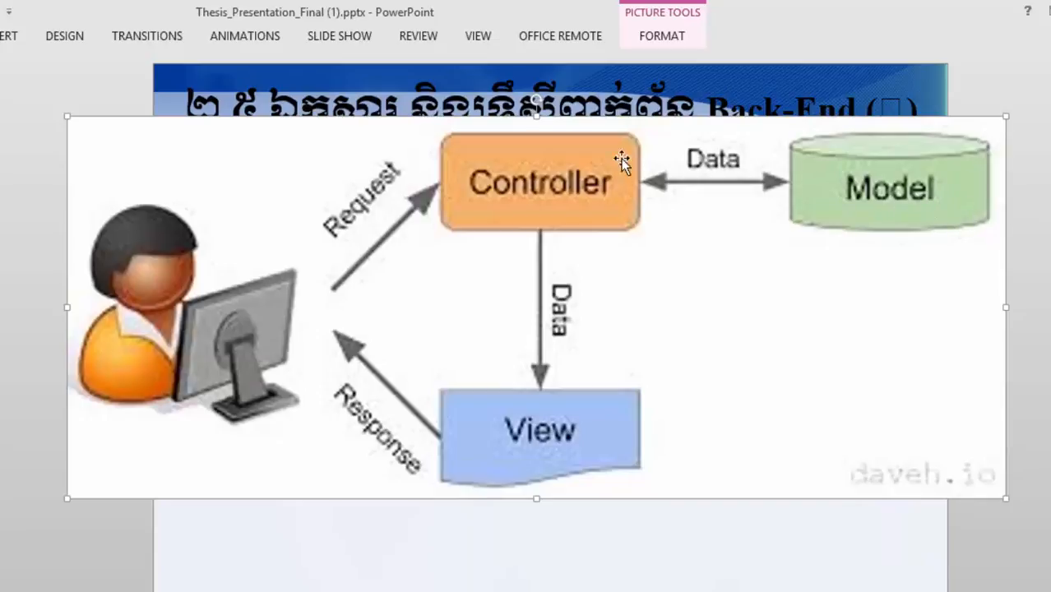
{"action": "mouse_move", "coordinate": [272, 315]}
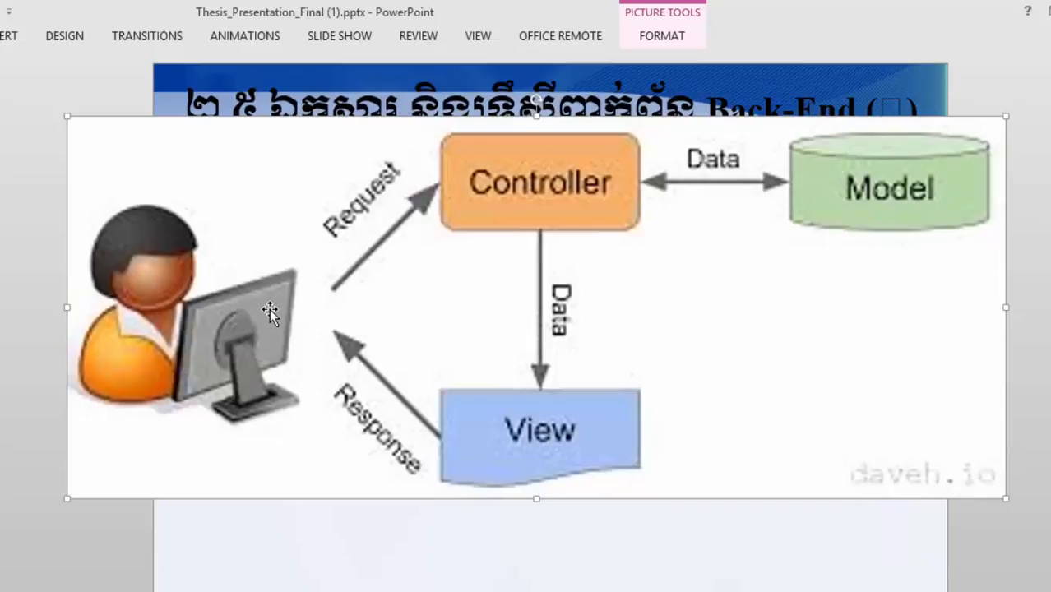
{"action": "mouse_move", "coordinate": [235, 370]}
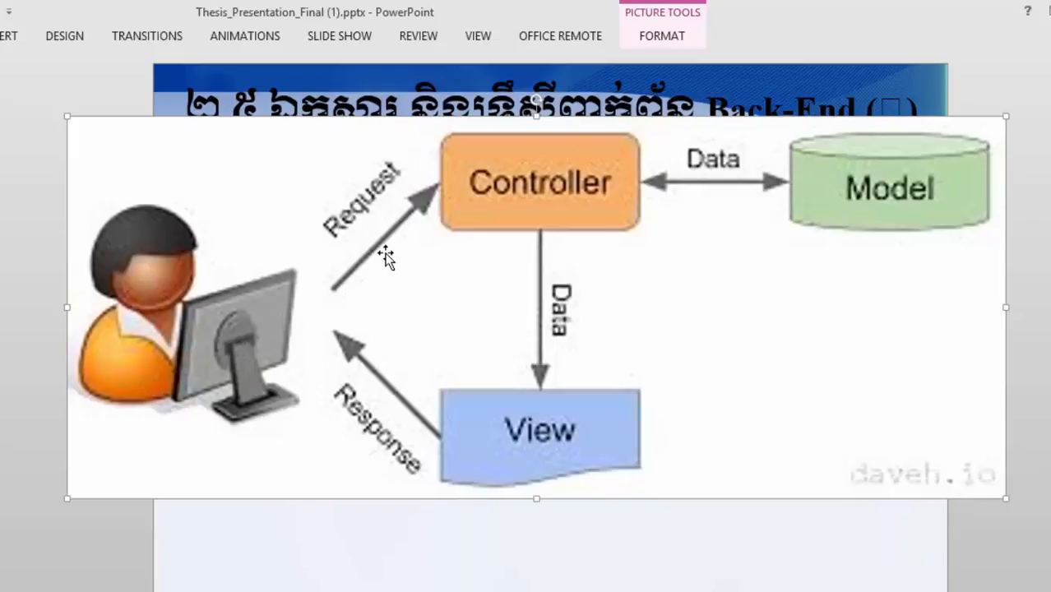
{"action": "mouse_move", "coordinate": [485, 201]}
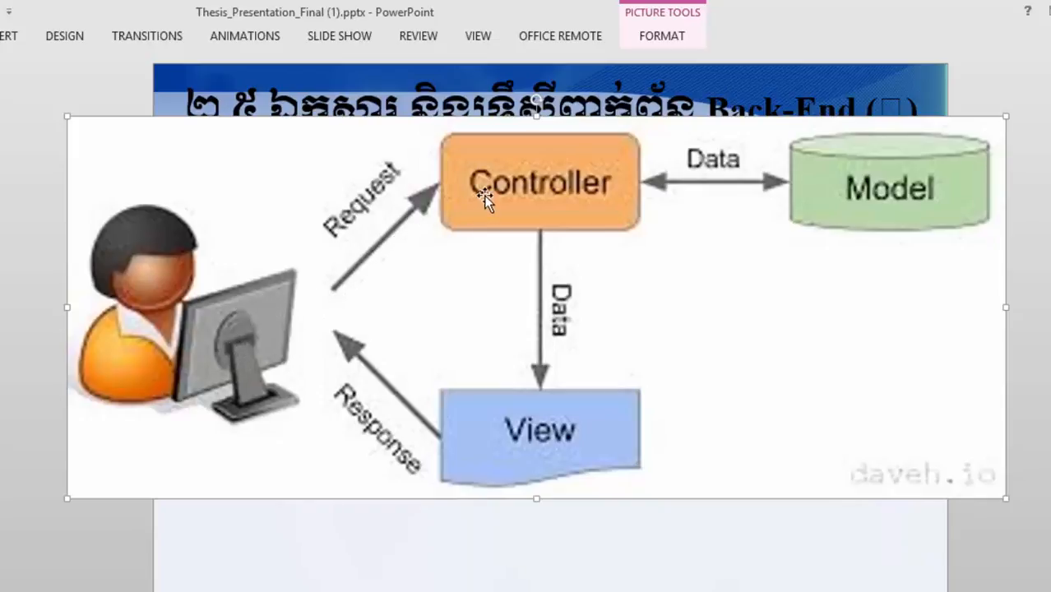
{"action": "mouse_move", "coordinate": [552, 194]}
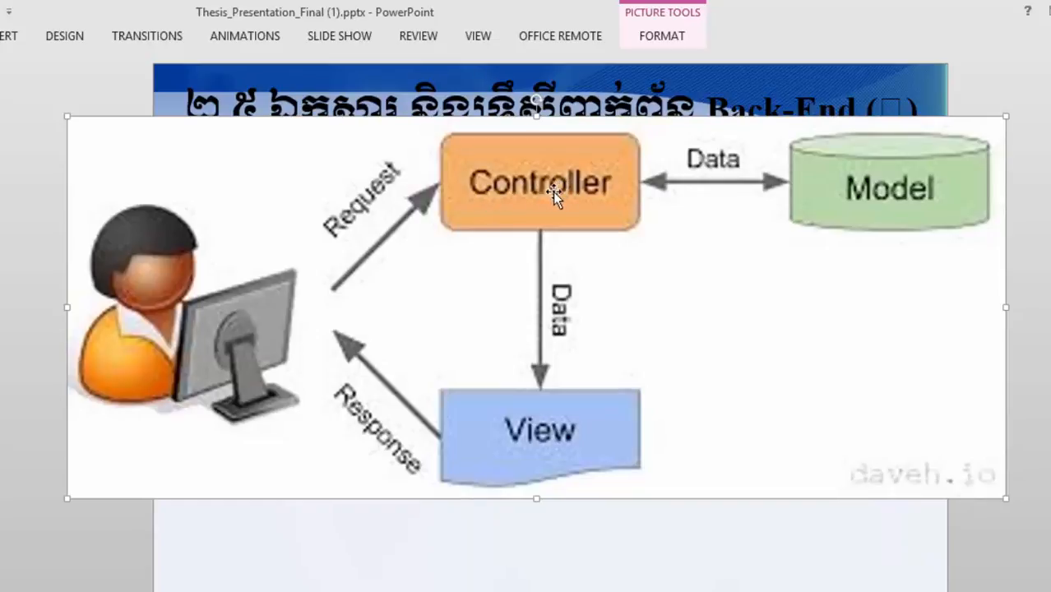
{"action": "mouse_move", "coordinate": [541, 207]}
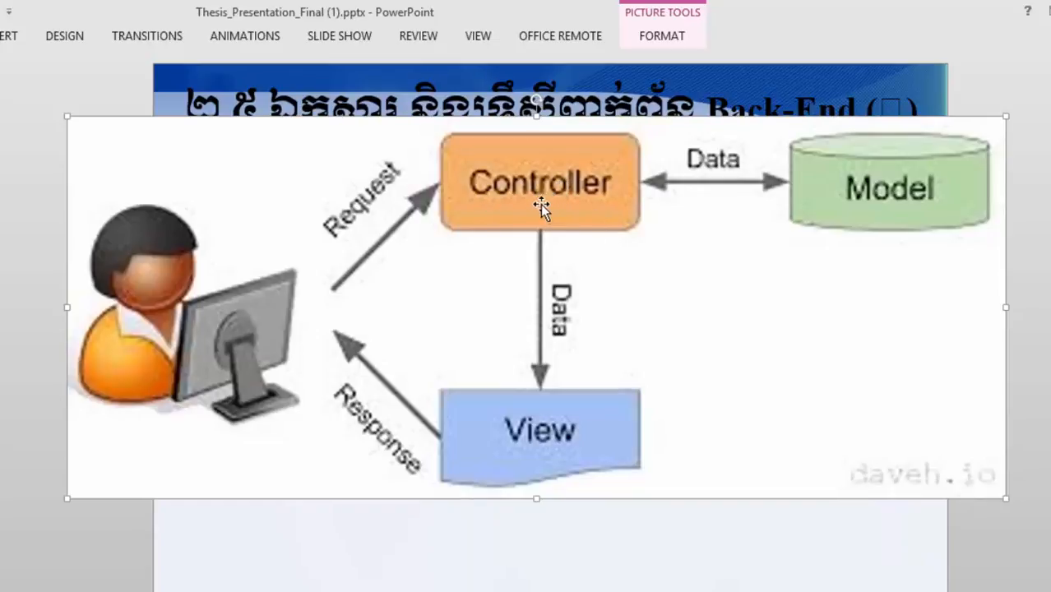
{"action": "mouse_move", "coordinate": [552, 209]}
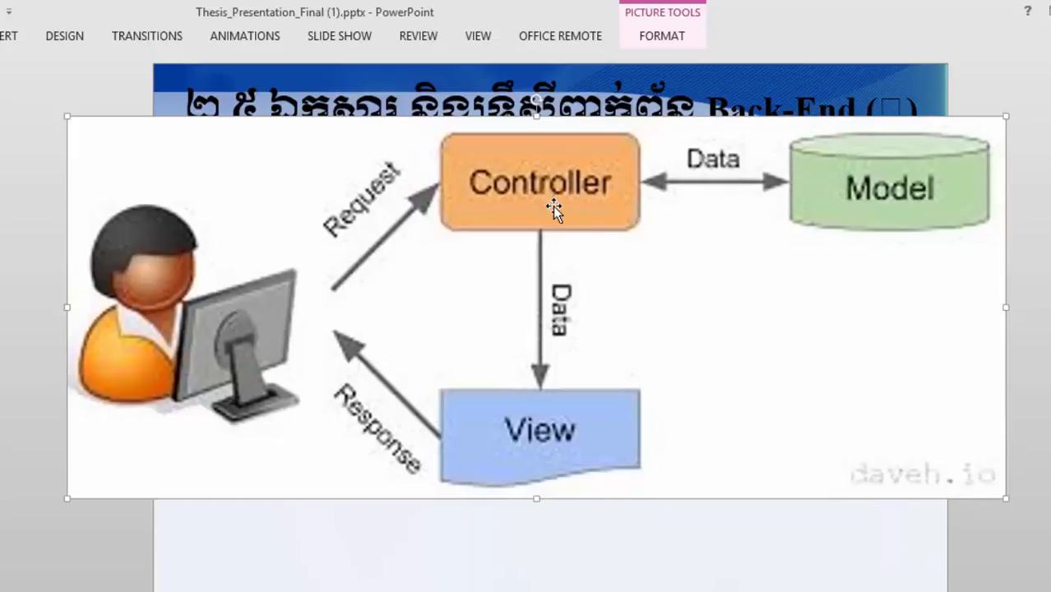
{"action": "mouse_move", "coordinate": [547, 370]}
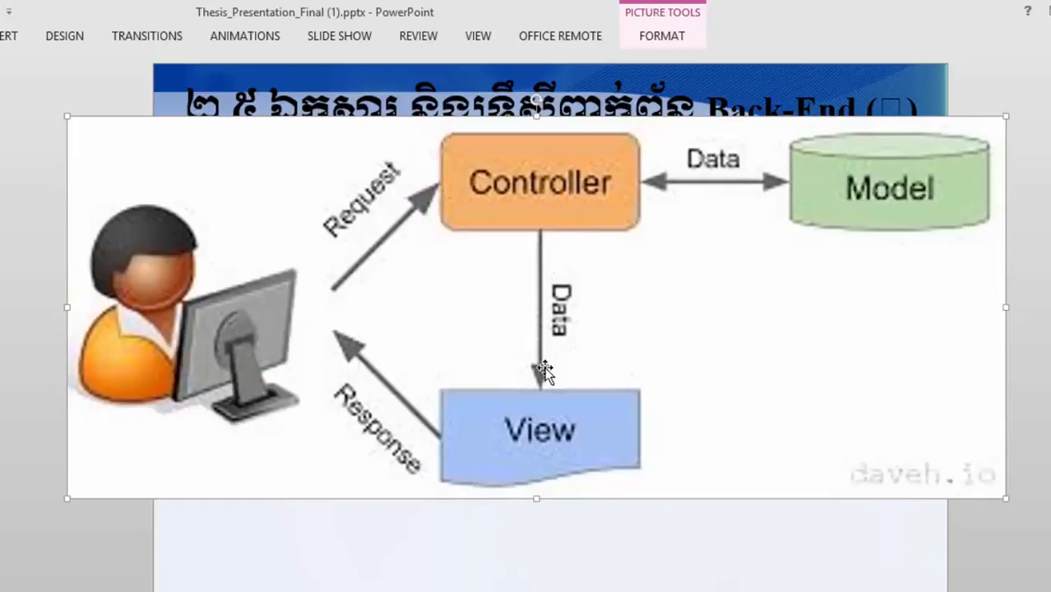
{"action": "mouse_move", "coordinate": [586, 413]}
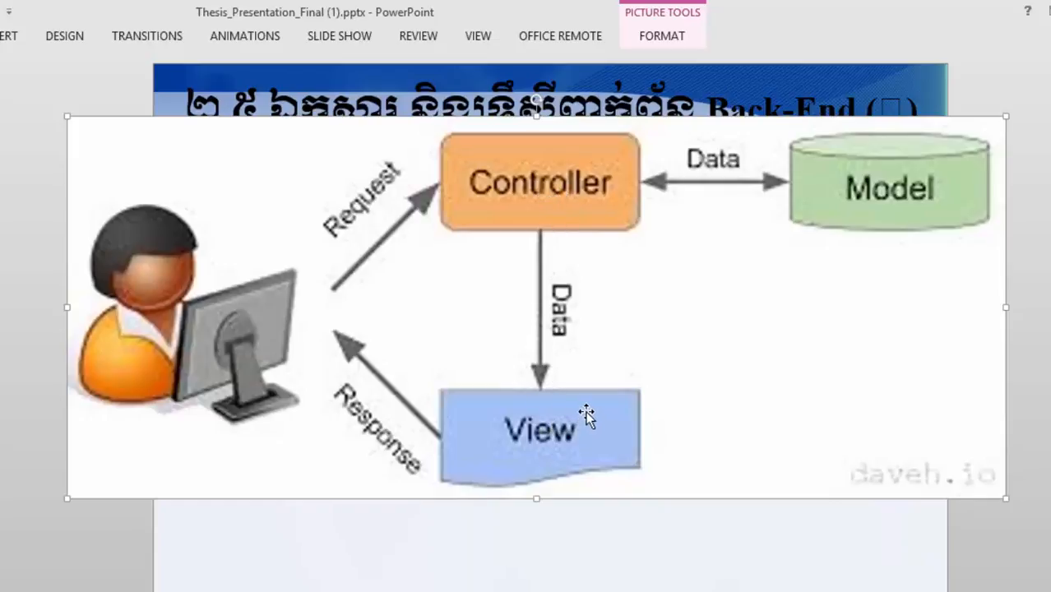
{"action": "mouse_move", "coordinate": [484, 428]}
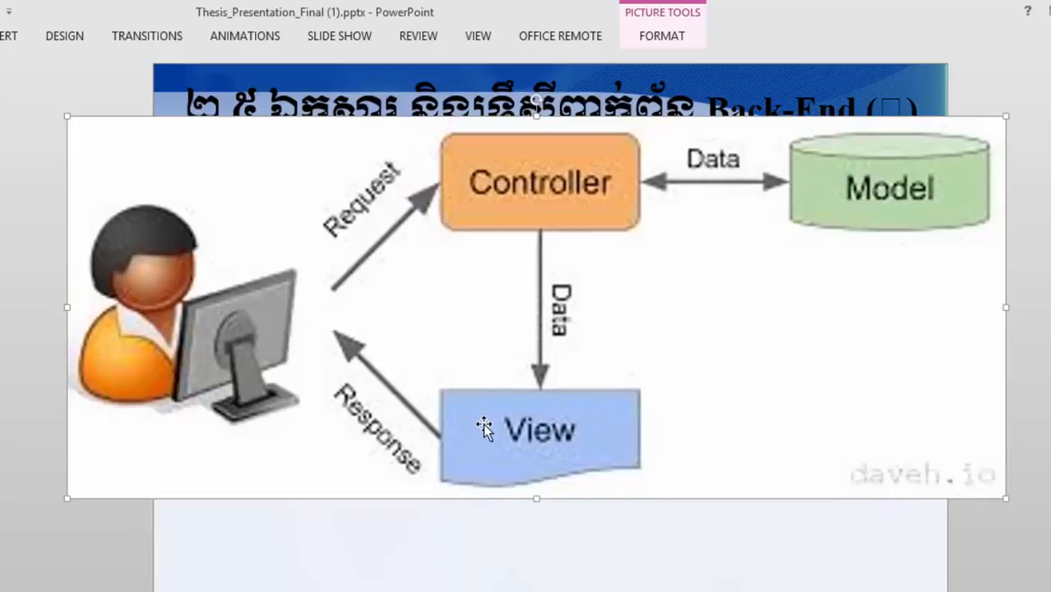
{"action": "mouse_move", "coordinate": [221, 321]}
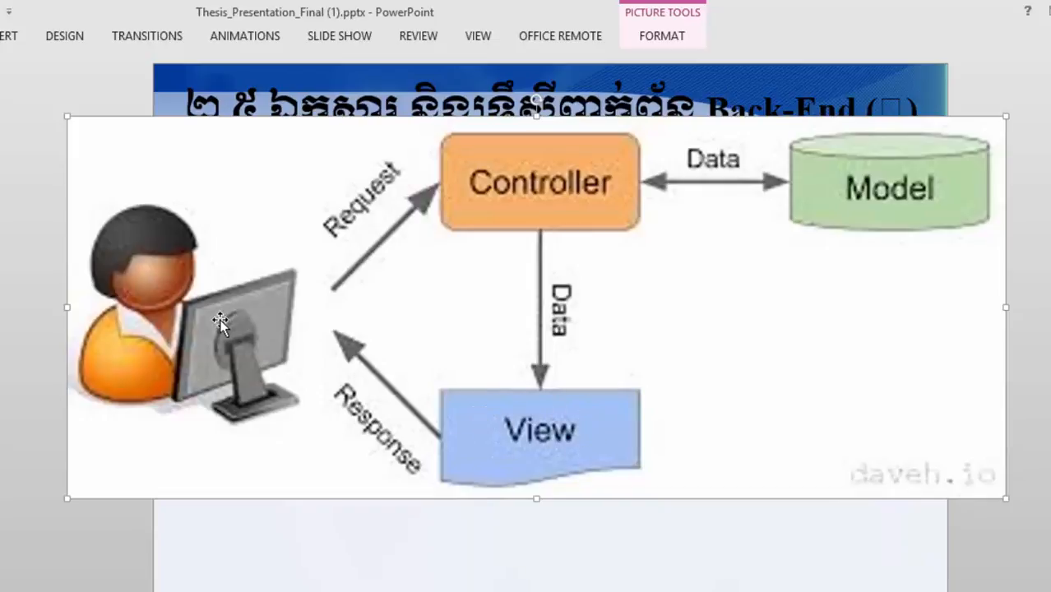
{"action": "mouse_move", "coordinate": [286, 333]}
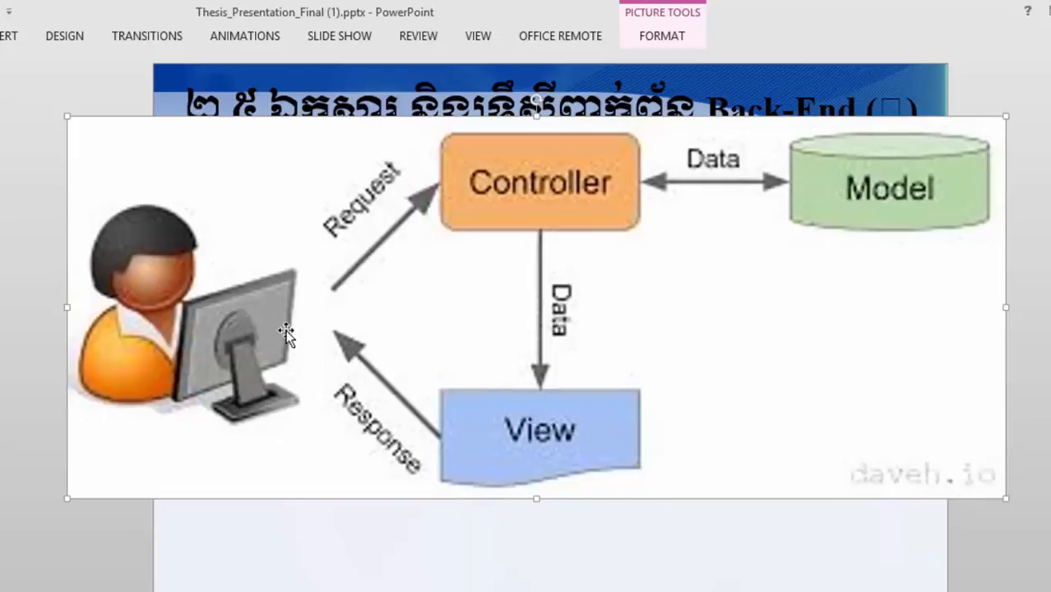
{"action": "mouse_move", "coordinate": [247, 352]}
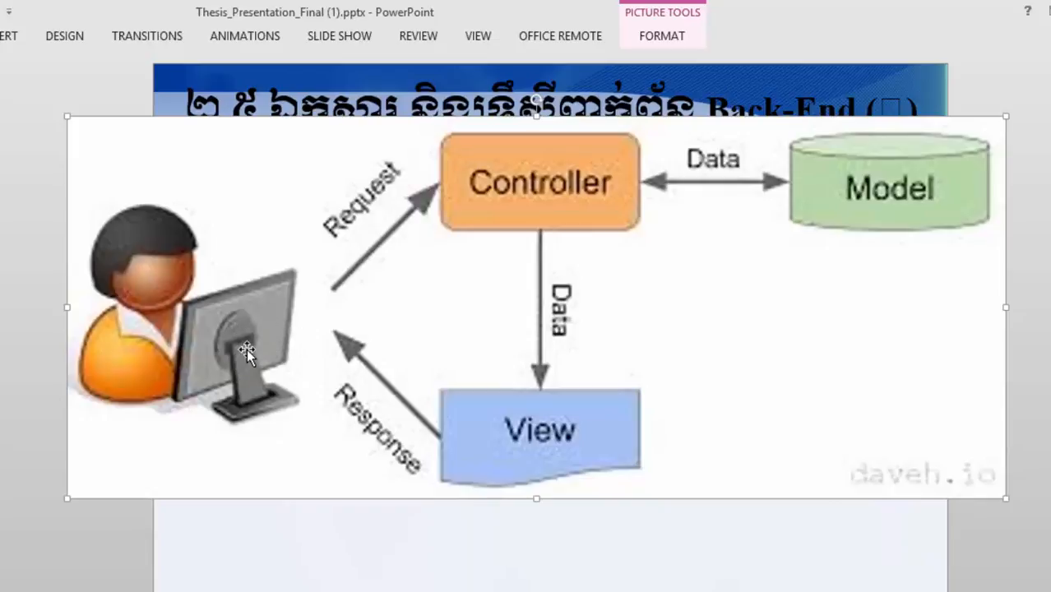
{"action": "mouse_move", "coordinate": [290, 342]}
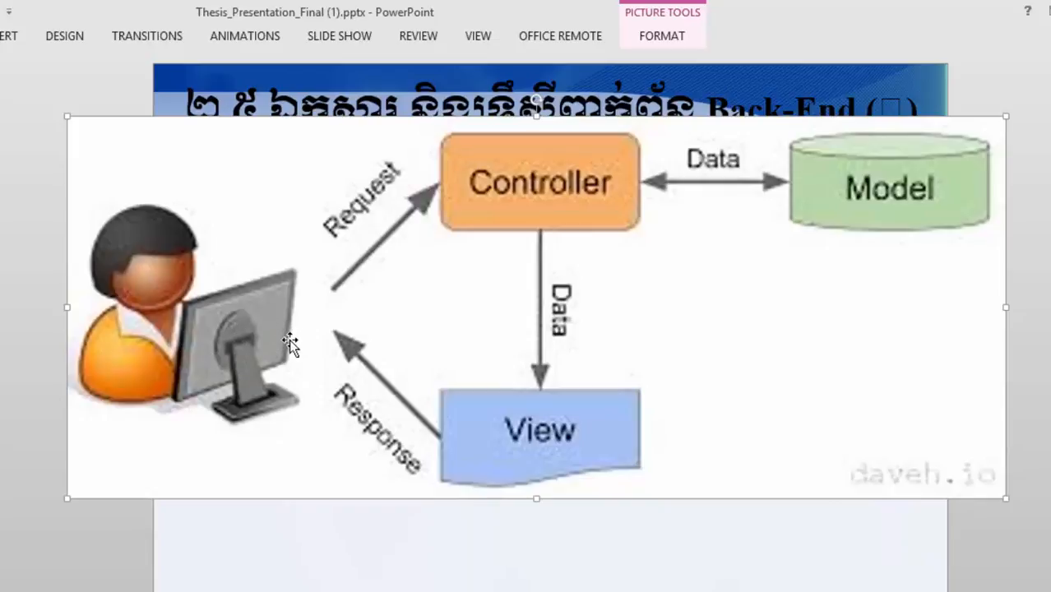
{"action": "mouse_move", "coordinate": [592, 189]}
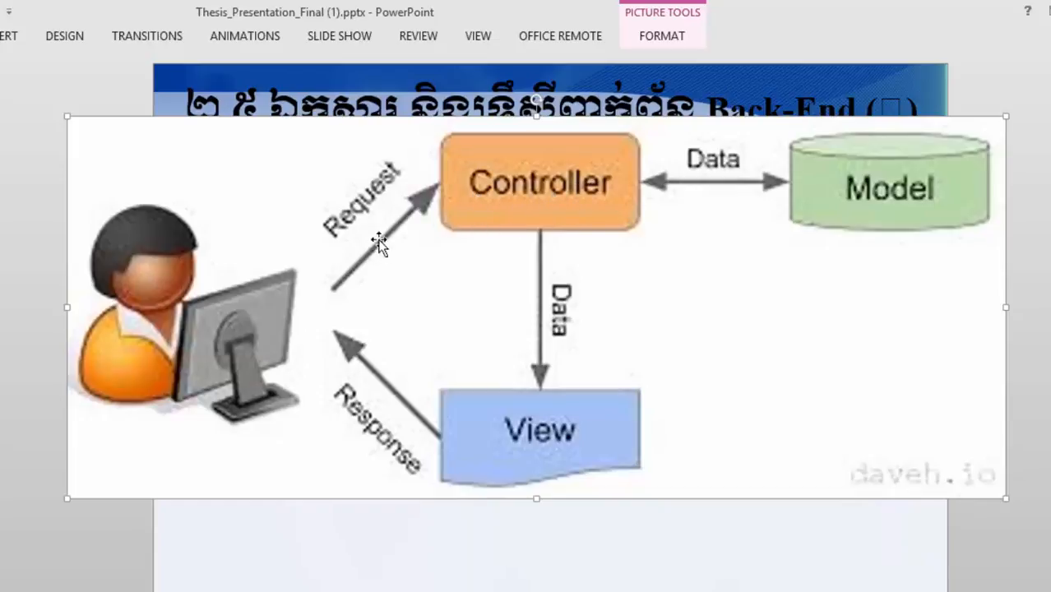
{"action": "mouse_move", "coordinate": [722, 207]}
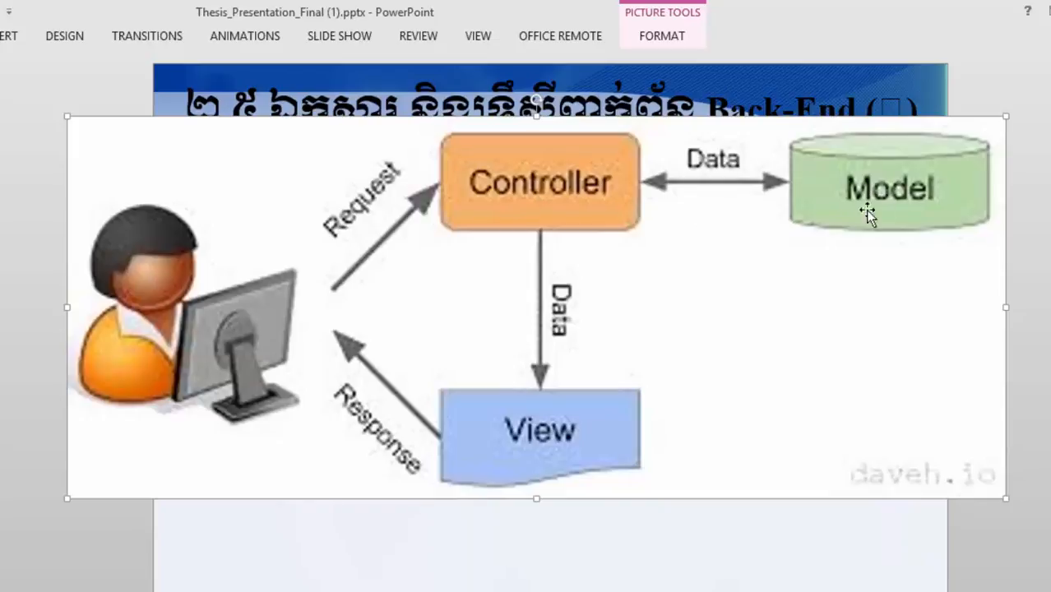
{"action": "mouse_move", "coordinate": [870, 206]}
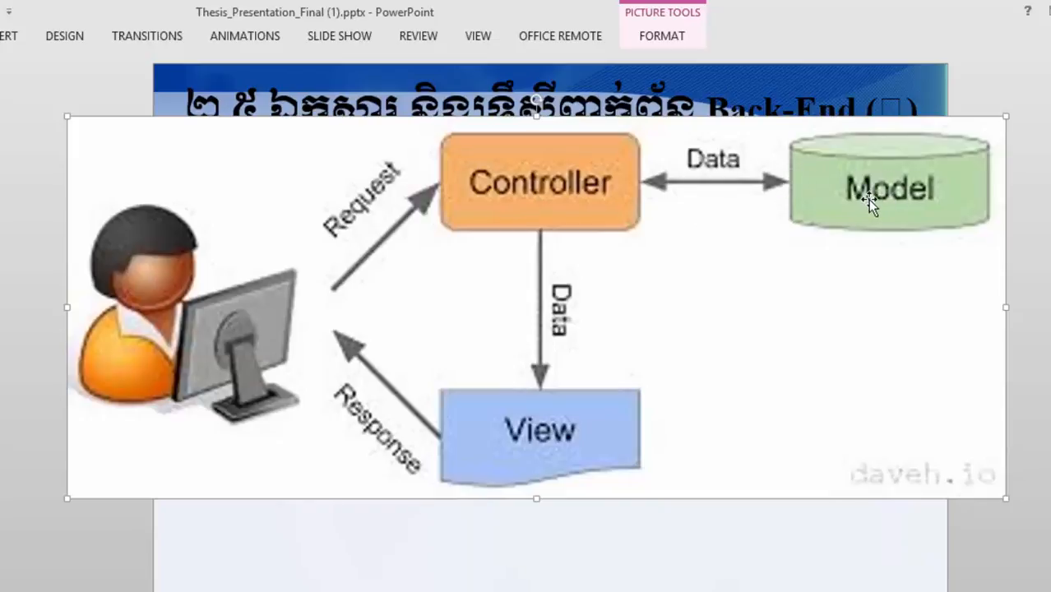
{"action": "mouse_move", "coordinate": [660, 185]}
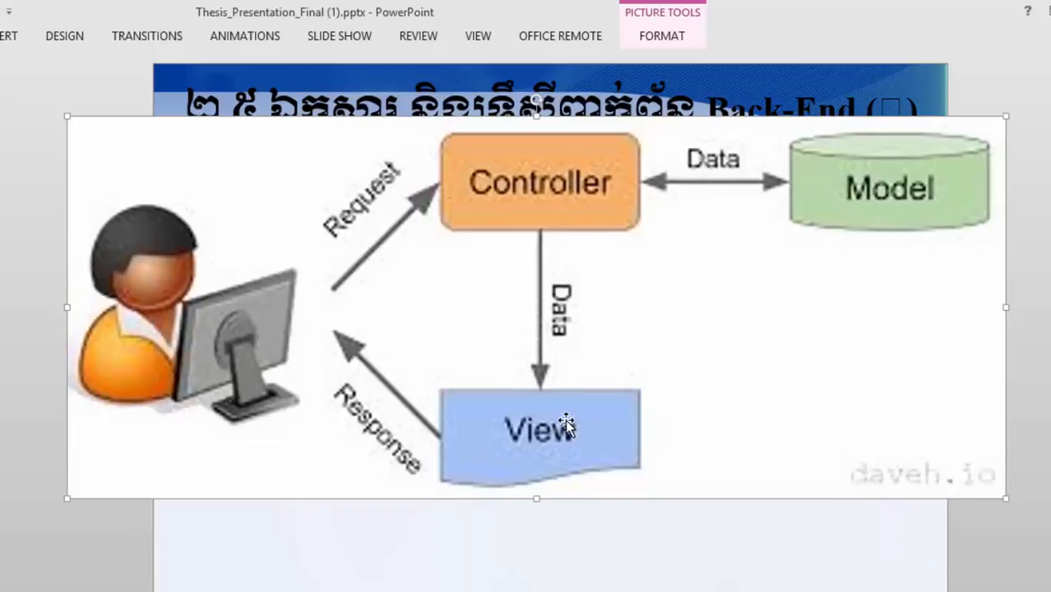
{"action": "mouse_move", "coordinate": [570, 403]}
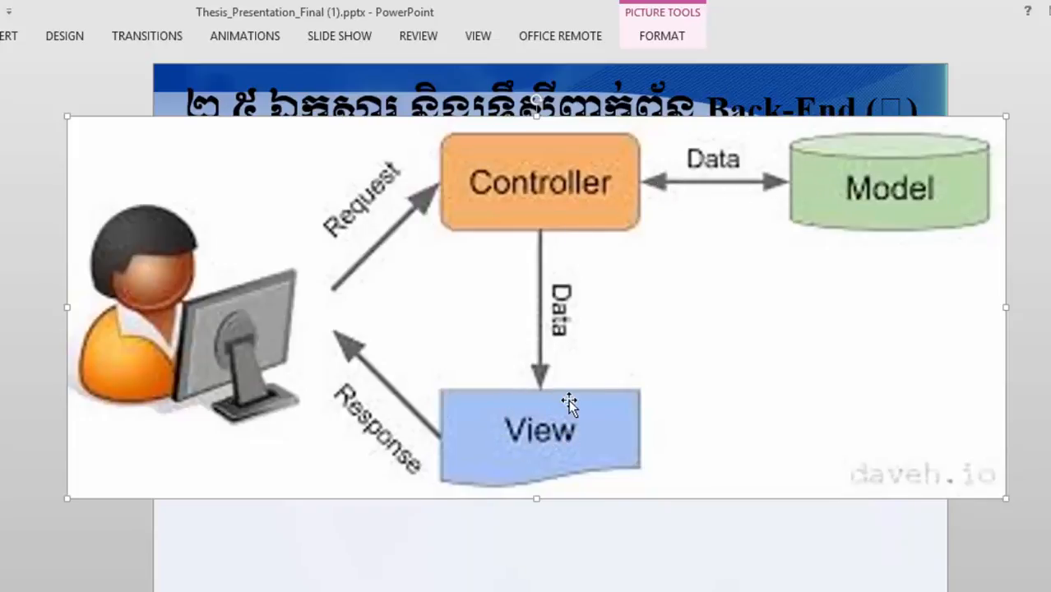
{"action": "mouse_move", "coordinate": [515, 418]}
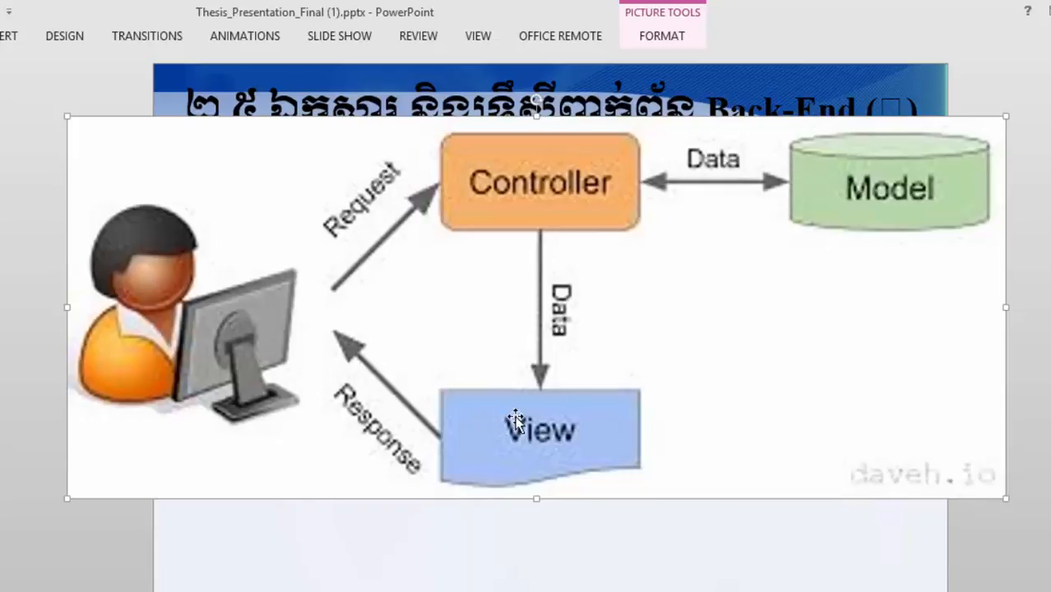
{"action": "mouse_move", "coordinate": [205, 334]}
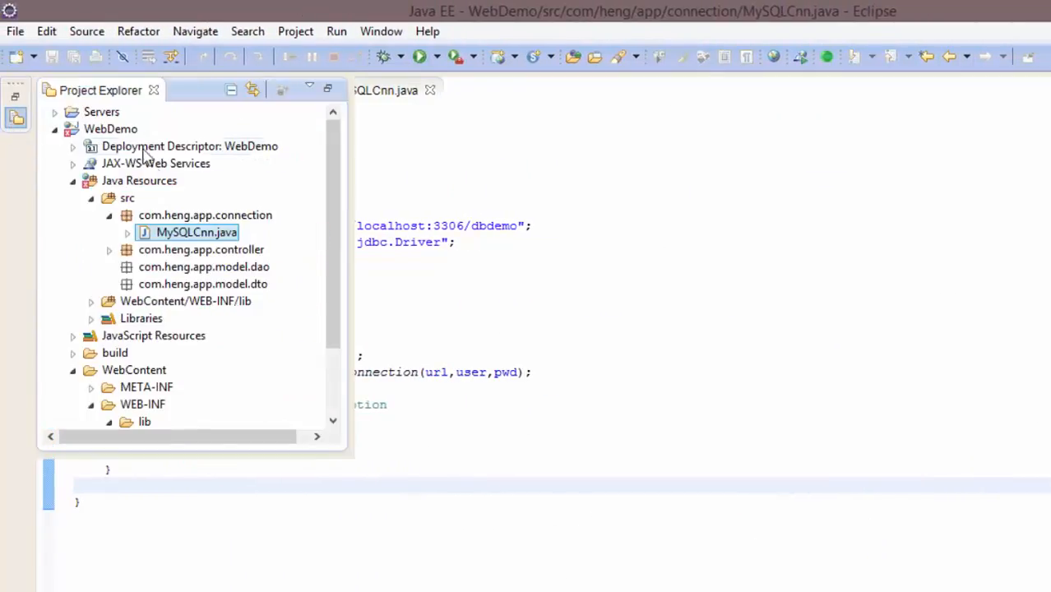
- Browse the WebDemo packages, selecting com.heng.app.model.dao and opening Test.java
{"action": "left_click", "coordinate": [108, 214]}
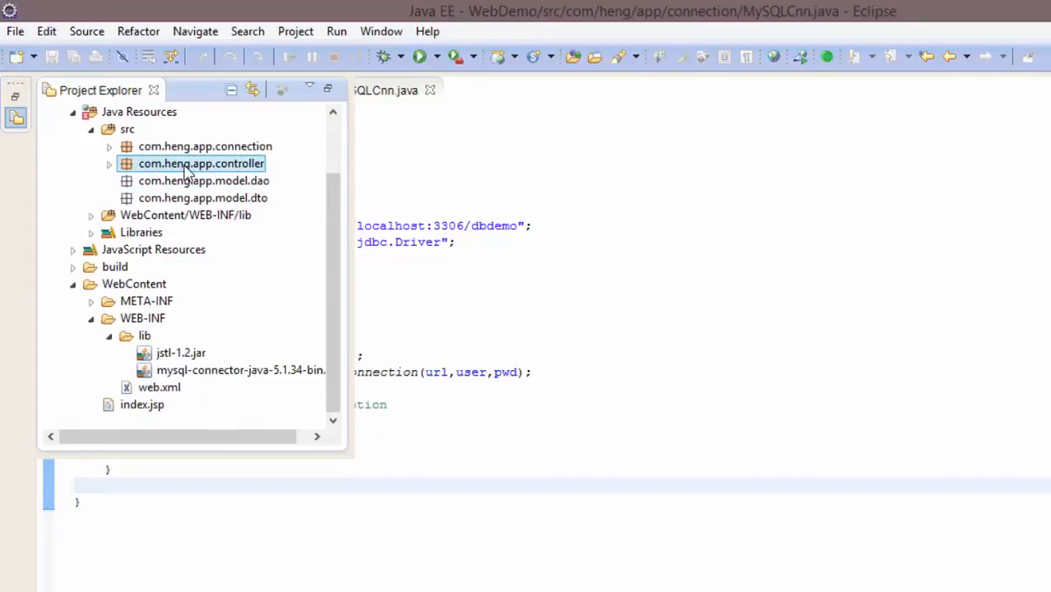
{"action": "left_click", "coordinate": [109, 163]}
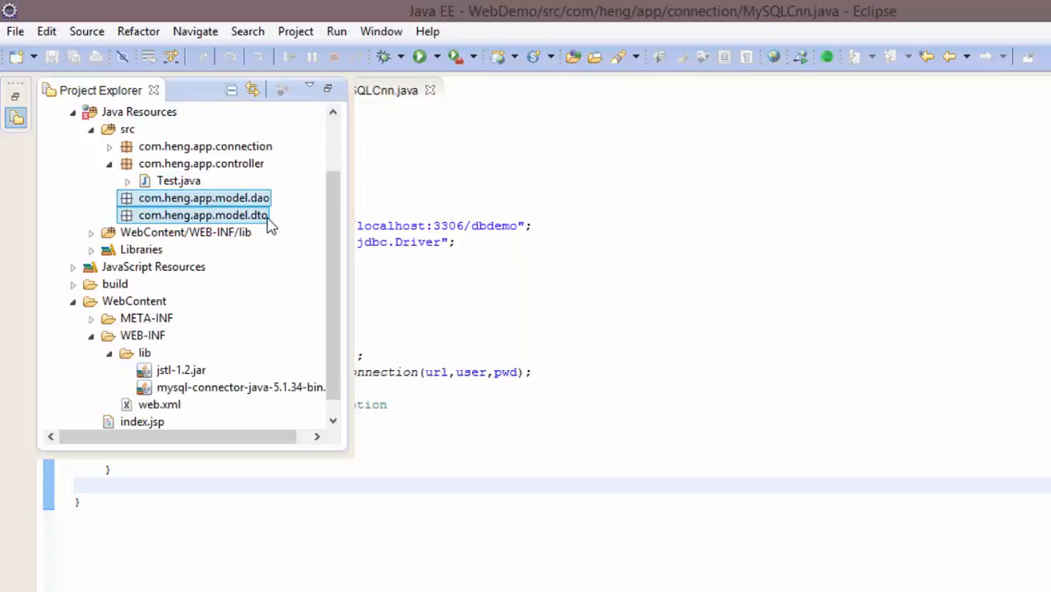
{"action": "left_click", "coordinate": [204, 197]}
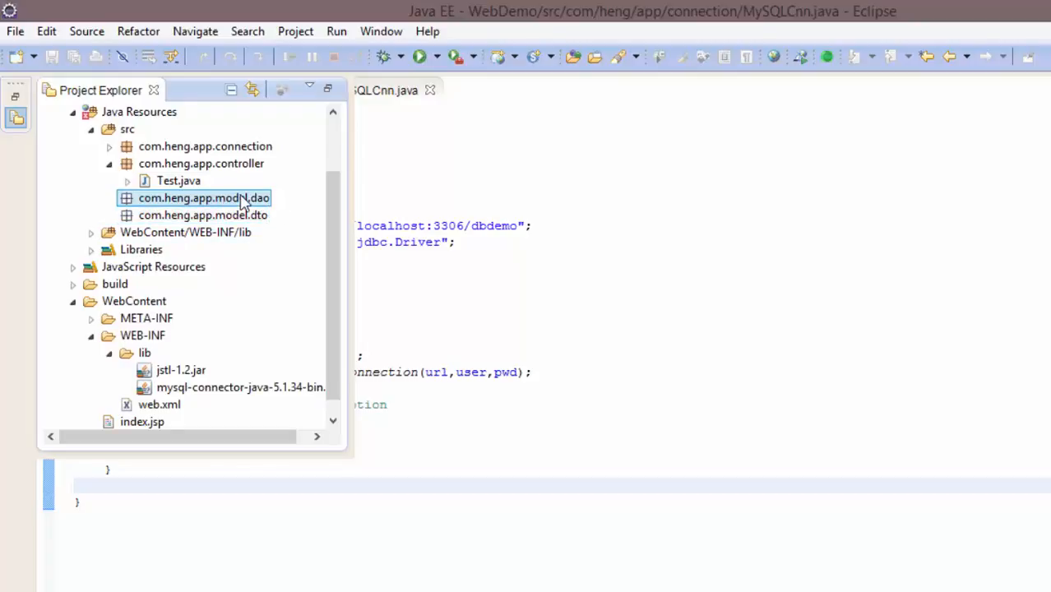
{"action": "scroll", "scroll_direction": "up", "scroll_amount": 3}
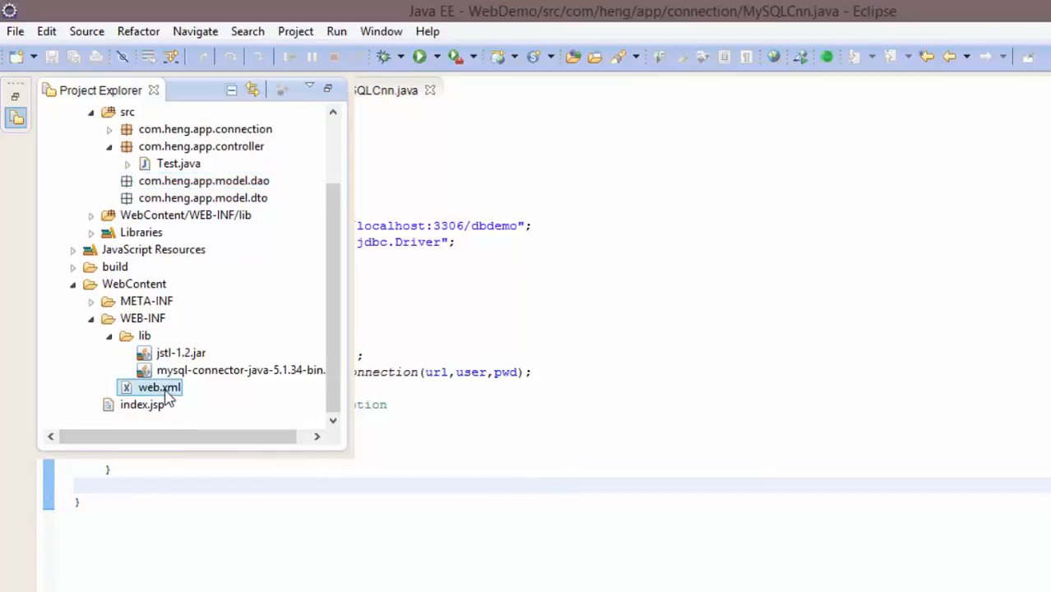
{"action": "double_click", "coordinate": [158, 387]}
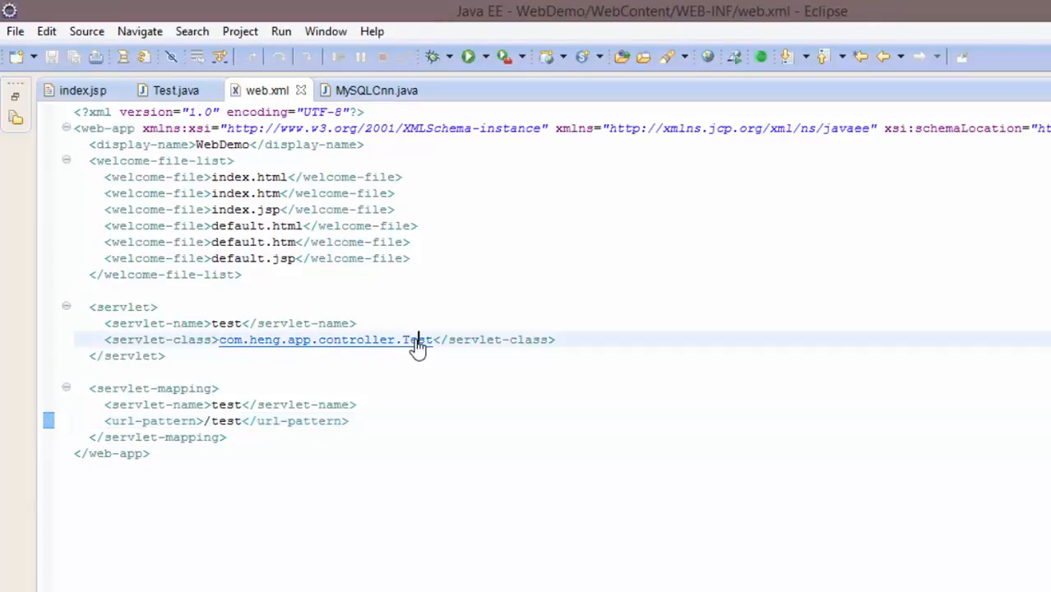
- Show the Test.java servlet source alongside the project's file tree
{"action": "left_click", "coordinate": [418, 339]}
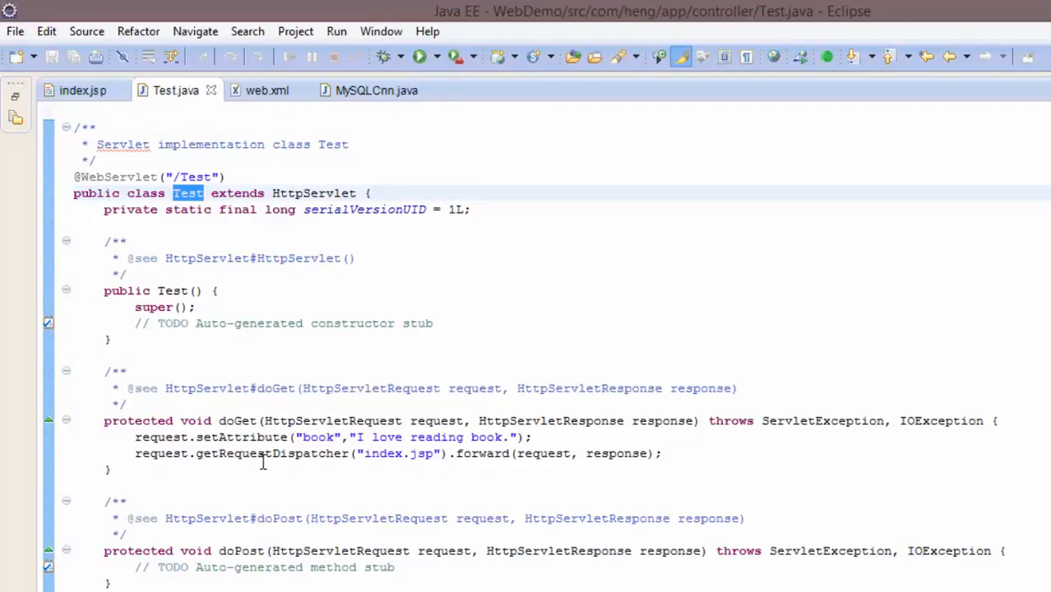
{"action": "left_click", "coordinate": [16, 117]}
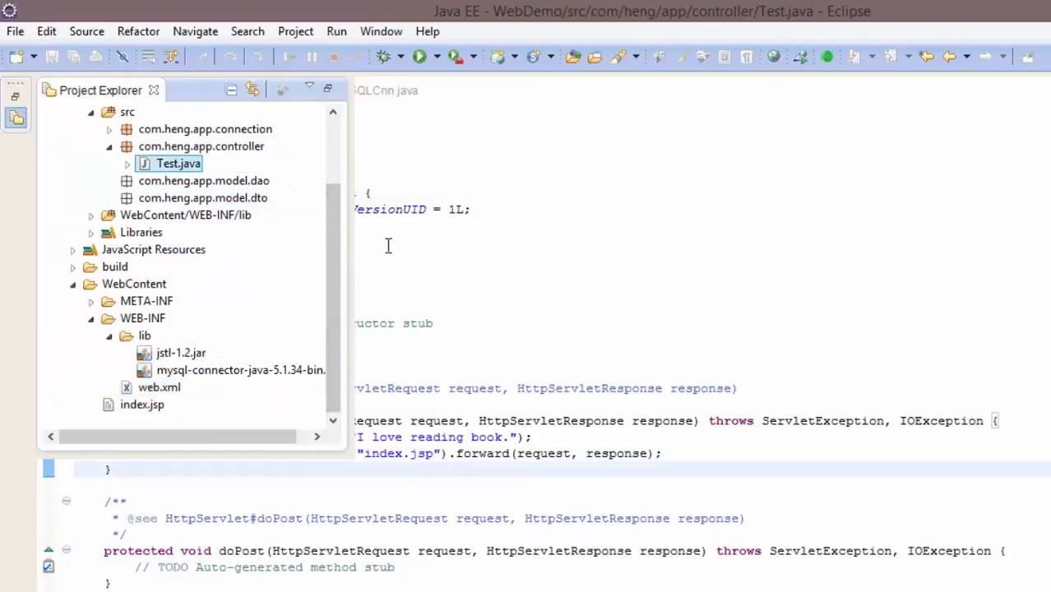
- Delete Test.java from the controller package and select its servlet entries in web.xml
{"action": "right_click", "coordinate": [176, 163]}
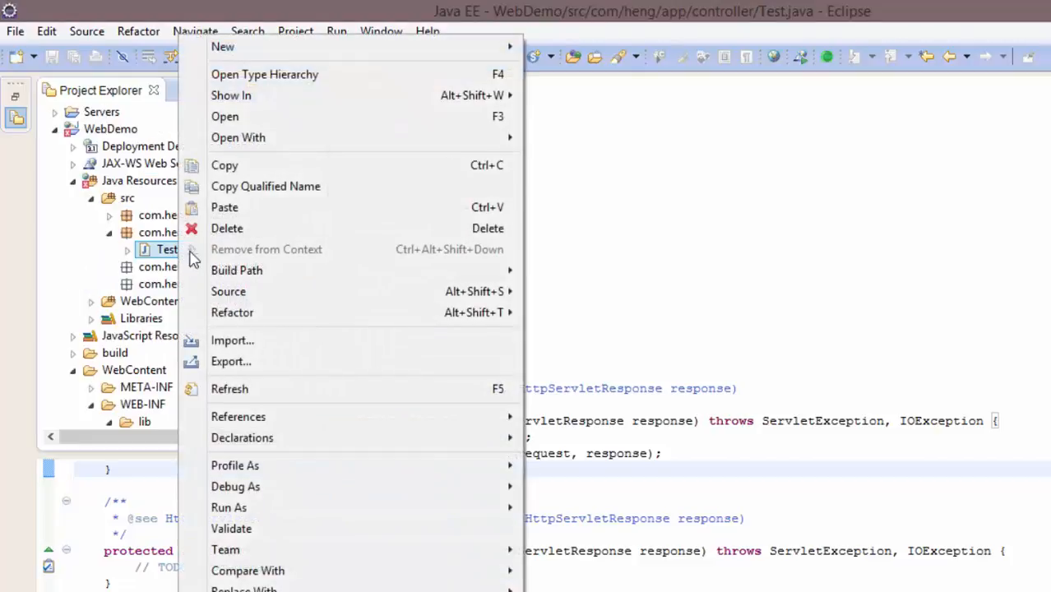
{"action": "mouse_move", "coordinate": [234, 239]}
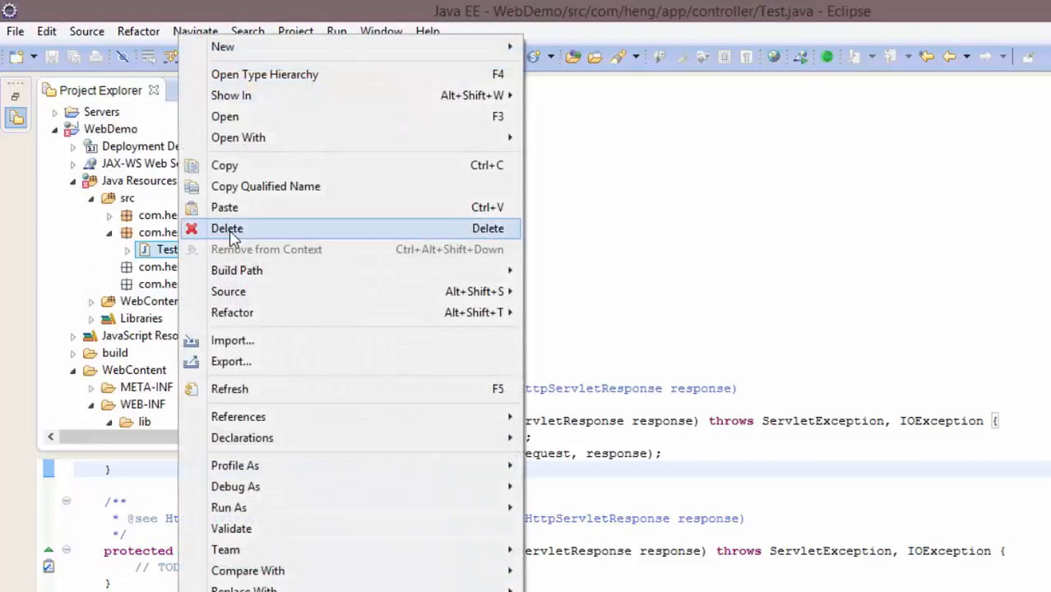
{"action": "left_click", "coordinate": [227, 228]}
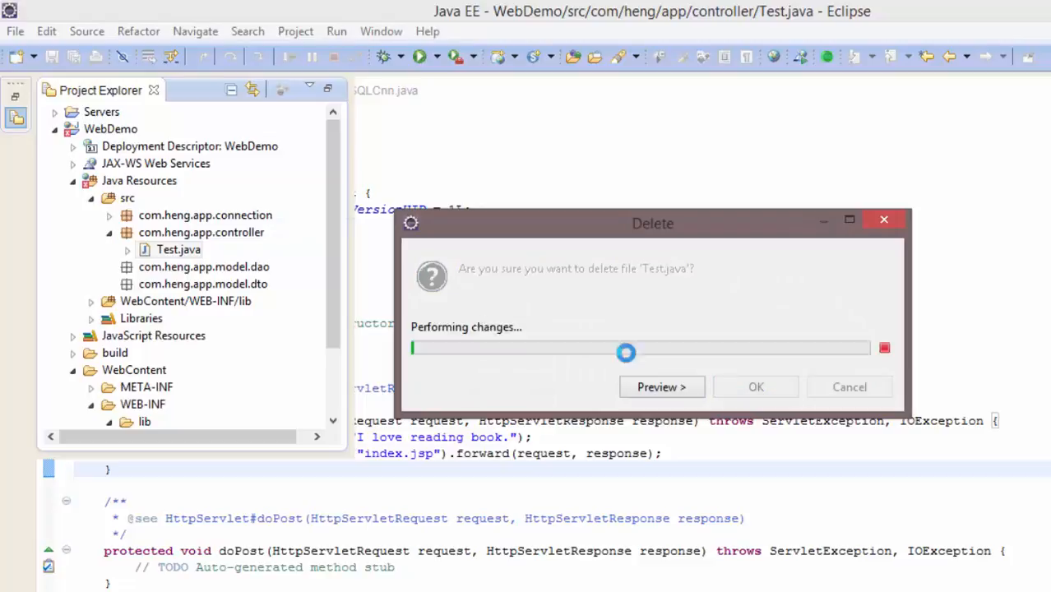
{"action": "left_click", "coordinate": [755, 387]}
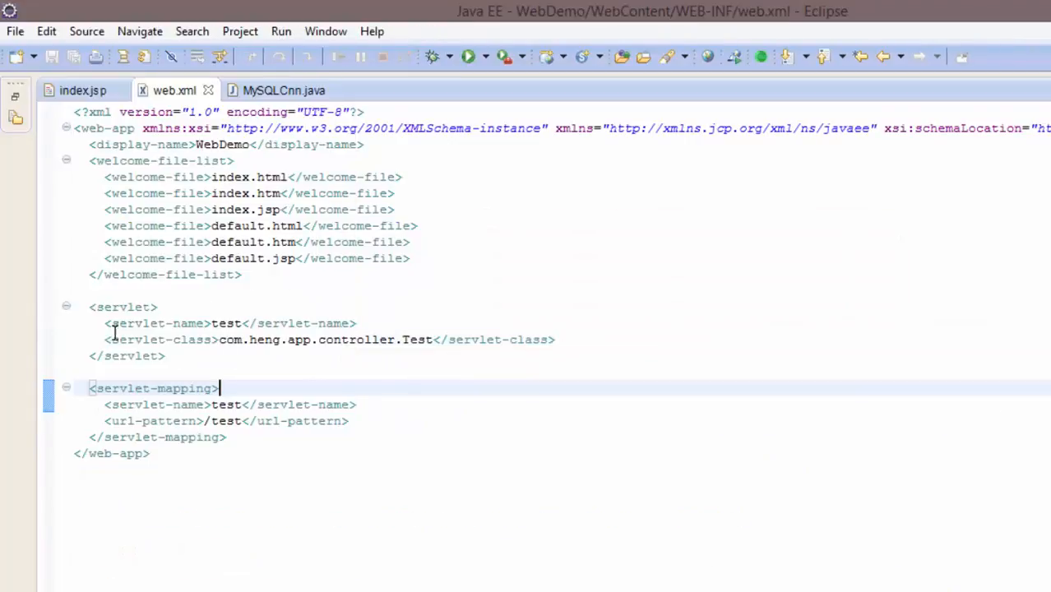
{"action": "left_click_drag", "start_coordinate": [91, 306], "coordinate": [228, 437]}
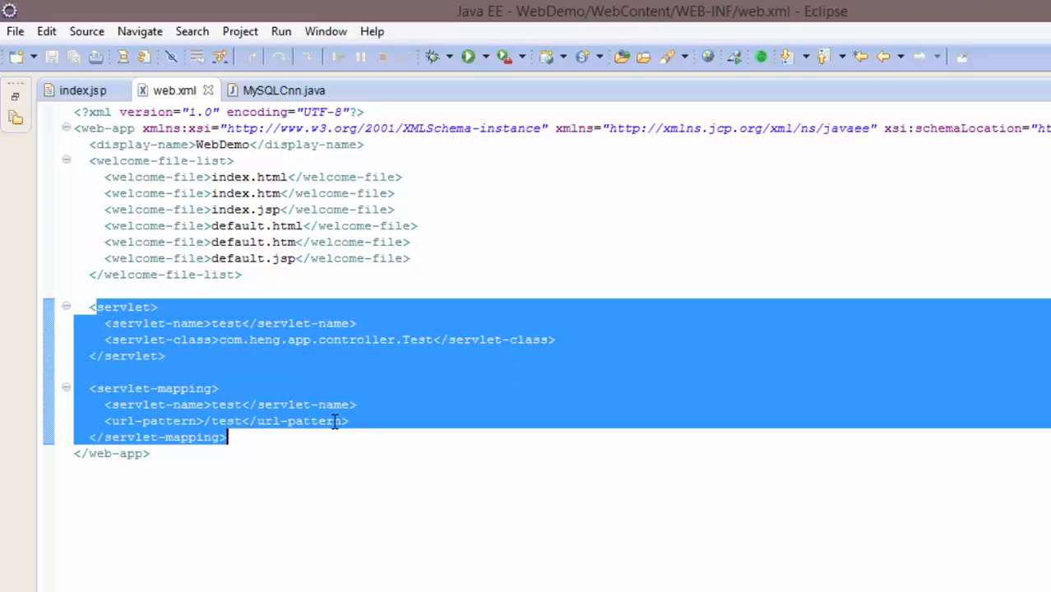
{"action": "left_click", "coordinate": [82, 90]}
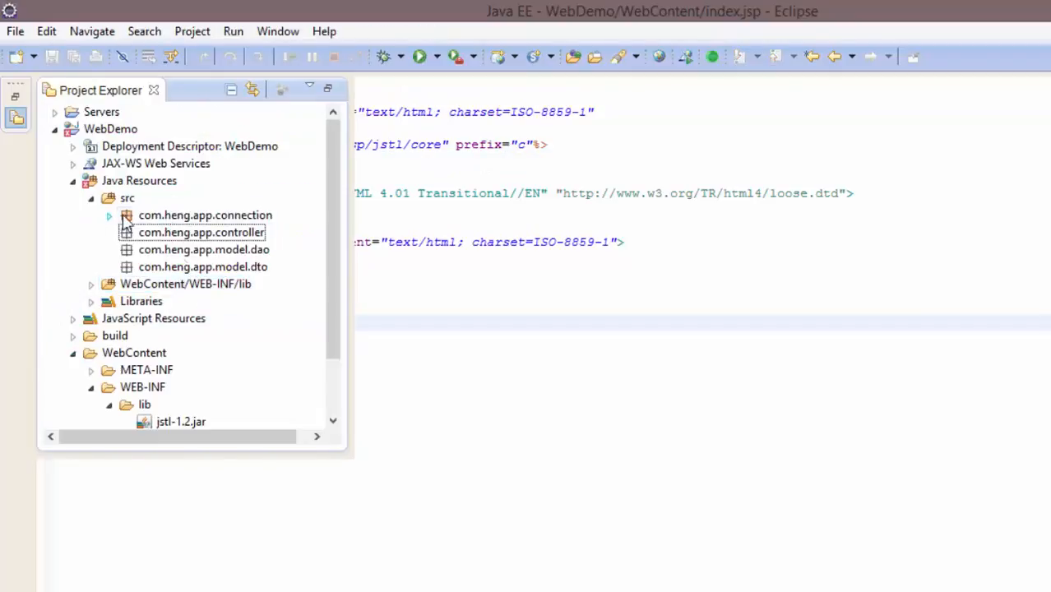
{"action": "left_click", "coordinate": [203, 249]}
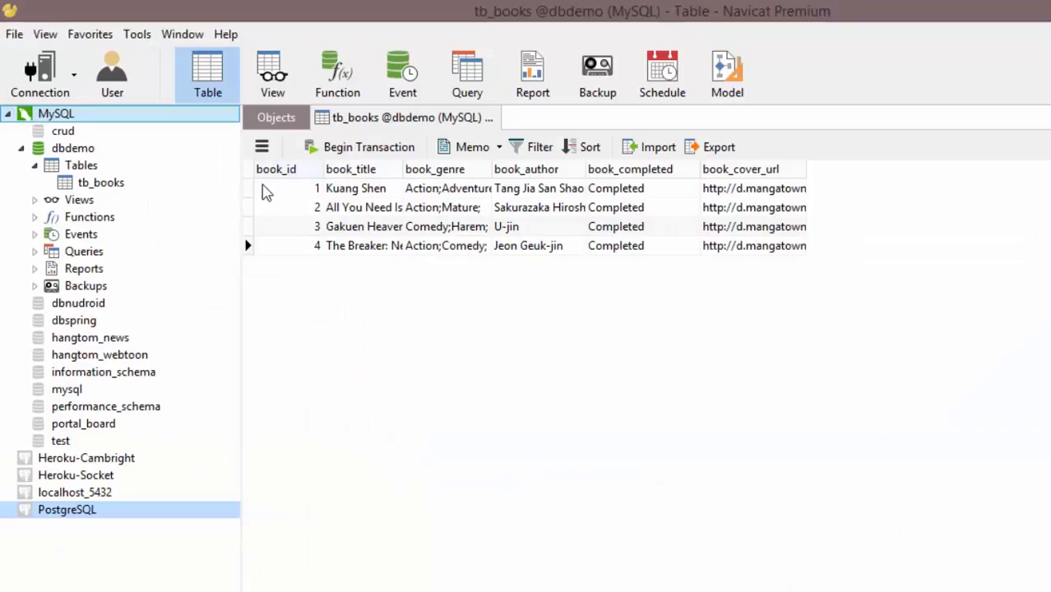
{"action": "mouse_move", "coordinate": [287, 196]}
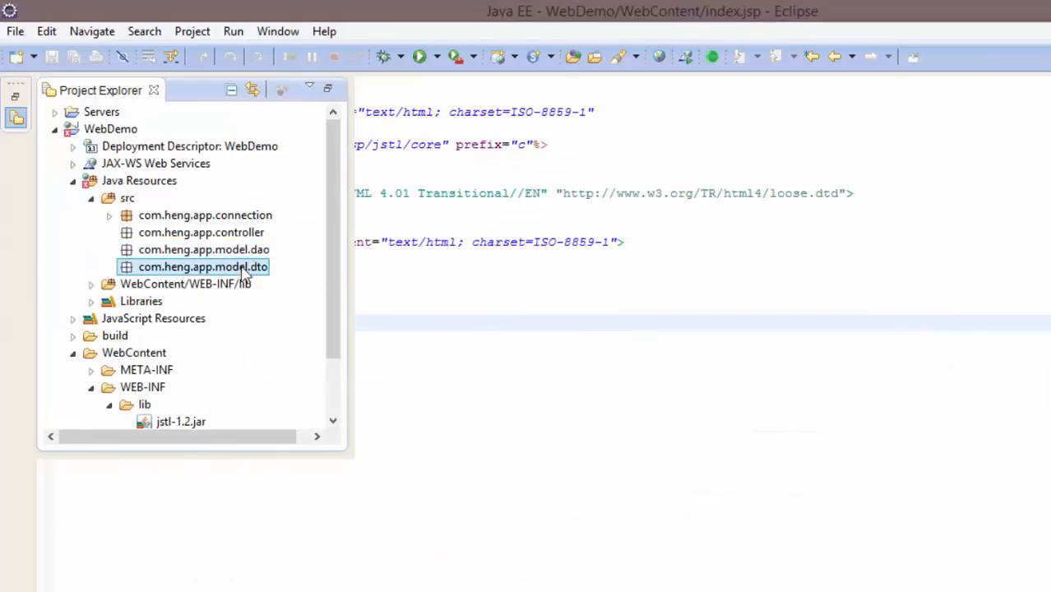
- Create BookDTO in model.dto implementing Serializable with six private String book fields
{"action": "right_click", "coordinate": [203, 266]}
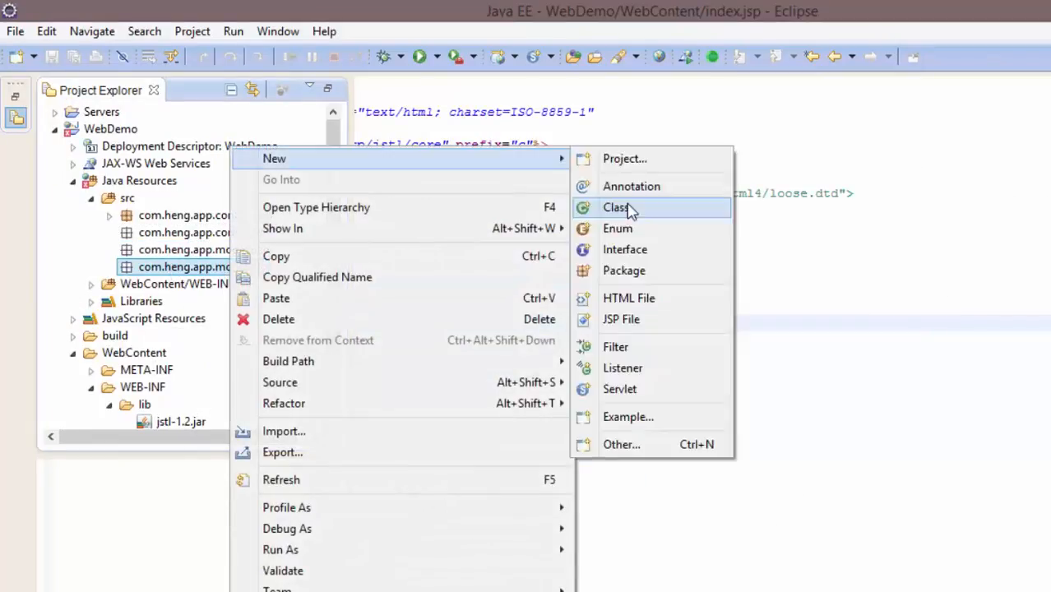
{"action": "left_click", "coordinate": [617, 208]}
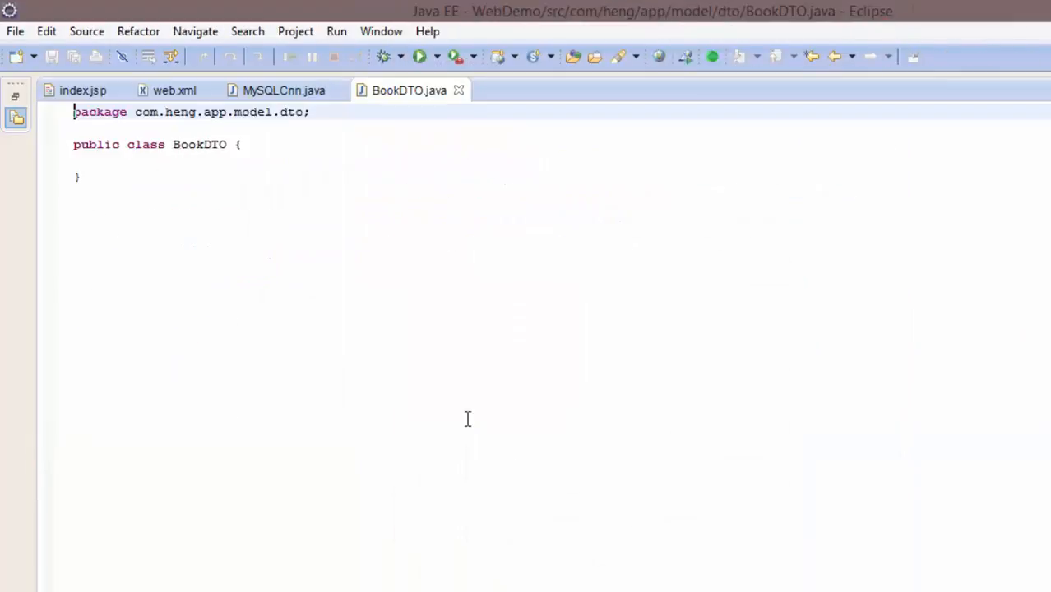
{"action": "type", "text": "i"}
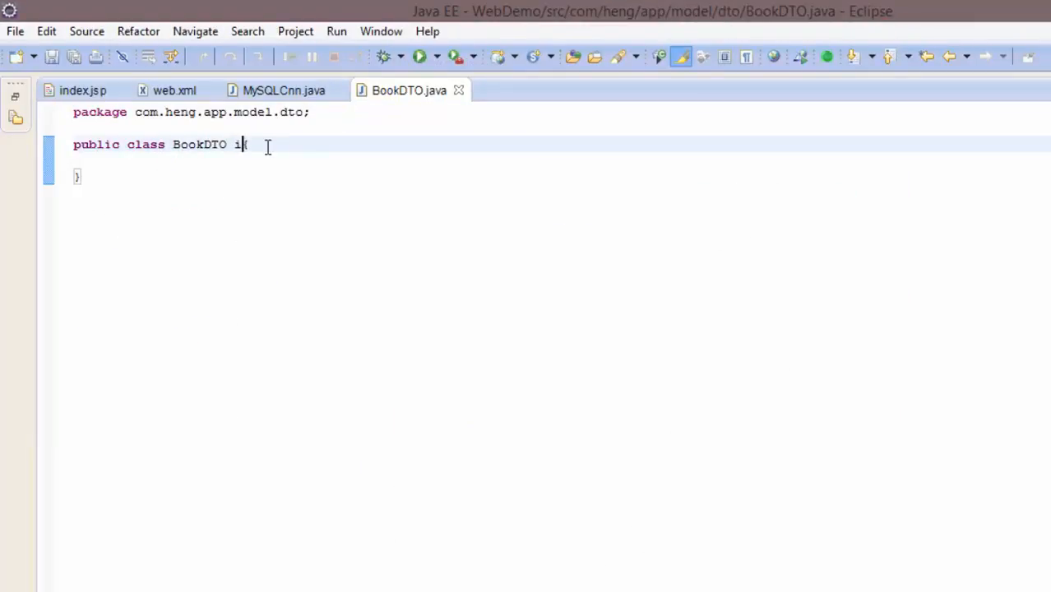
{"action": "type", "text": "mplements {"}
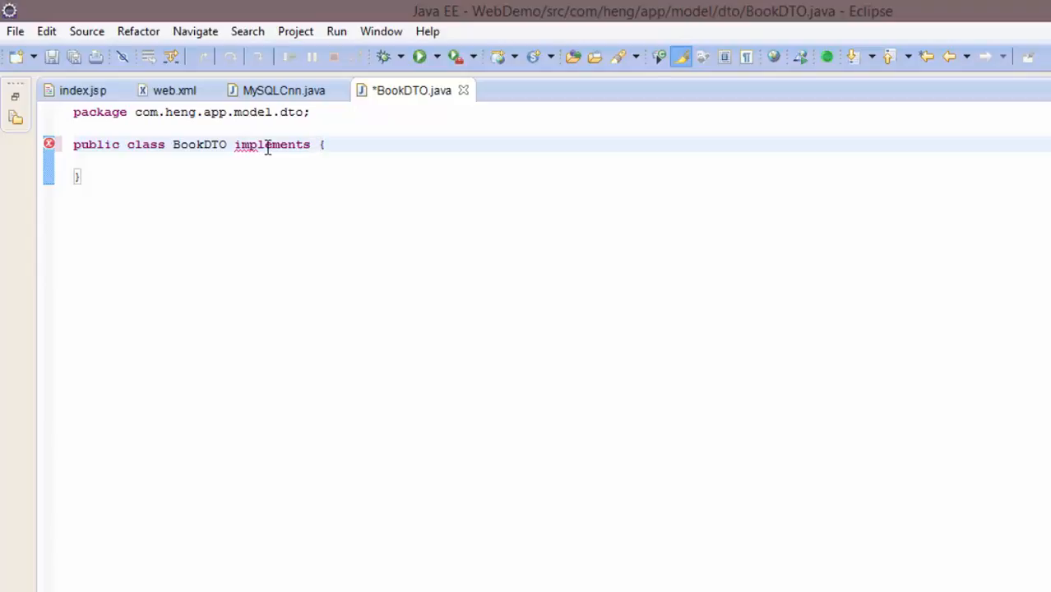
{"action": "type", "text": "Serializable"}
{"action": "left_click", "coordinate": [562, 160]}
{"action": "type", "text": "p"}
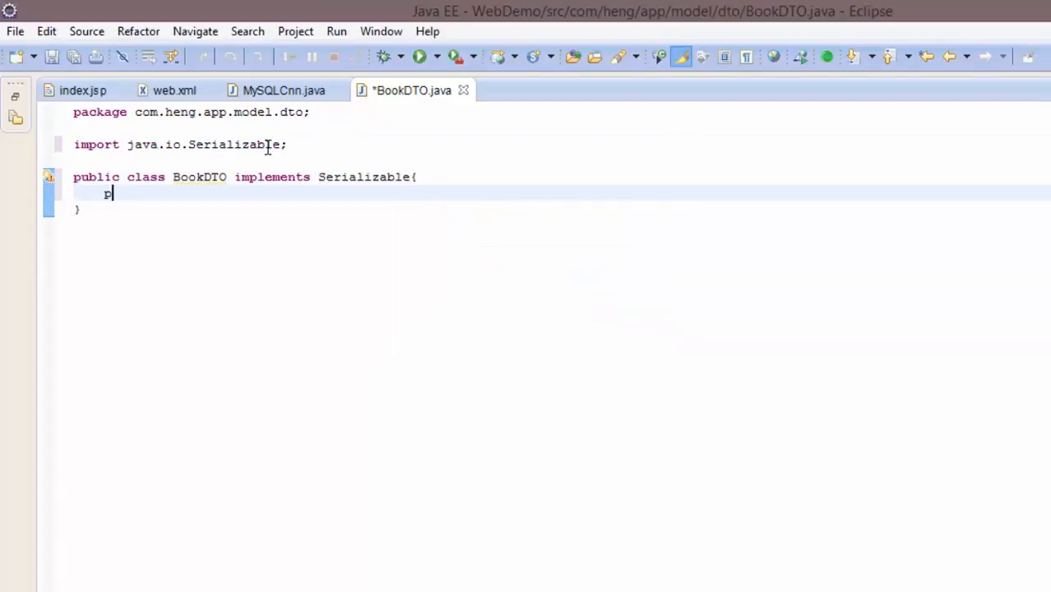
{"action": "type", "text": "rivate String b_id;"}
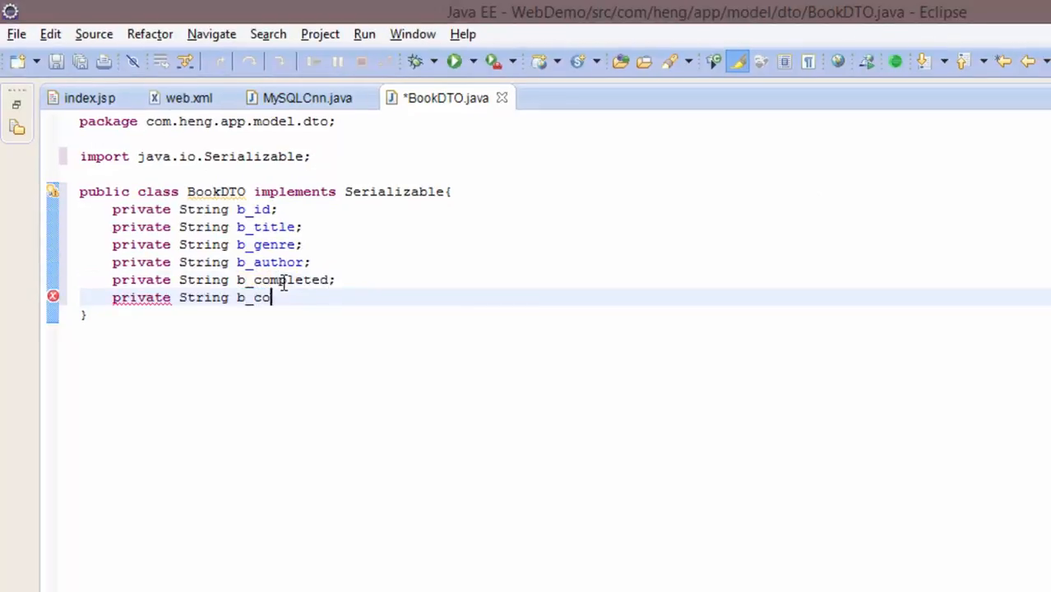
{"action": "type", "text": "ver;"}
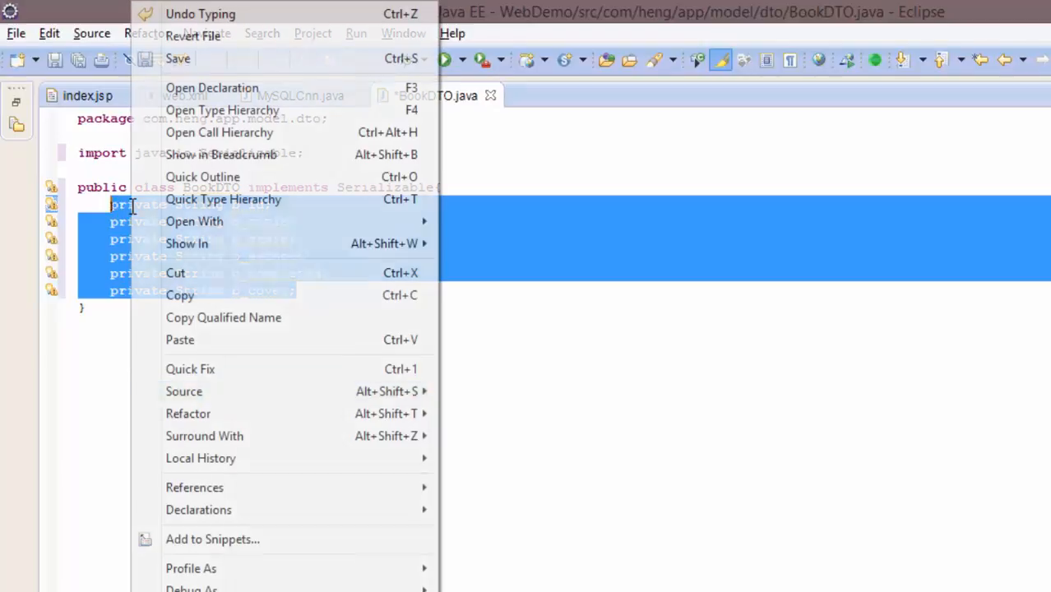
- Generate getters, setters and a toString() override for all six BookDTO fields
{"action": "left_click", "coordinate": [184, 391]}
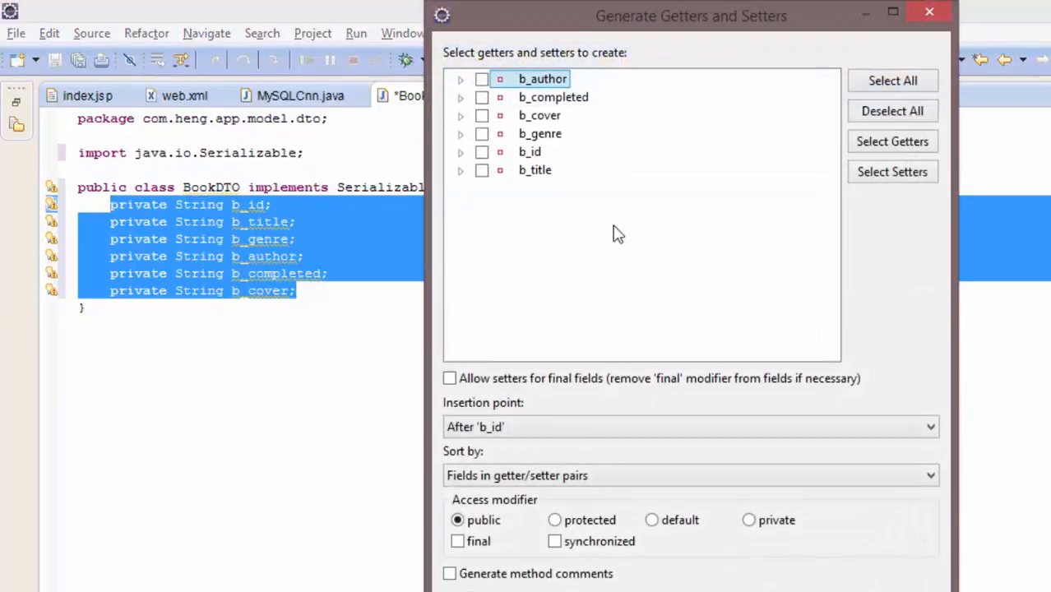
{"action": "left_click", "coordinate": [893, 79]}
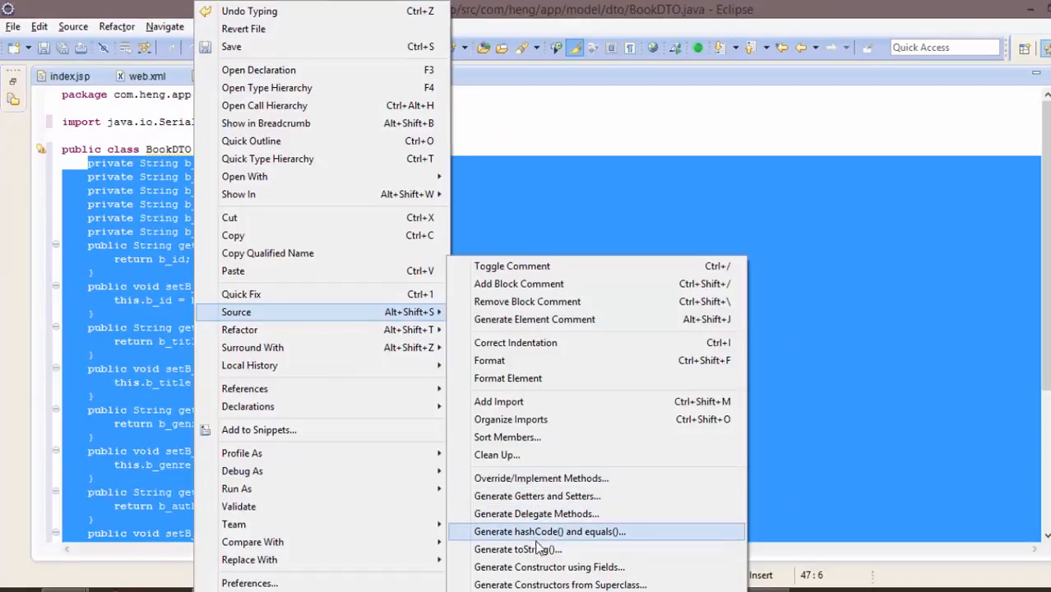
{"action": "left_click", "coordinate": [517, 549]}
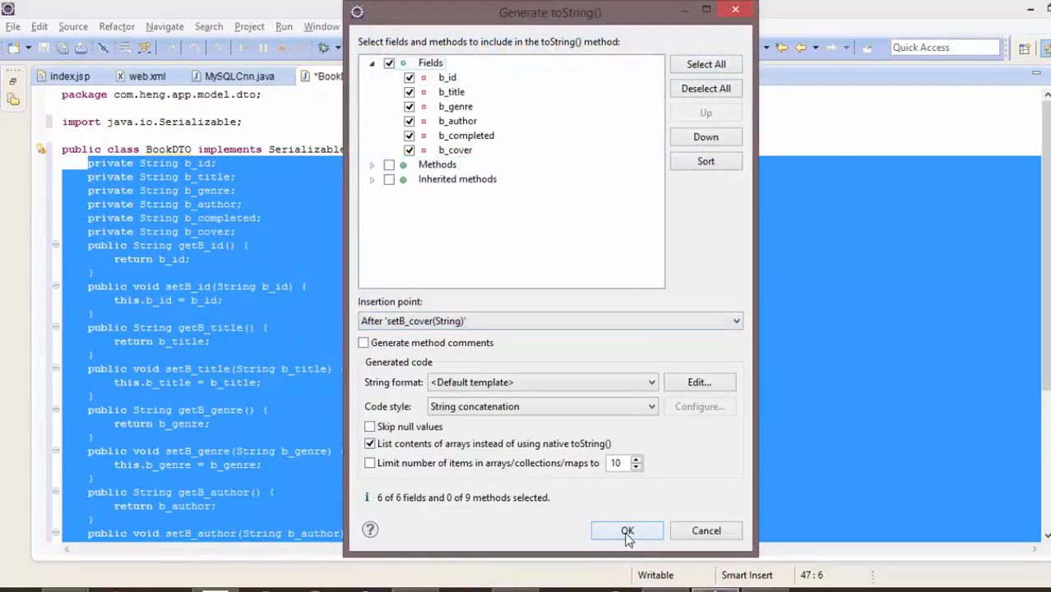
{"action": "left_click", "coordinate": [627, 530]}
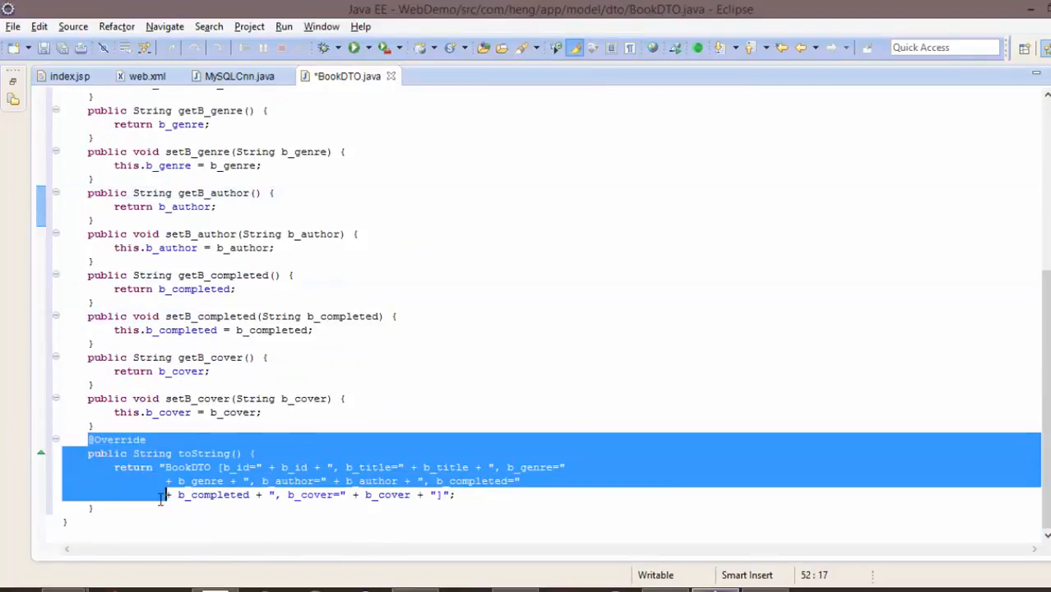
- Give BookDAO a Connection field set to new MySQLCnn().getCnn() in its constructor
{"action": "left_click", "coordinate": [70, 76]}
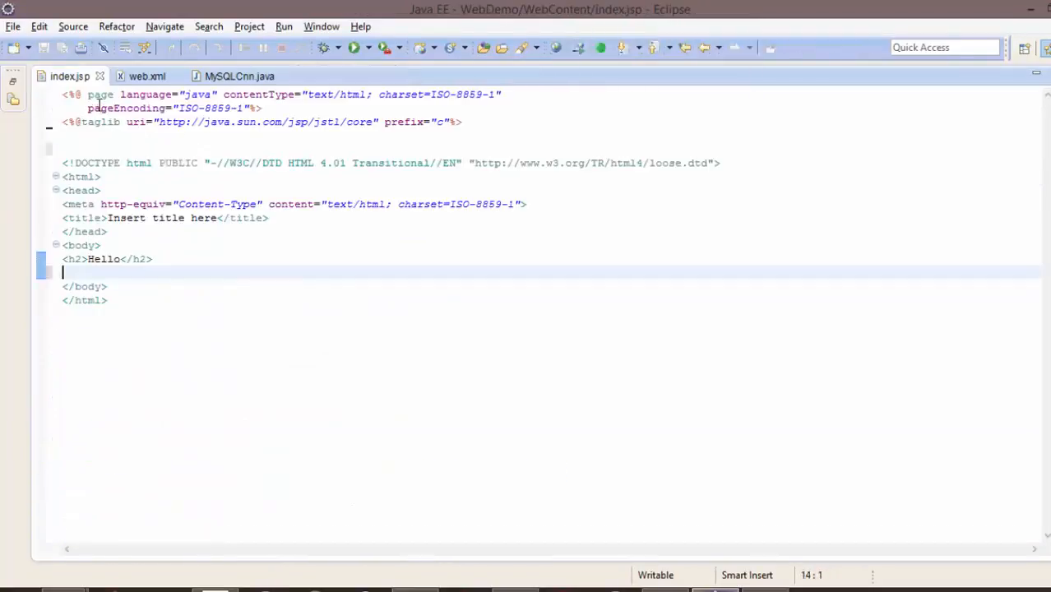
{"action": "right_click", "coordinate": [115, 230]}
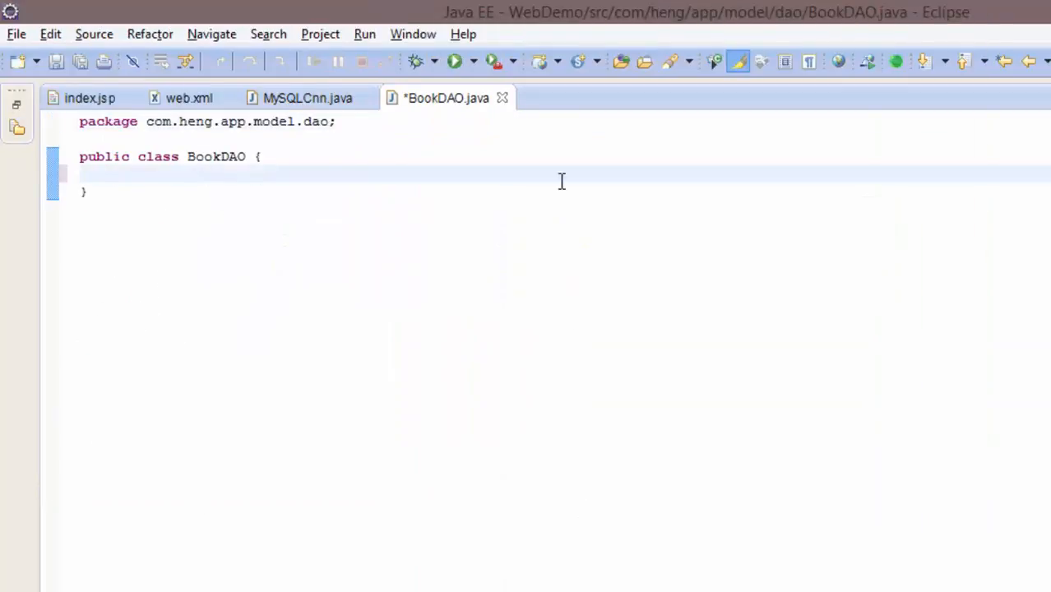
{"action": "left_click", "coordinate": [116, 174]}
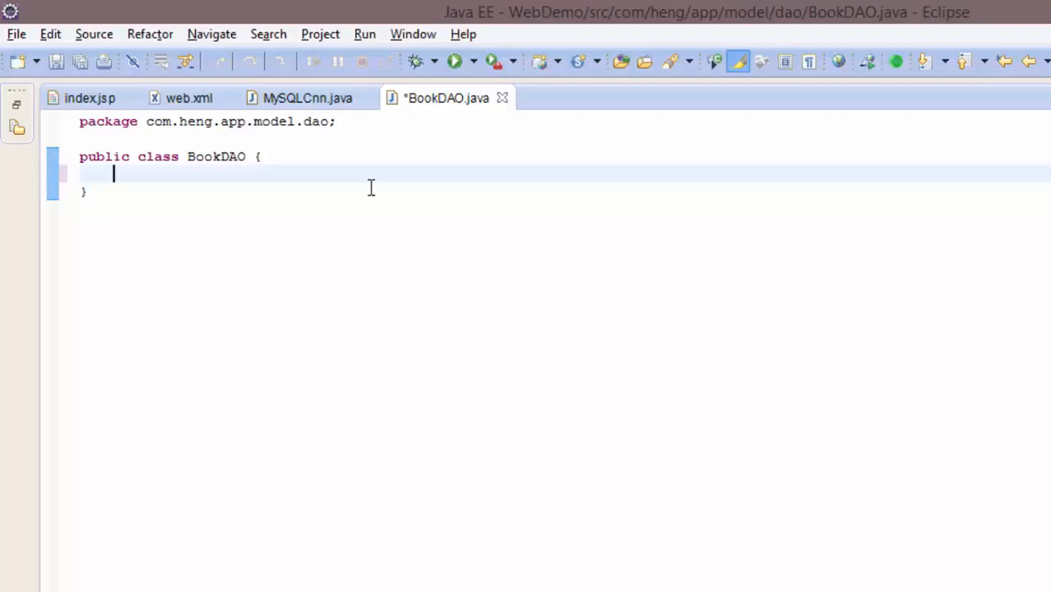
{"action": "type", "text": "Connection c=null;"}
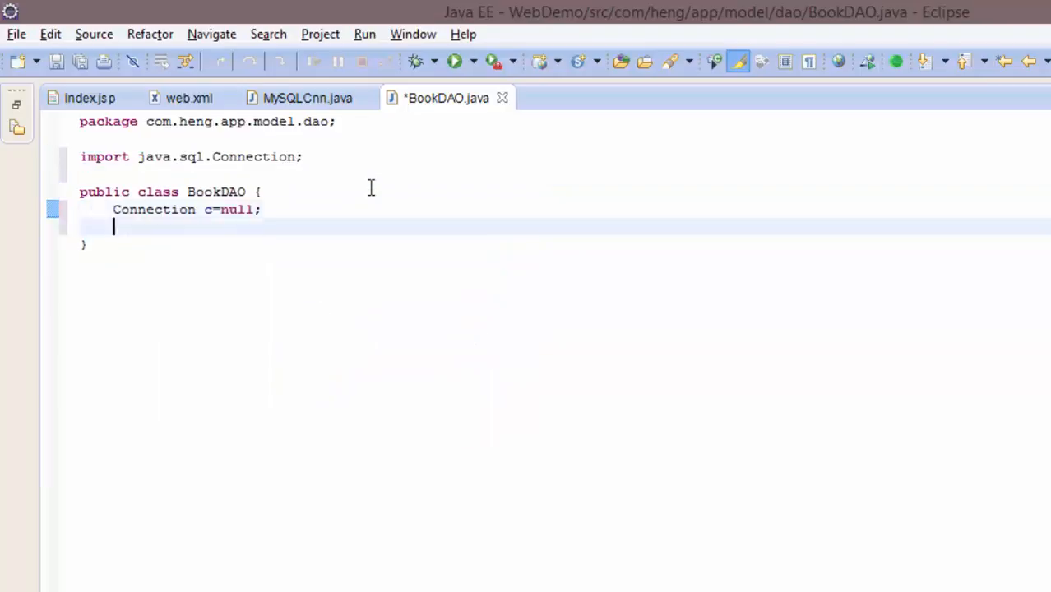
{"action": "type", "text": "B"}
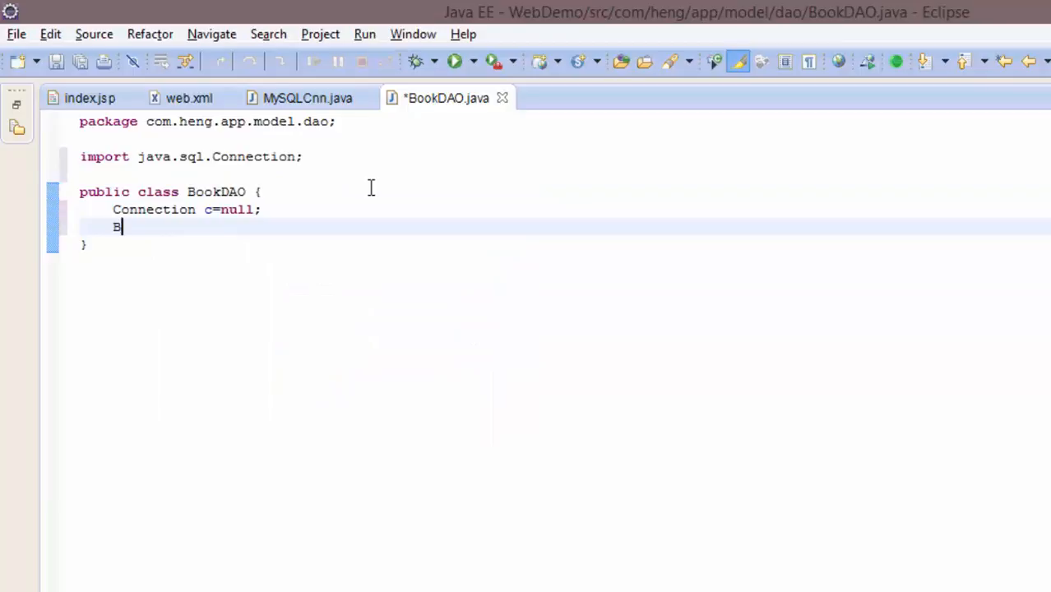
{"action": "type", "text": "ookDAO() {"}
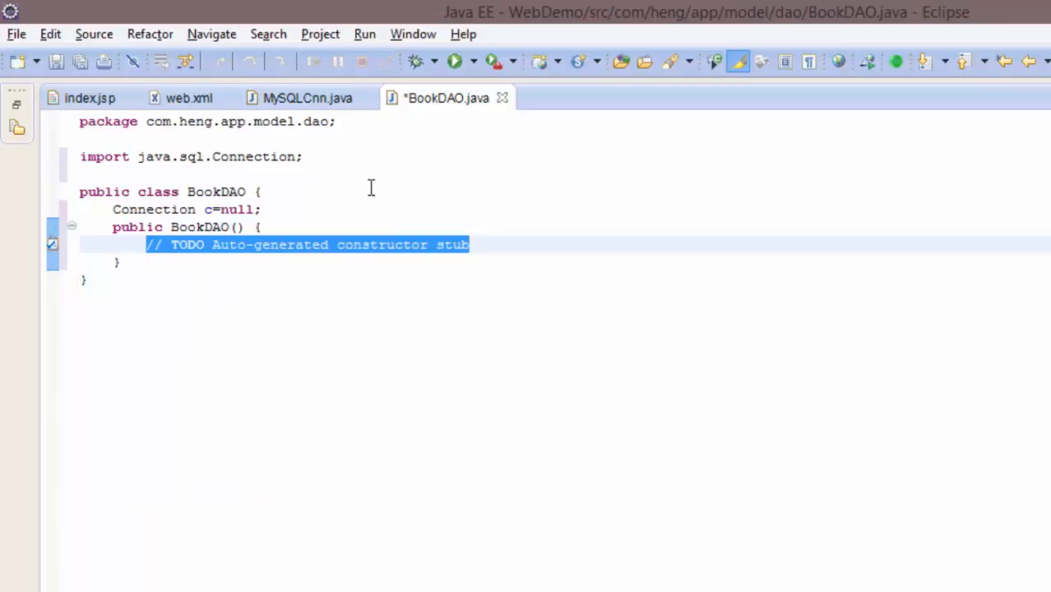
{"action": "key", "text": "Delete"}
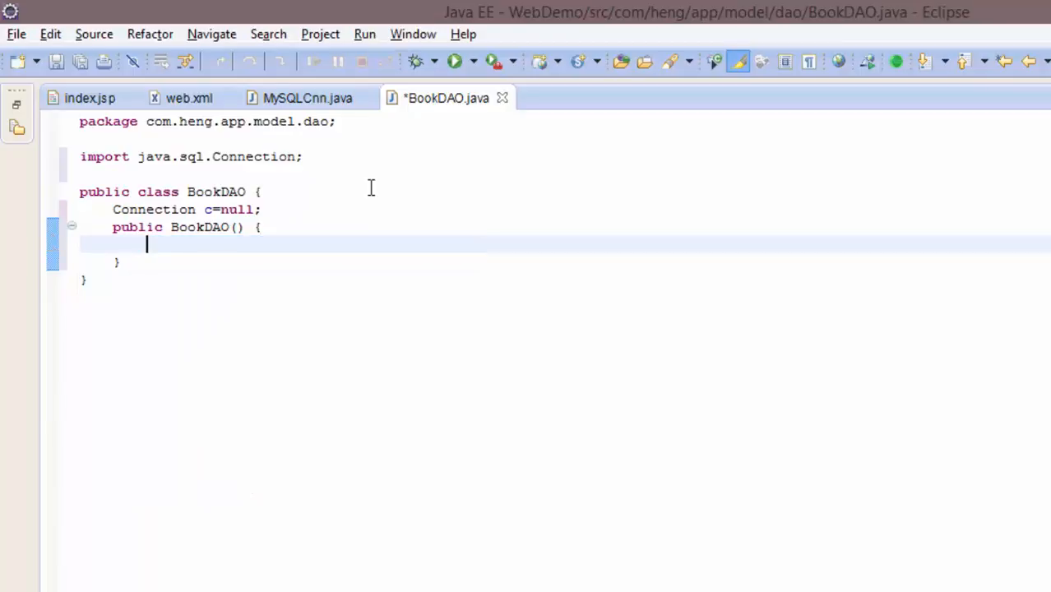
{"action": "type", "text": "c=M"}
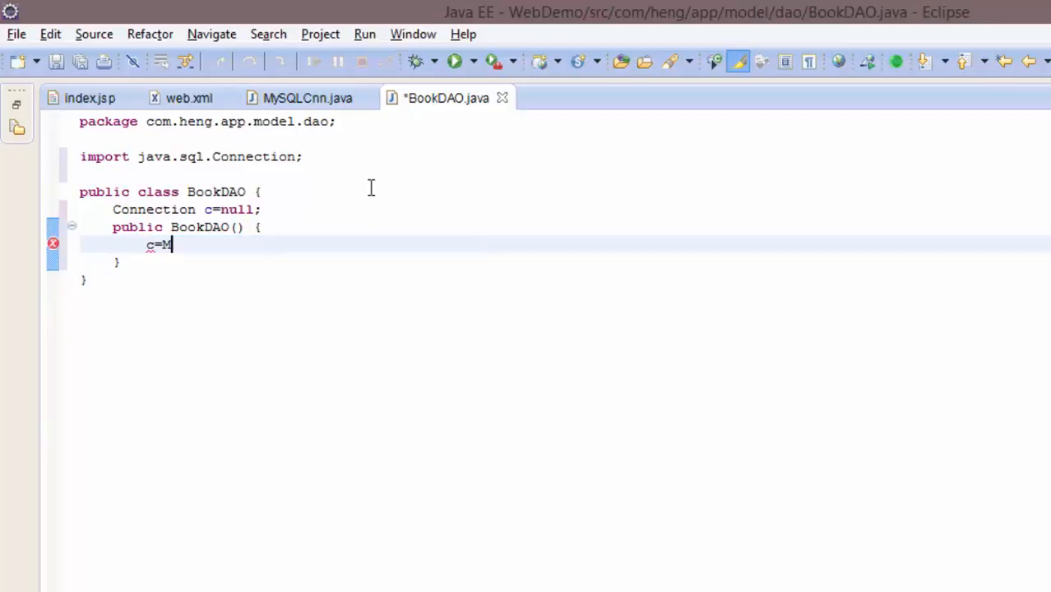
{"action": "type", "text": "new MY"}
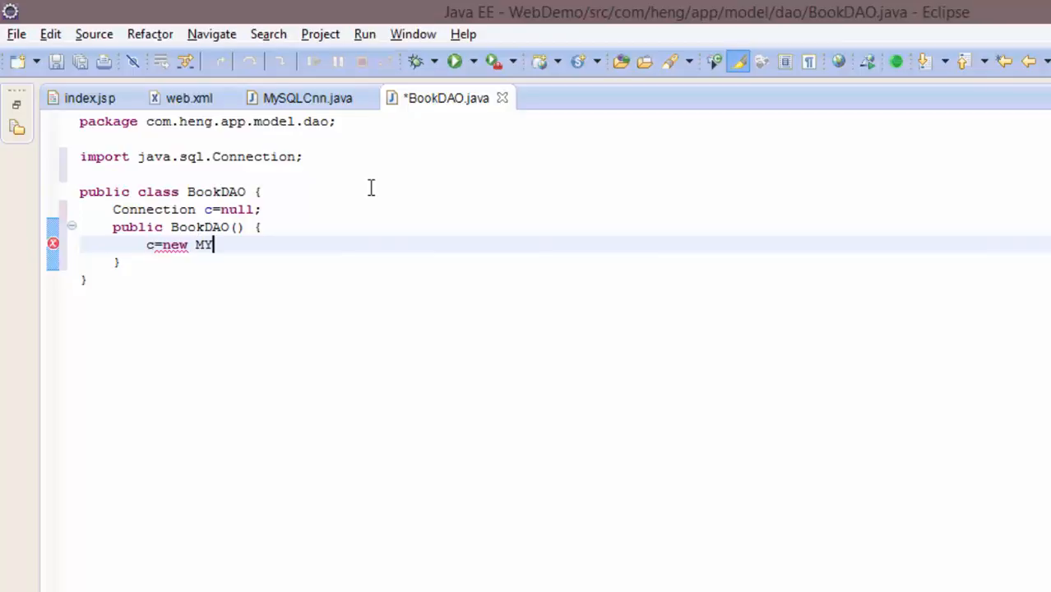
{"action": "type", "text": "yS"}
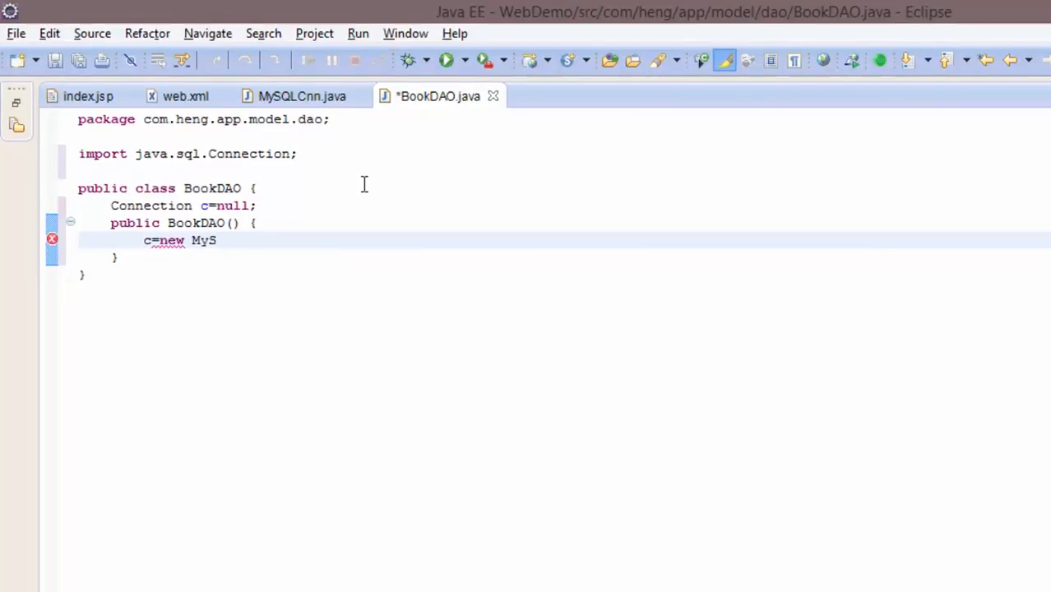
{"action": "type", "text": "QL"}
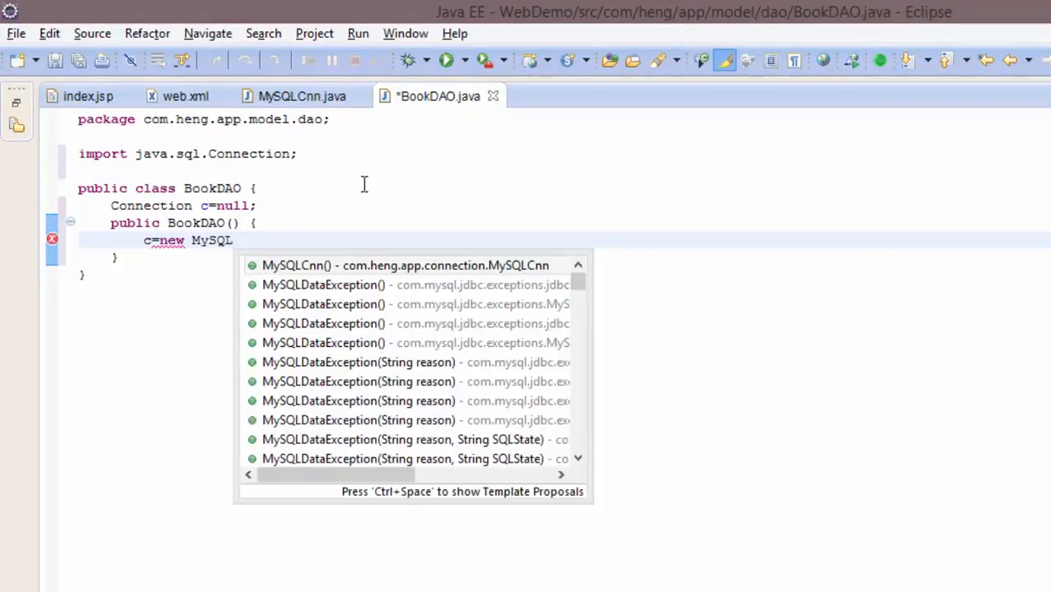
{"action": "left_click", "coordinate": [403, 265]}
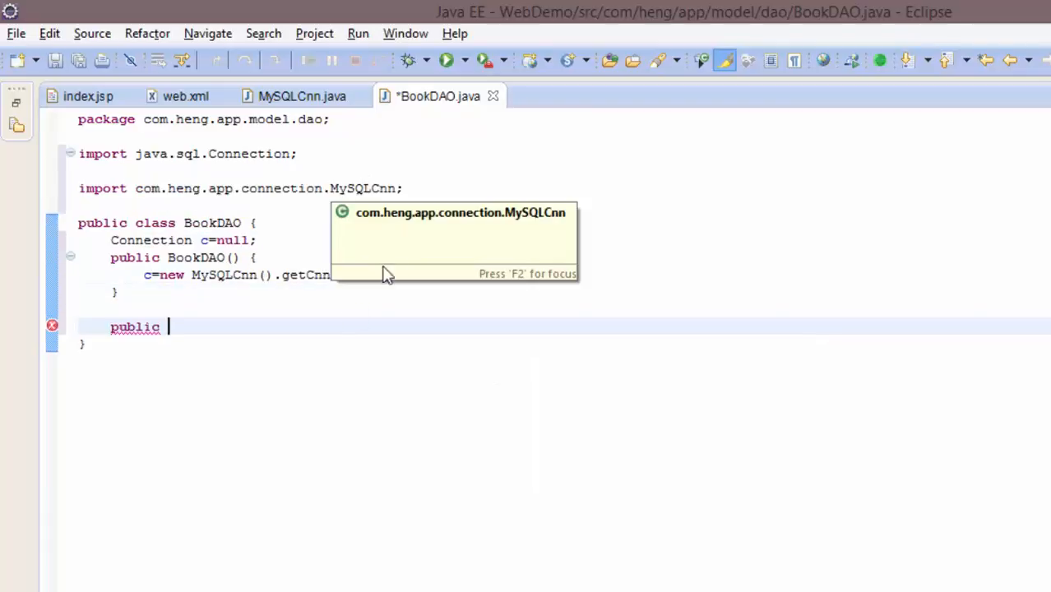
- Start getBooks() returning an ArrayList<BookDTO> and run SELECT * FROM tb_books into a ResultSet
{"action": "type", "text": "ArrayList<BookDTO> getBooks() throws SQLException{"}
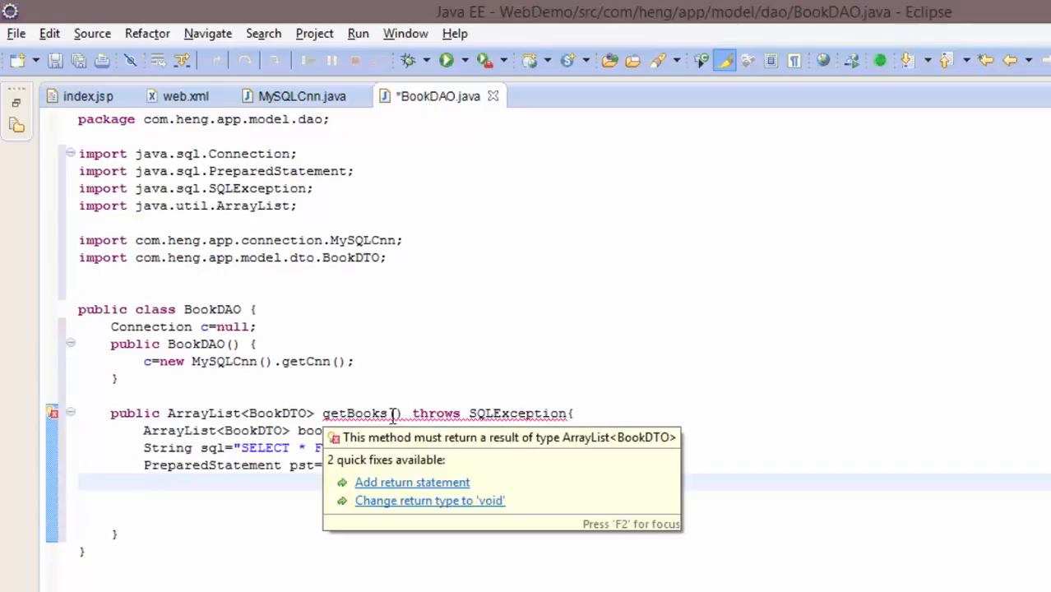
{"action": "left_click", "coordinate": [412, 482]}
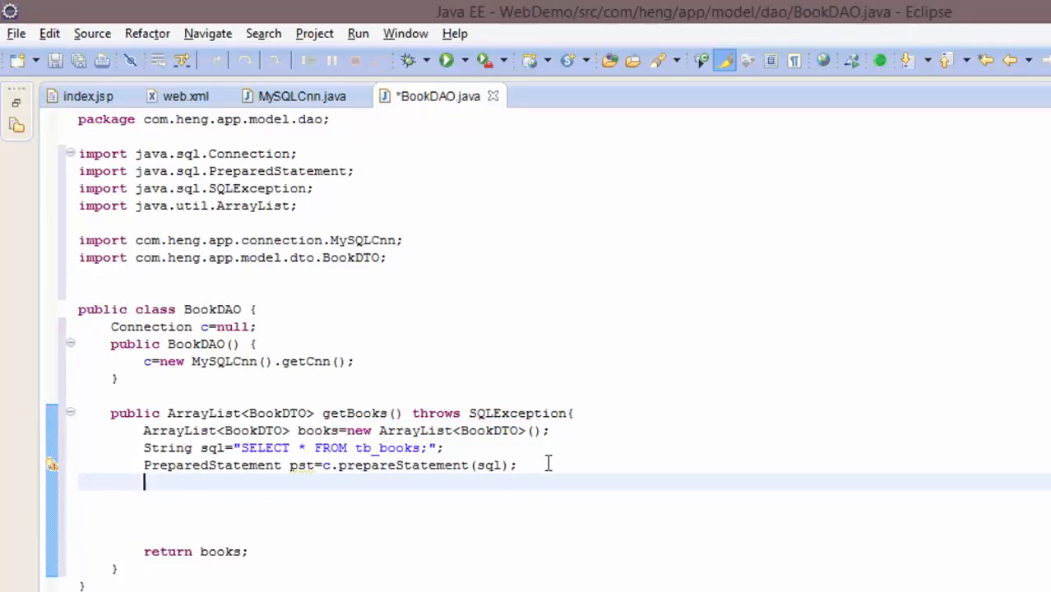
{"action": "type", "text": "Result"}
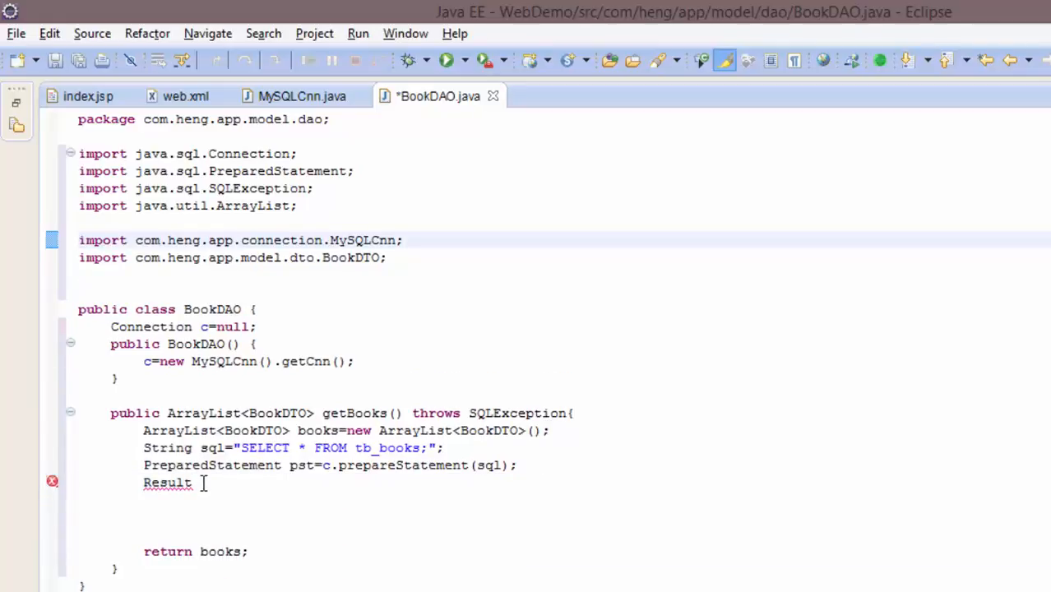
{"action": "type", "text": "Set"}
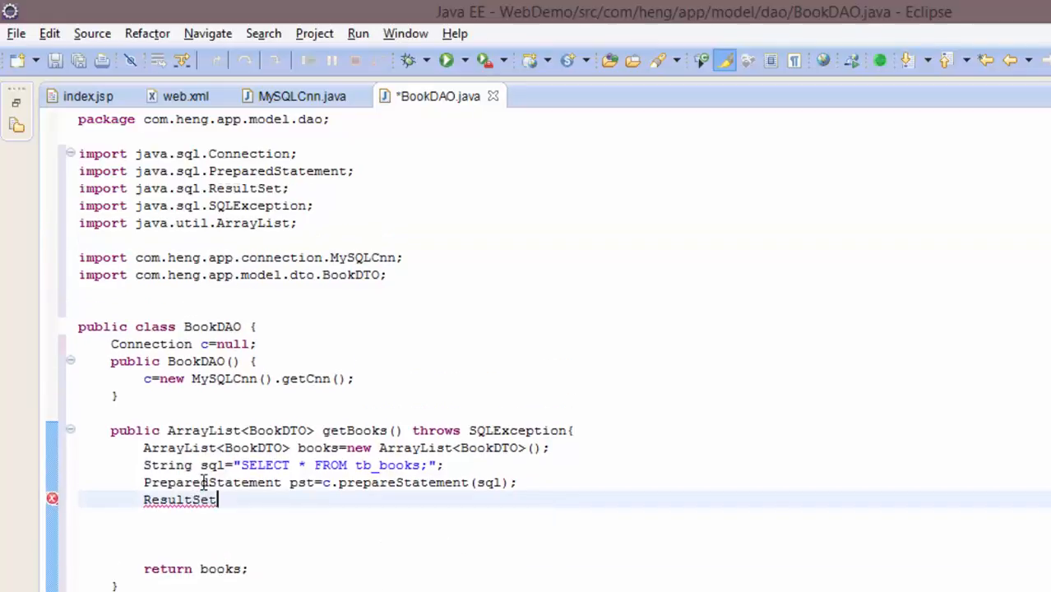
{"action": "type", "text": "rs=pst.executeQuery();"}
{"action": "left_click", "coordinate": [598, 517]}
{"action": "type", "text": "while(rs.next()){"}
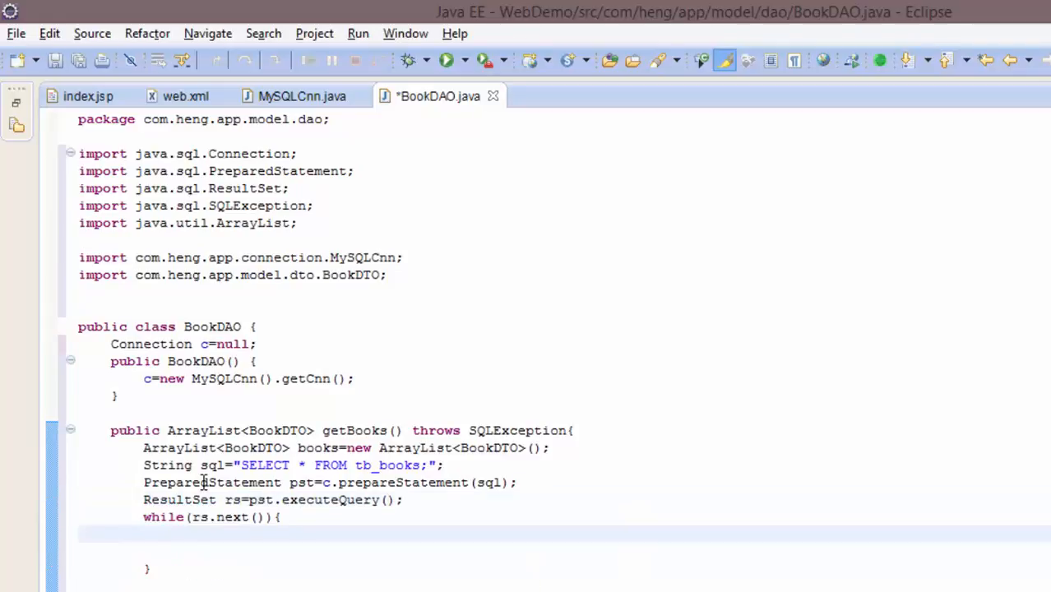
{"action": "type", "text": "BookDTO b"}
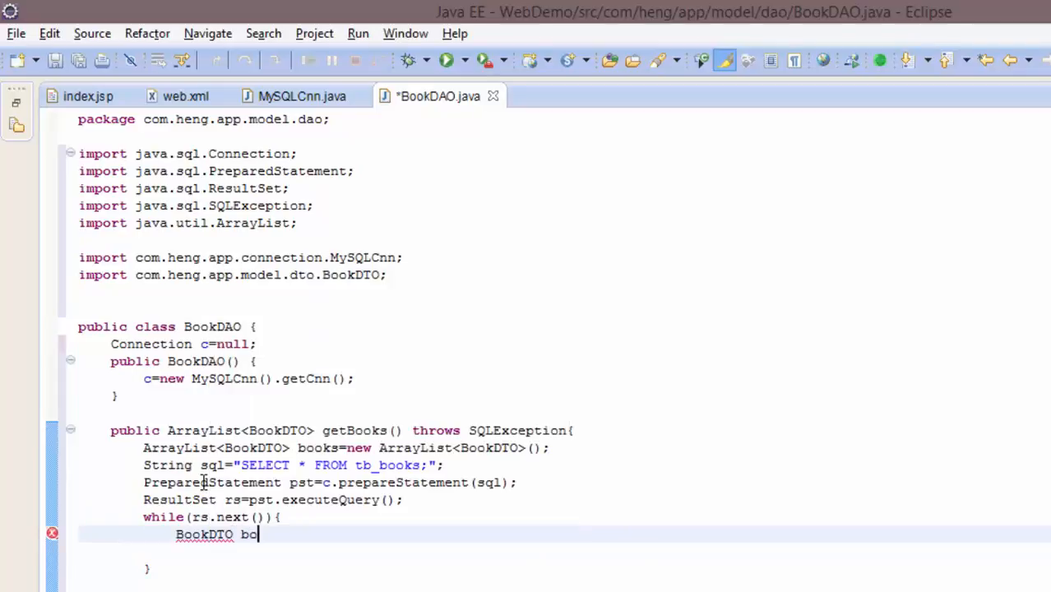
- Fill a BookDTO from each ResultSet row, add it to the books list and begin a main method
{"action": "type", "text": "ok=new BookDTO("}
{"action": "left_click", "coordinate": [564, 552]}
{"action": "type", "text": "book.setB_id(rs.getString(\"\"));"}
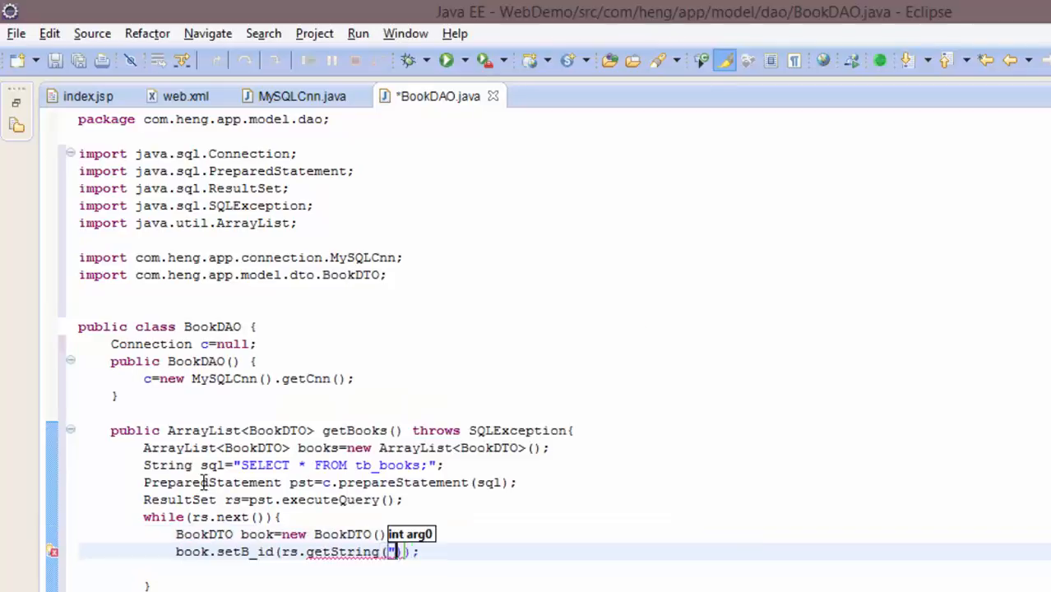
{"action": "type", "text": "1"}
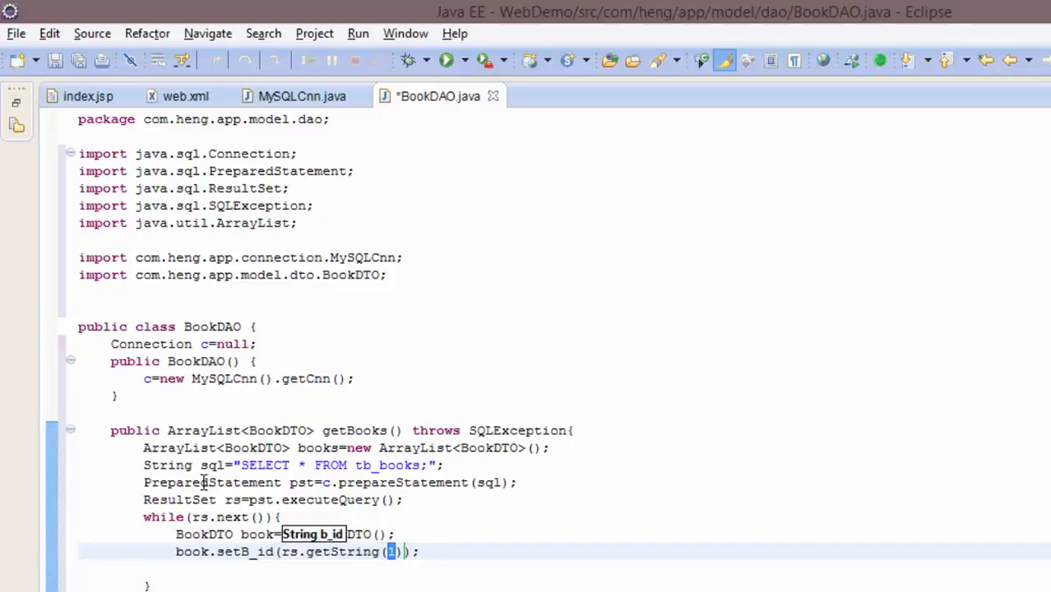
{"action": "type", "text": "\"\""}
{"action": "type", "text": "book."}
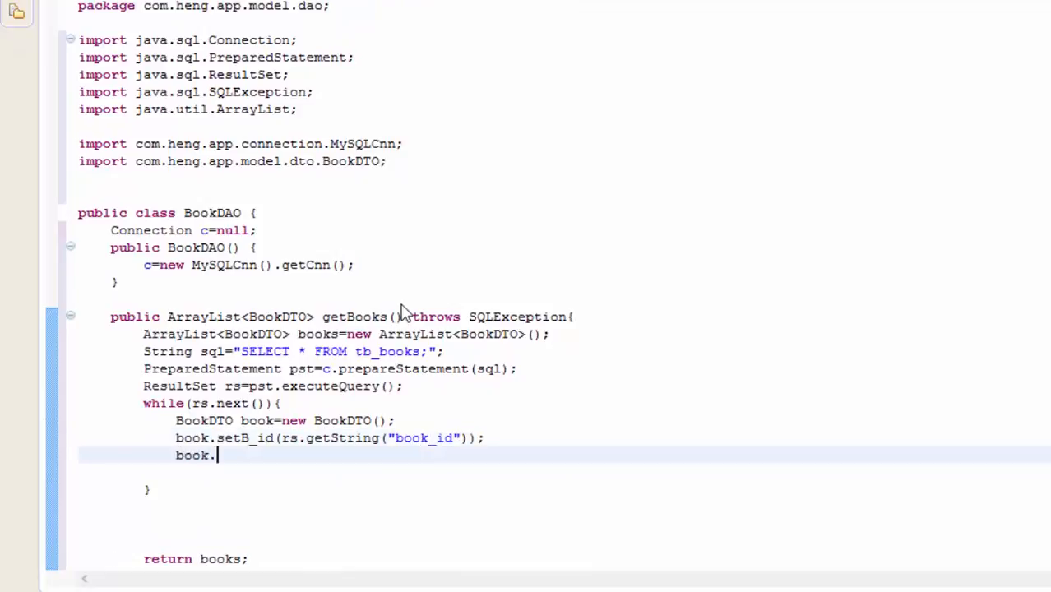
{"action": "type", "text": "setb"}
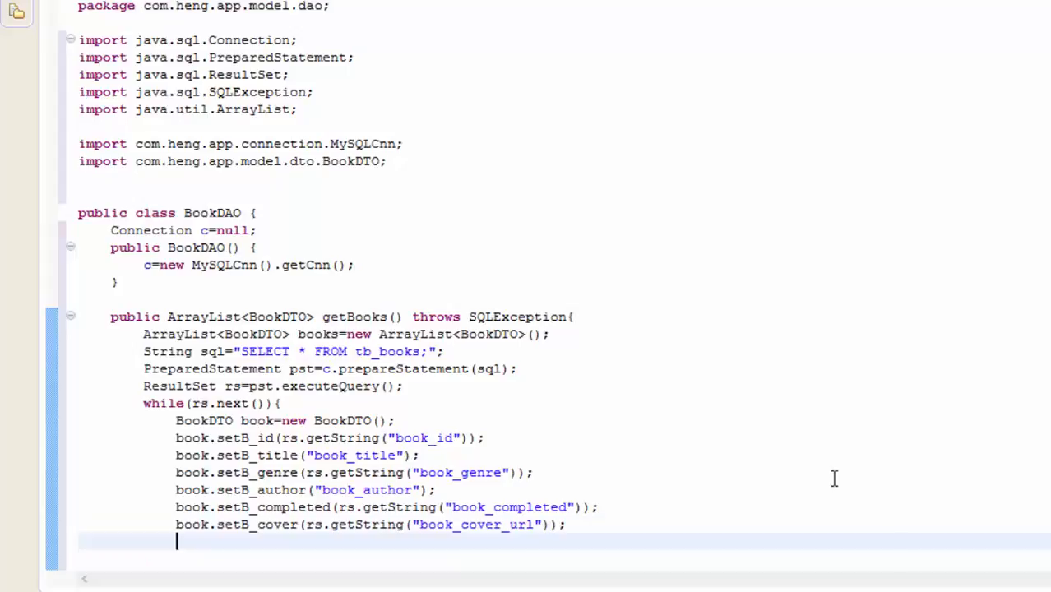
{"action": "type", "text": "books.add(book"}
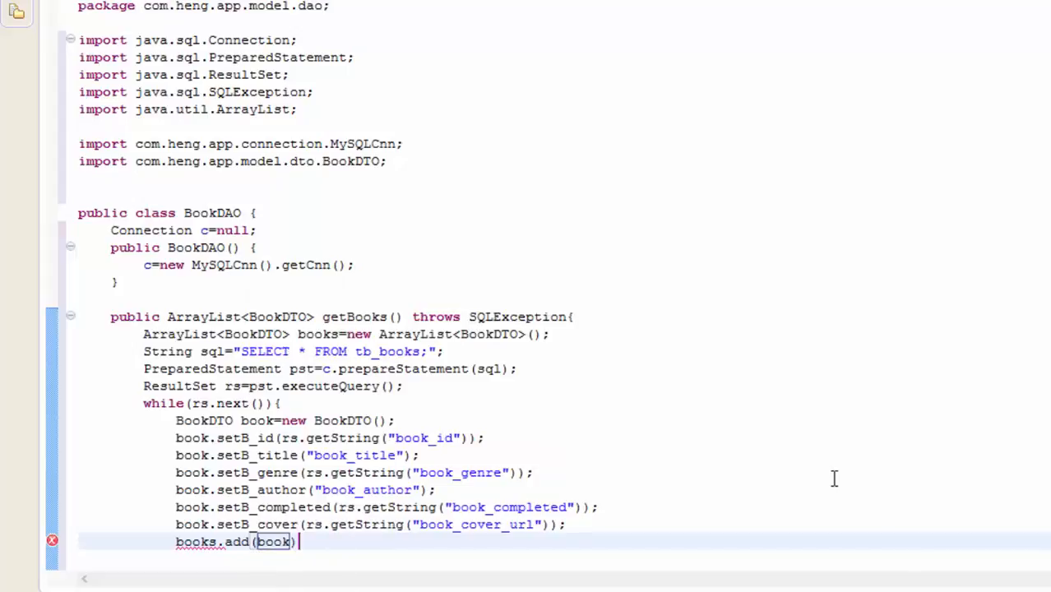
{"action": "type", "text": ";"}
{"action": "type", "text": "return books;"}
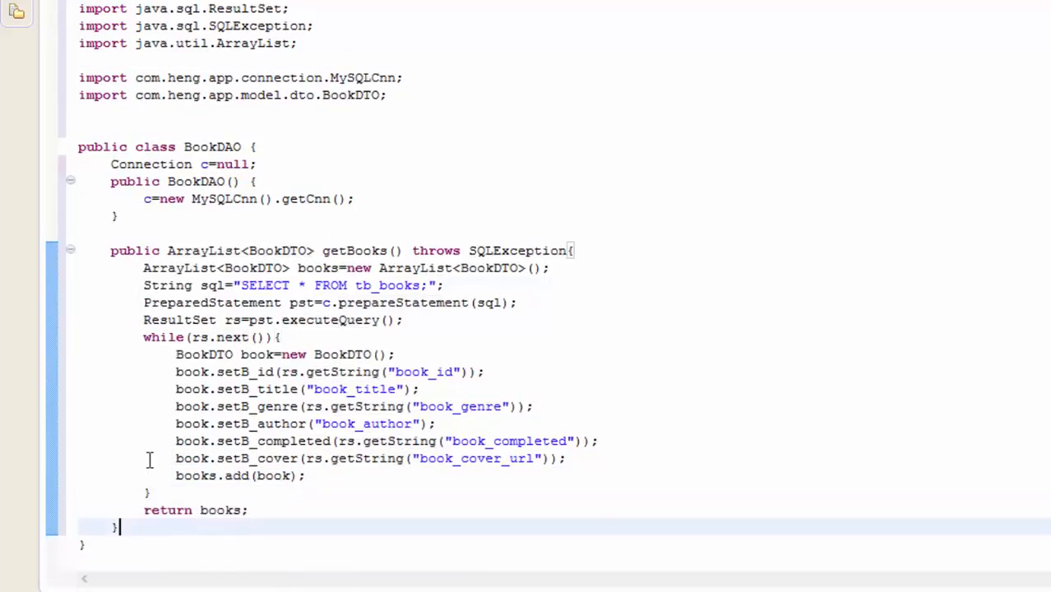
{"action": "type", "text": "main(String[] args) {"}
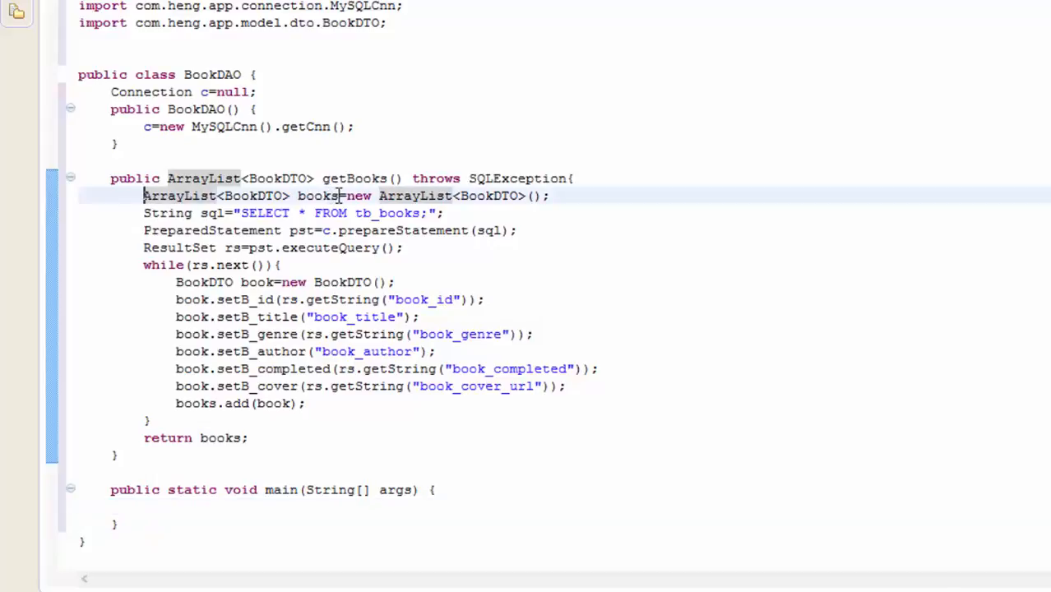
- Have main print new BookDAO().getBooks() and run BookDAO as a Java application
{"action": "type", "text": "ArrayList<BookDTO> books"}
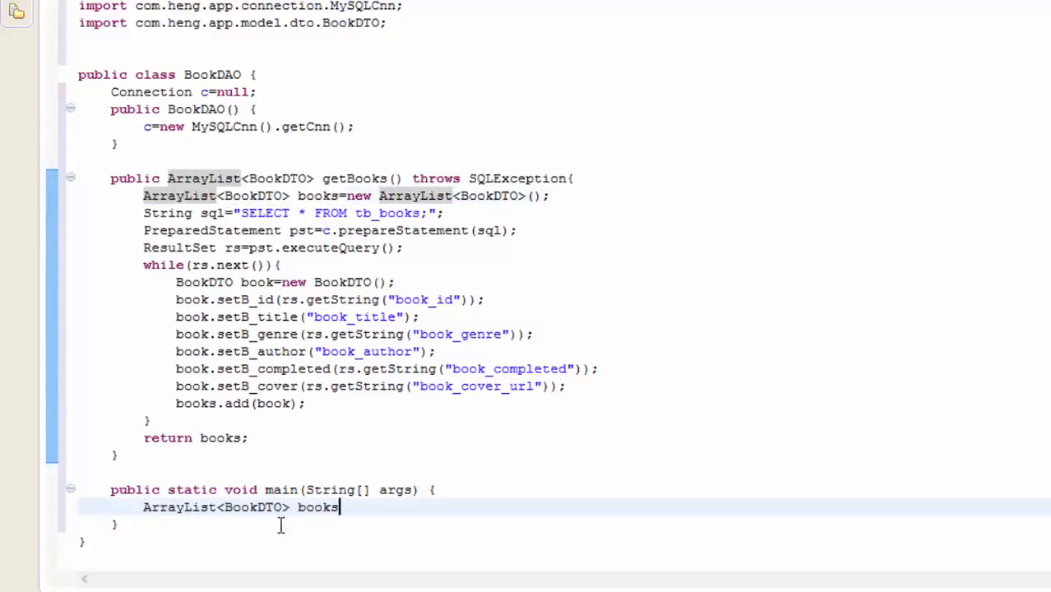
{"action": "type", "text": "=n"}
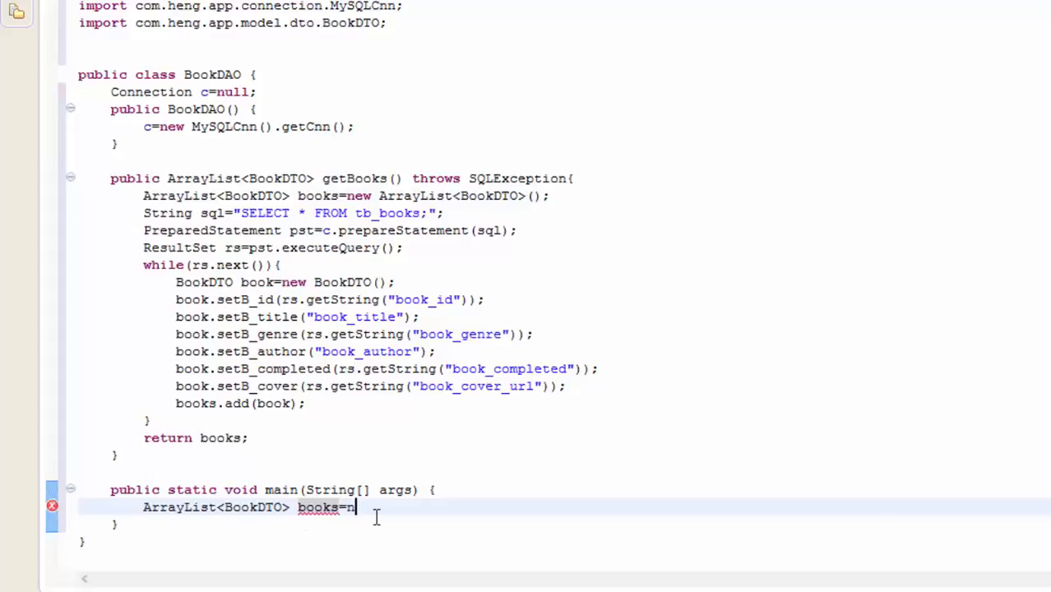
{"action": "type", "text": "ew"}
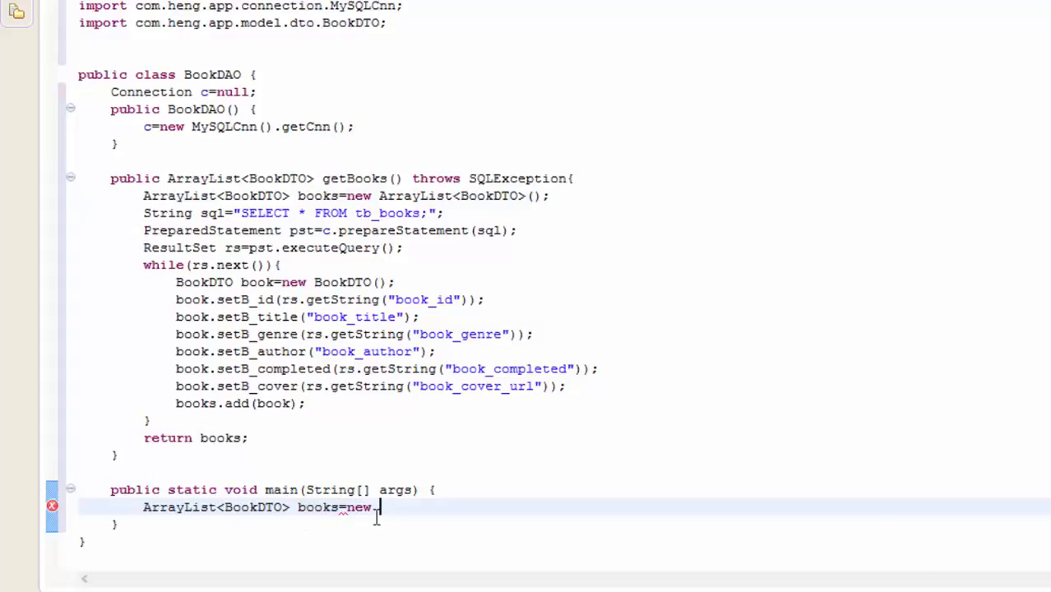
{"action": "type", "text": "BookDAO("}
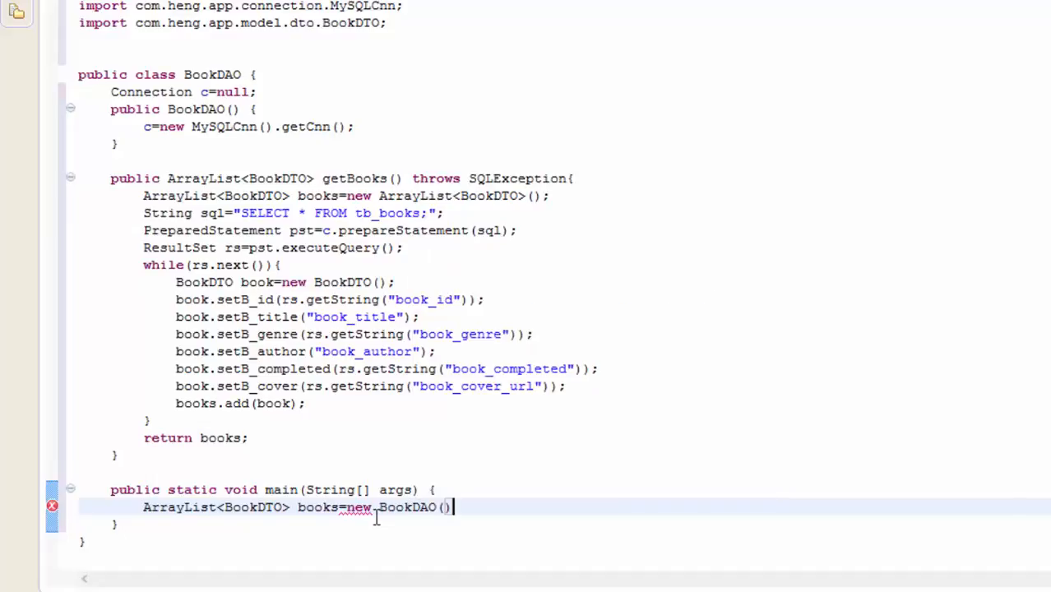
{"action": "type", "text": ".getBooks()"}
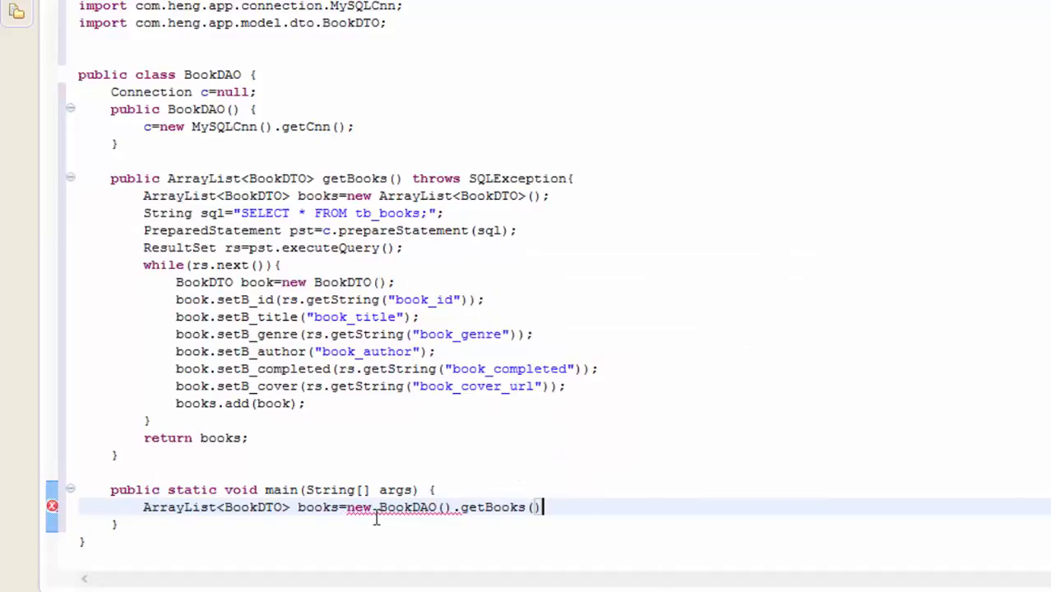
{"action": "type", "text": ";"}
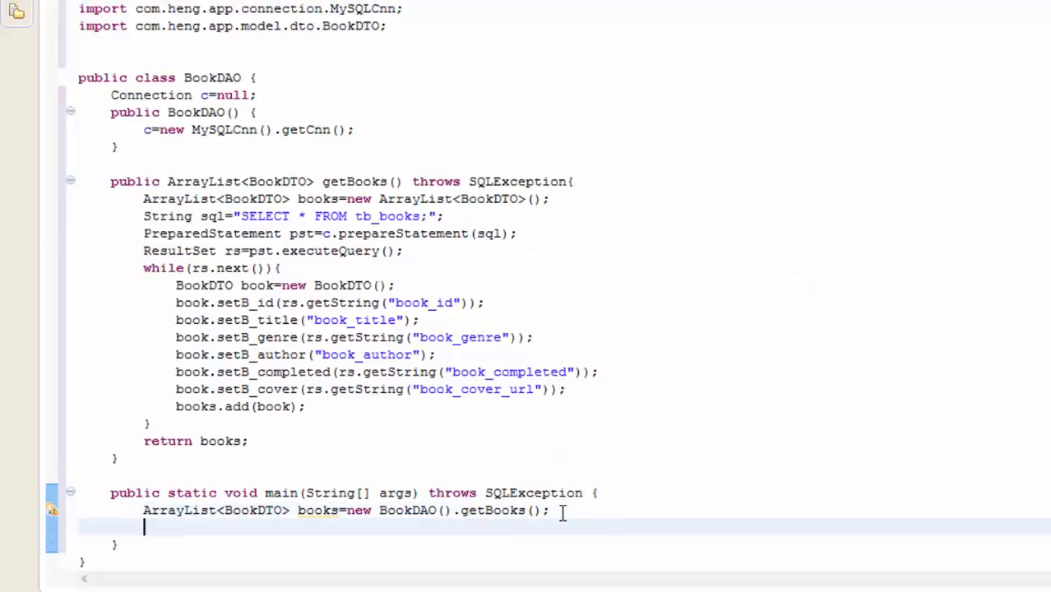
{"action": "type", "text": "System.out.println();"}
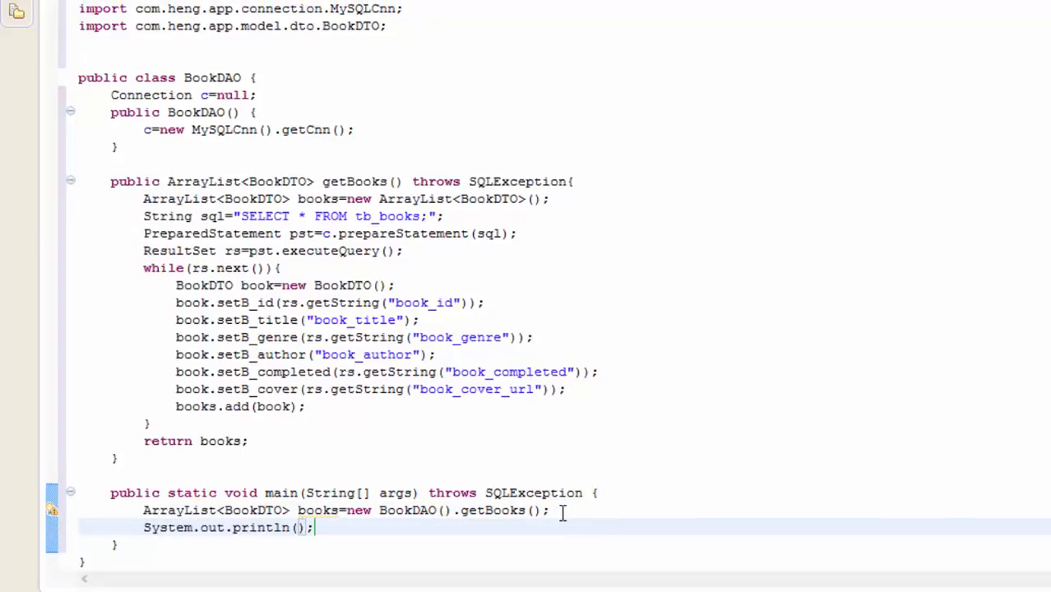
{"action": "type", "text": "books"}
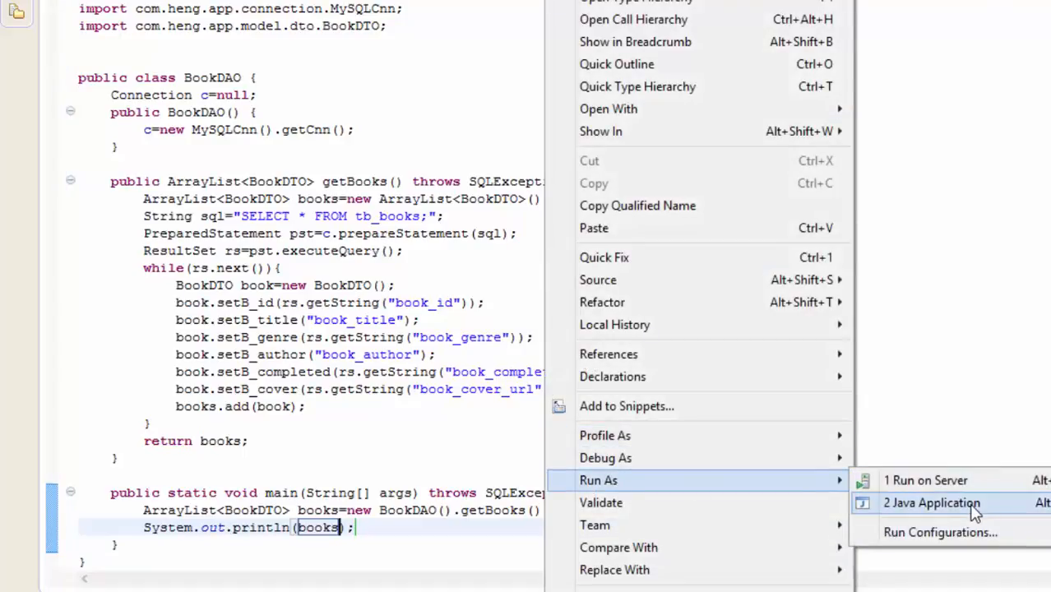
{"action": "left_click", "coordinate": [932, 502]}
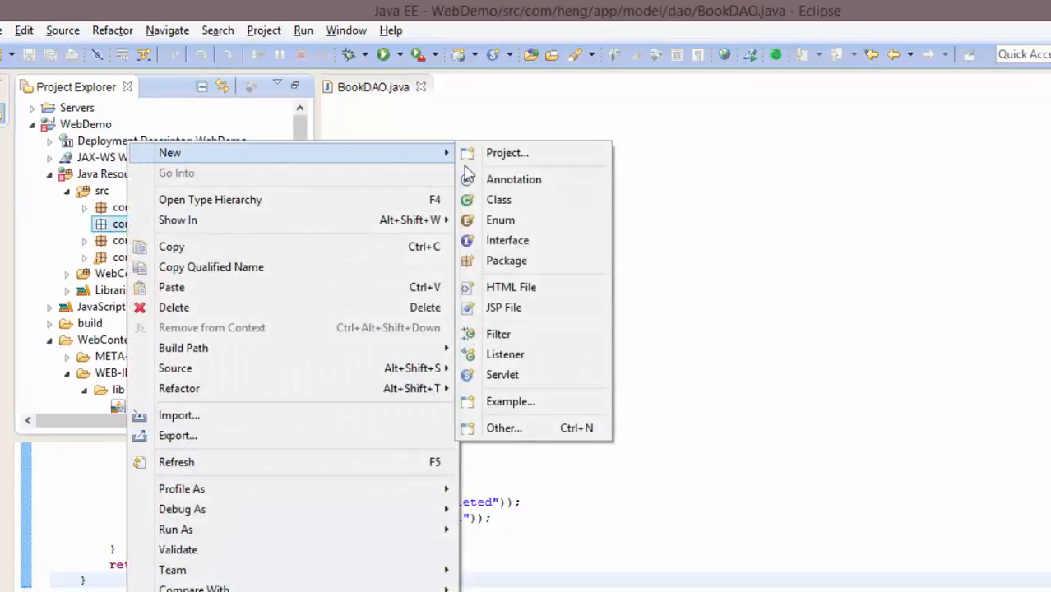
- Create the GetBooks servlet in com.heng.app.controller mapped to /GetBooks
{"action": "left_click", "coordinate": [502, 374]}
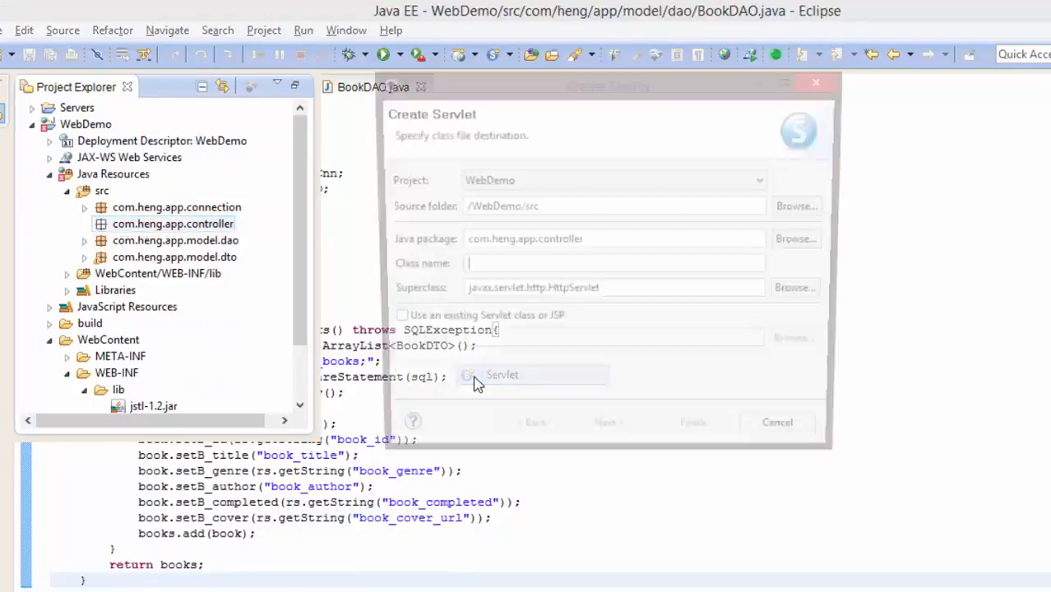
{"action": "type", "text": "GetBooks"}
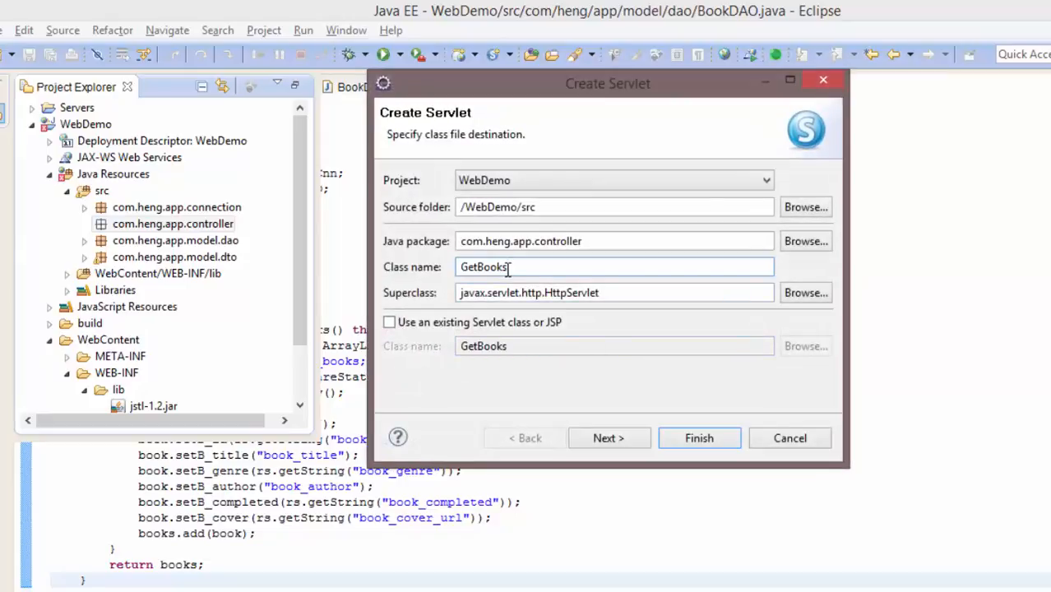
{"action": "left_click", "coordinate": [609, 438]}
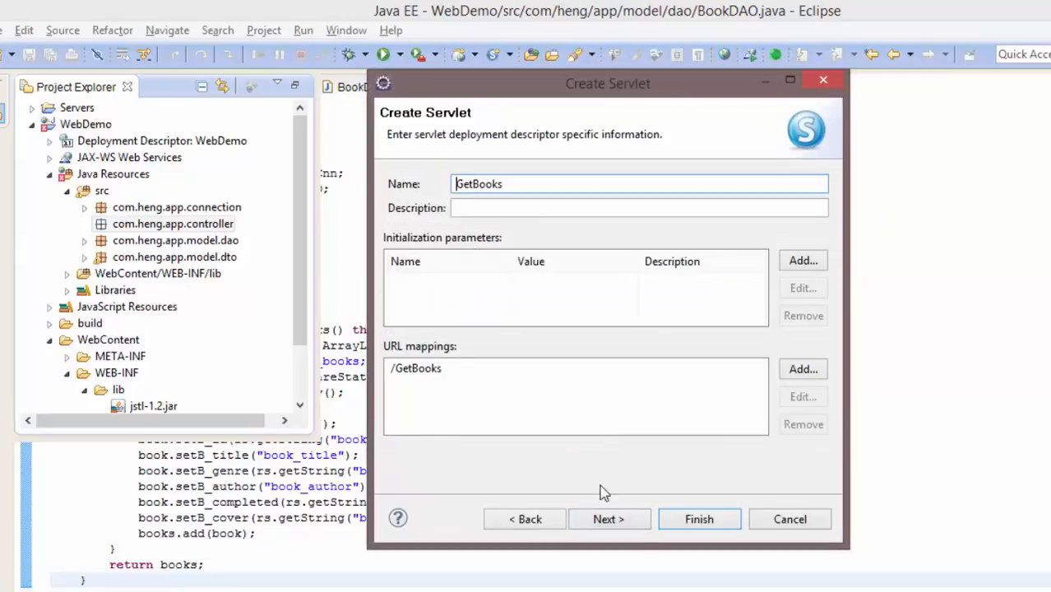
{"action": "left_click", "coordinate": [698, 519]}
{"action": "type", "text": "request.setAttribute(\"allbooks\", books);"}
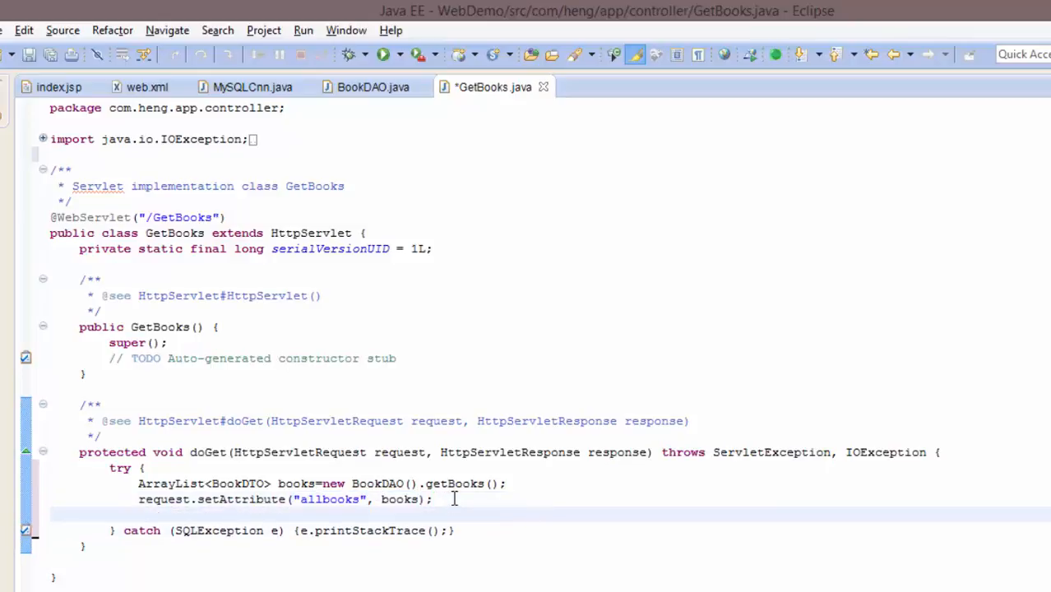
- In doGet, forward the request to index.jsp via request.getRequestDispatcher("index.jsp")
{"action": "type", "text": "="}
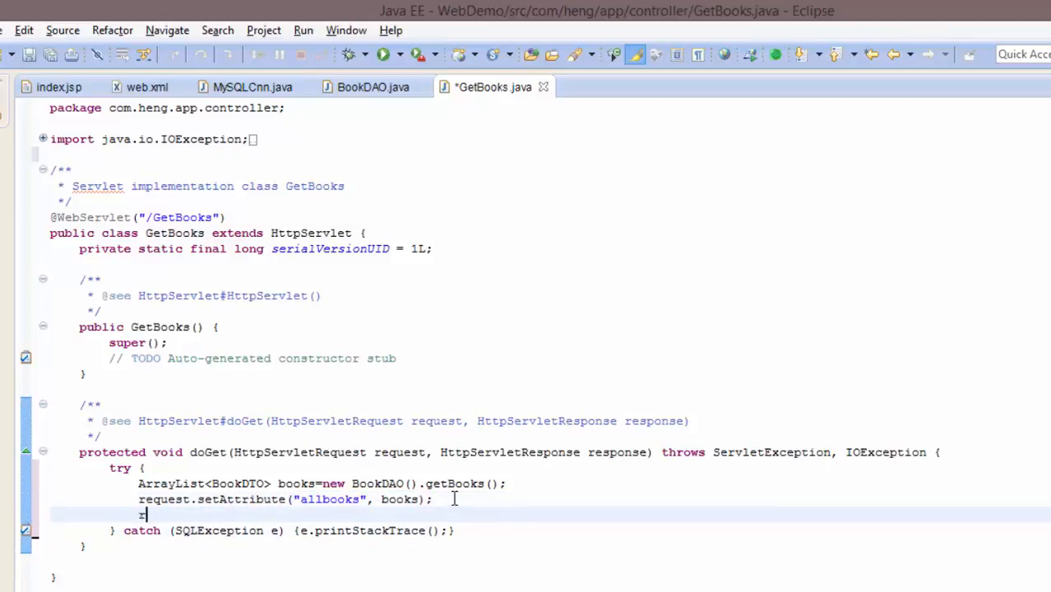
{"action": "type", "text": "request.get"}
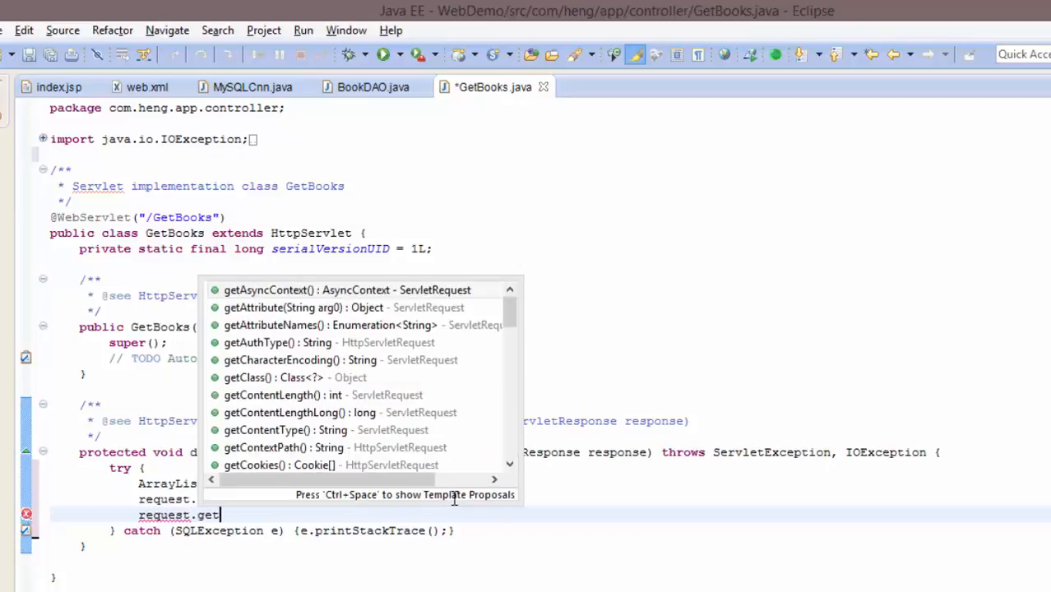
{"action": "type", "text": "RequestDispatcher(\""}
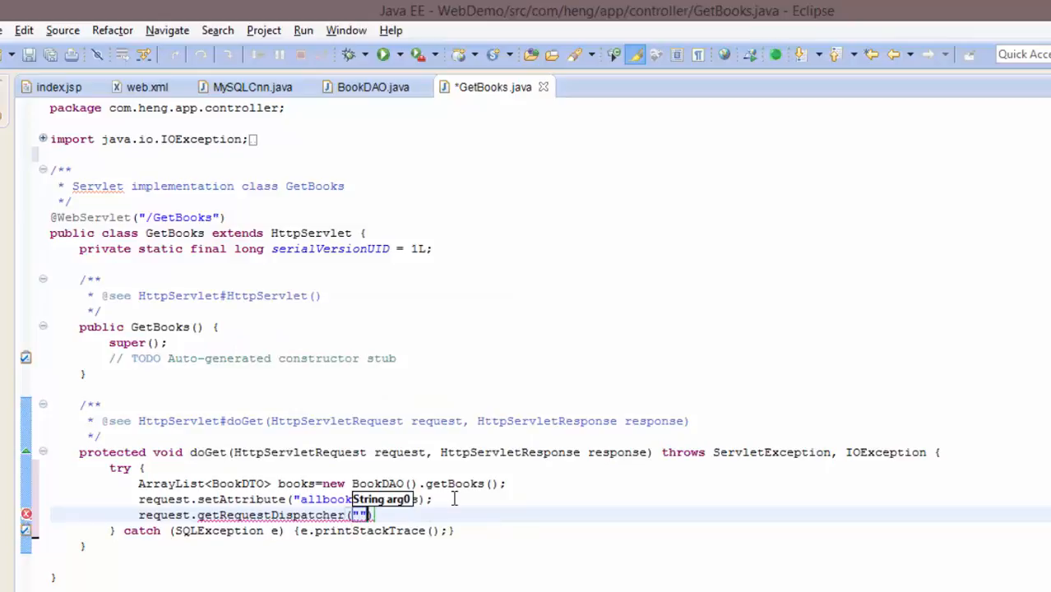
{"action": "type", "text": "index.jsp"}
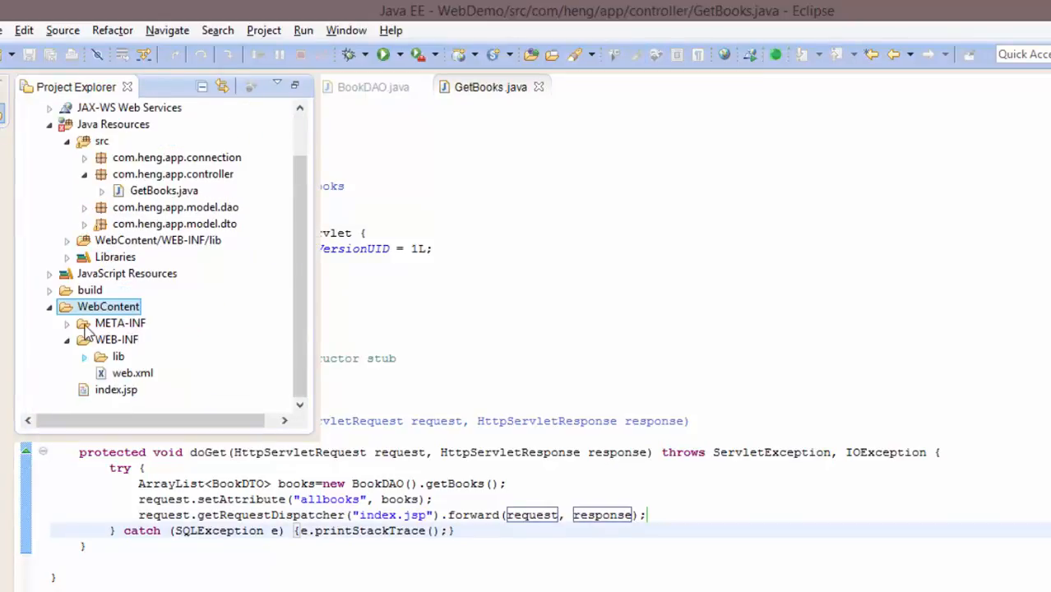
- Bring up the project's web.xml from WebContent/WEB-INF for editing
{"action": "left_click", "coordinate": [132, 373]}
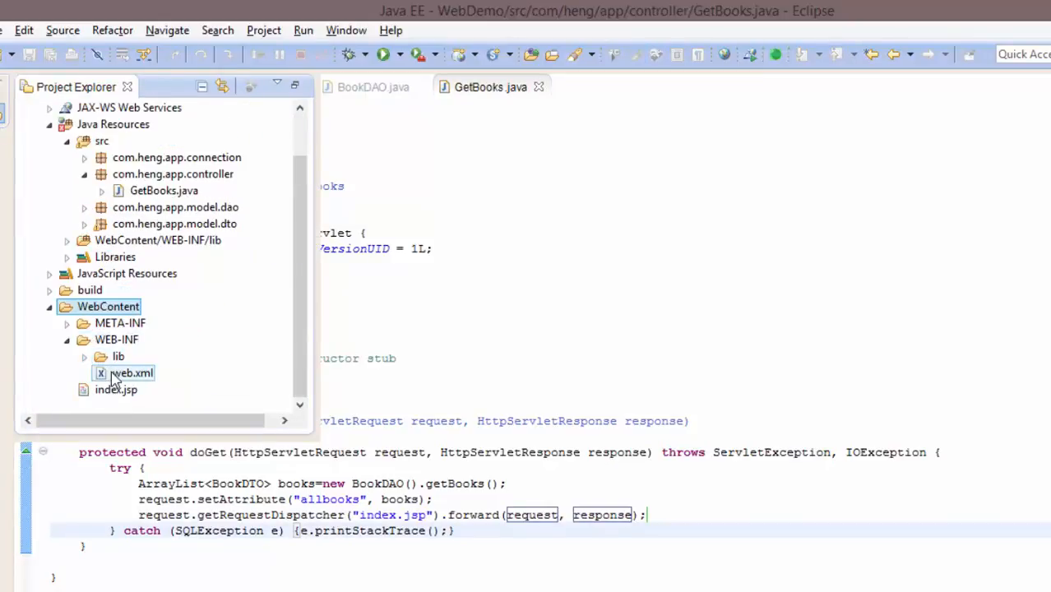
{"action": "double_click", "coordinate": [131, 372]}
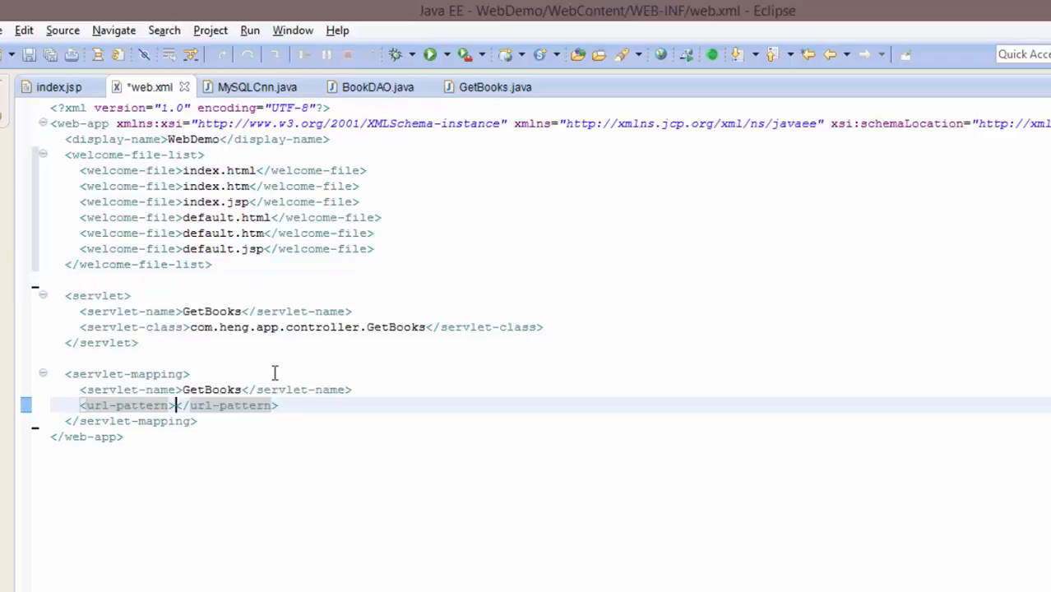
{"action": "mouse_move", "coordinate": [386, 326]}
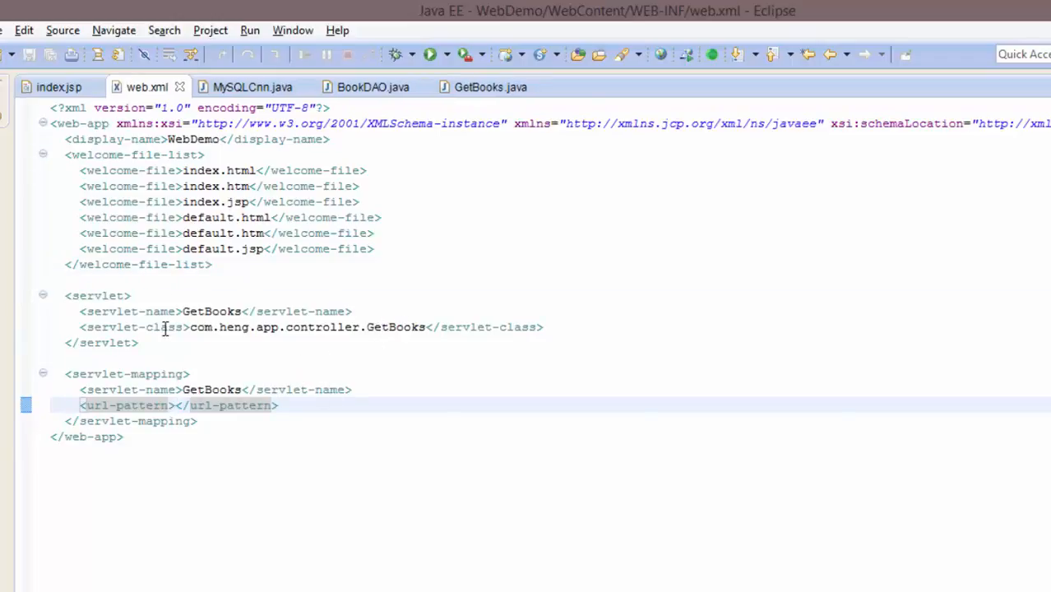
- Remove the welcome-file-list block from web.xml, keeping the GetBooks servlet and mapping, and return to index.jsp
{"action": "left_click", "coordinate": [210, 311]}
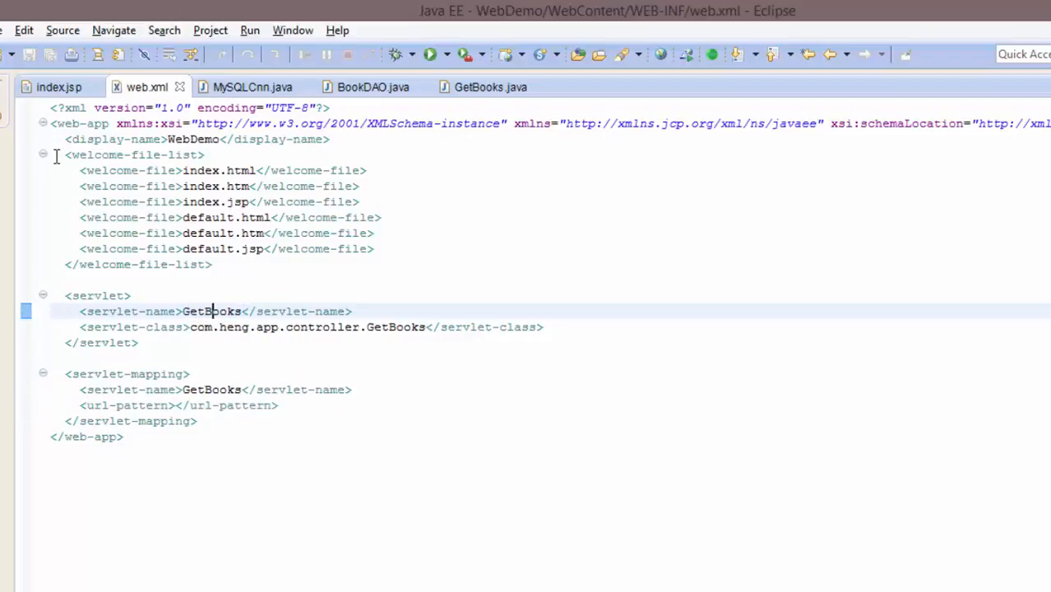
{"action": "left_click", "coordinate": [212, 264]}
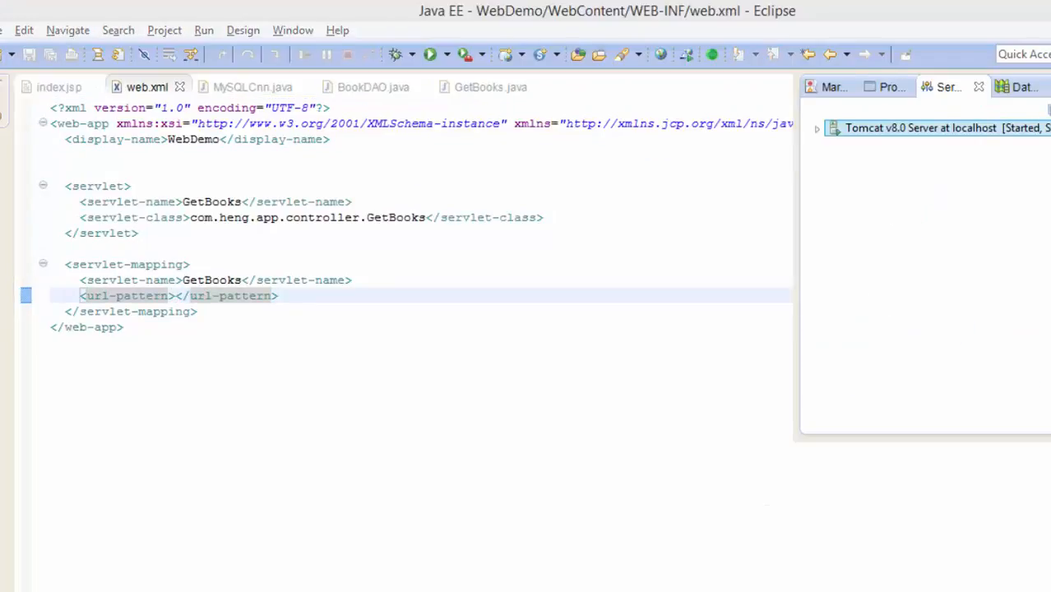
{"action": "left_click", "coordinate": [58, 86]}
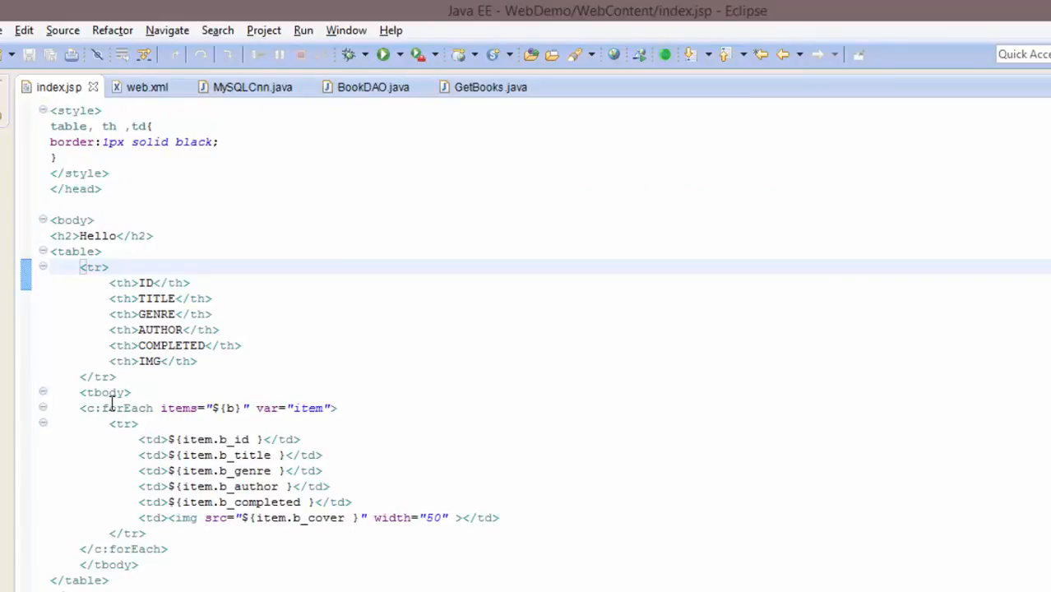
- Check the c:forEach loop over allbooks and the book id expression in index.jsp, then switch to BookDAO.java
{"action": "double_click", "coordinate": [90, 408]}
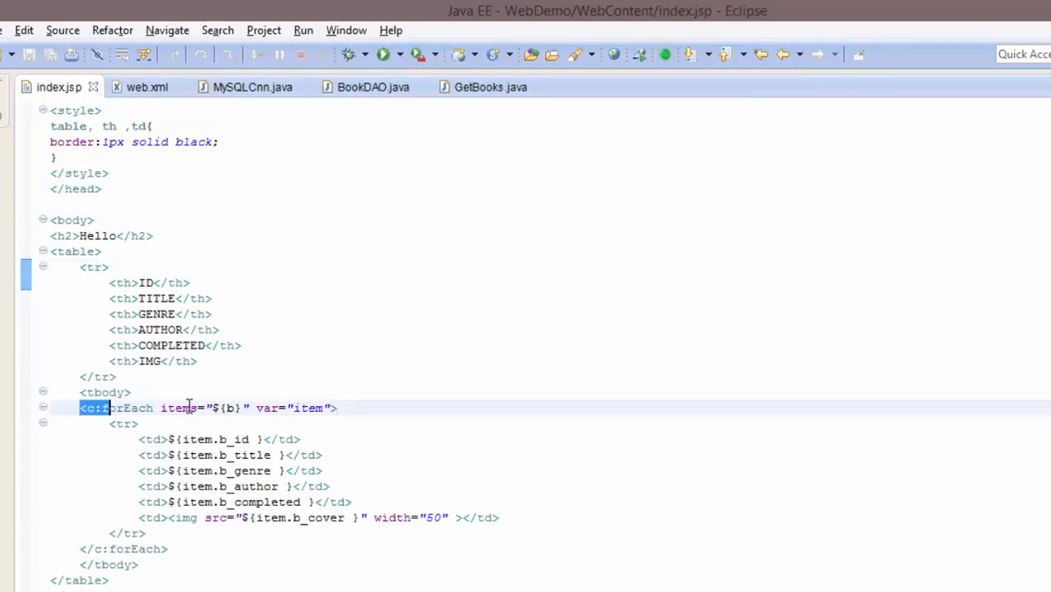
{"action": "left_click", "coordinate": [336, 408]}
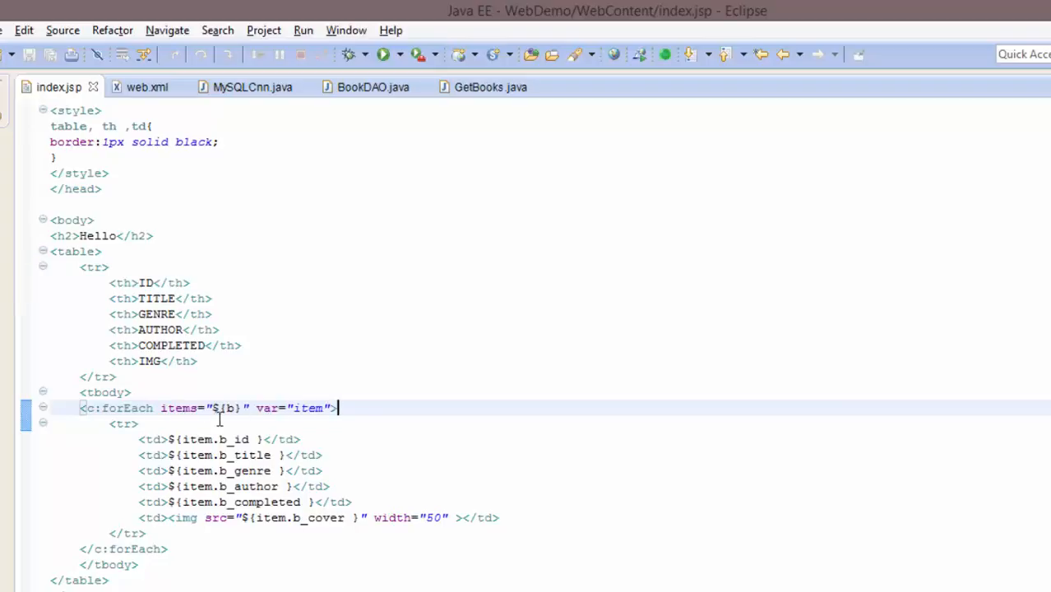
{"action": "double_click", "coordinate": [214, 439]}
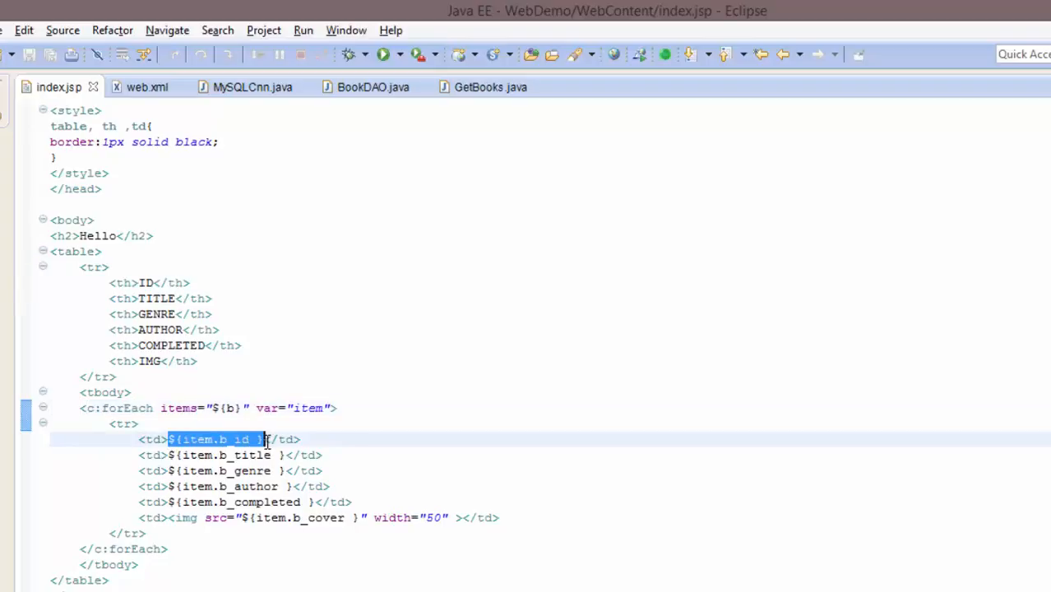
{"action": "left_click", "coordinate": [201, 461]}
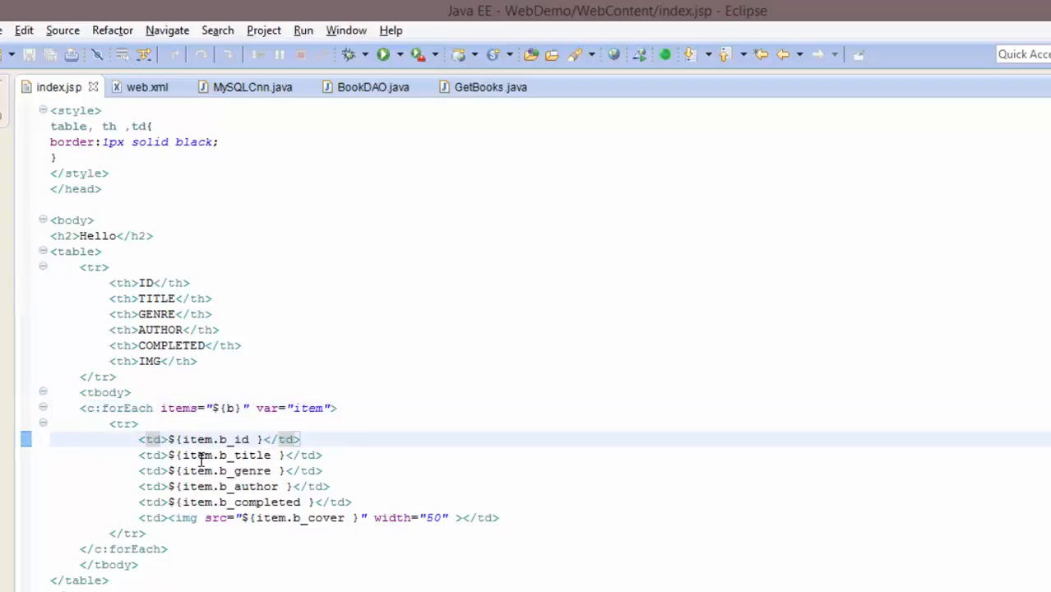
{"action": "scroll", "scroll_direction": "up", "scroll_amount": 3}
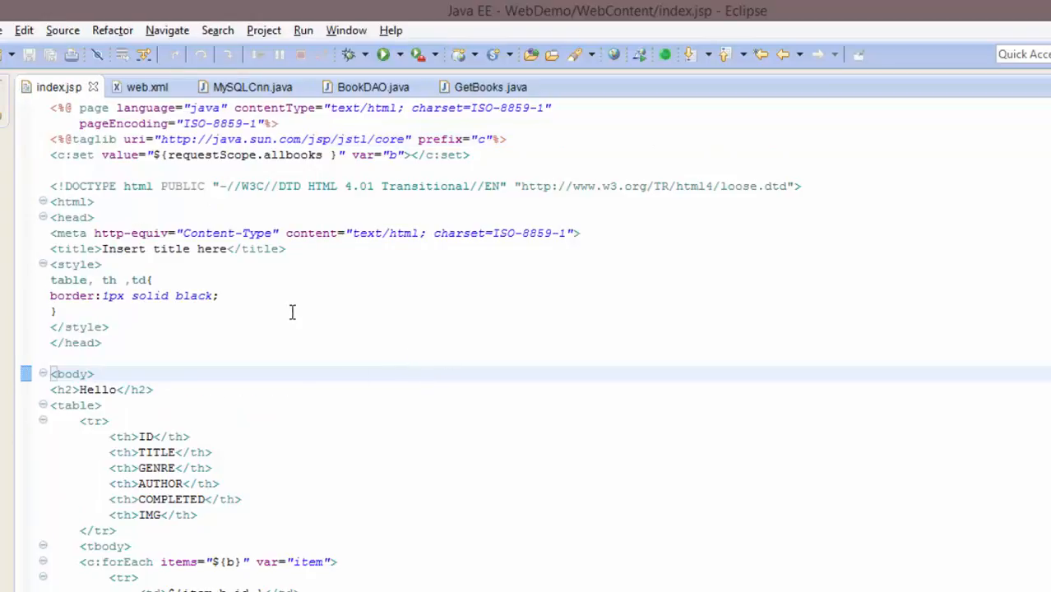
{"action": "left_click", "coordinate": [95, 373]}
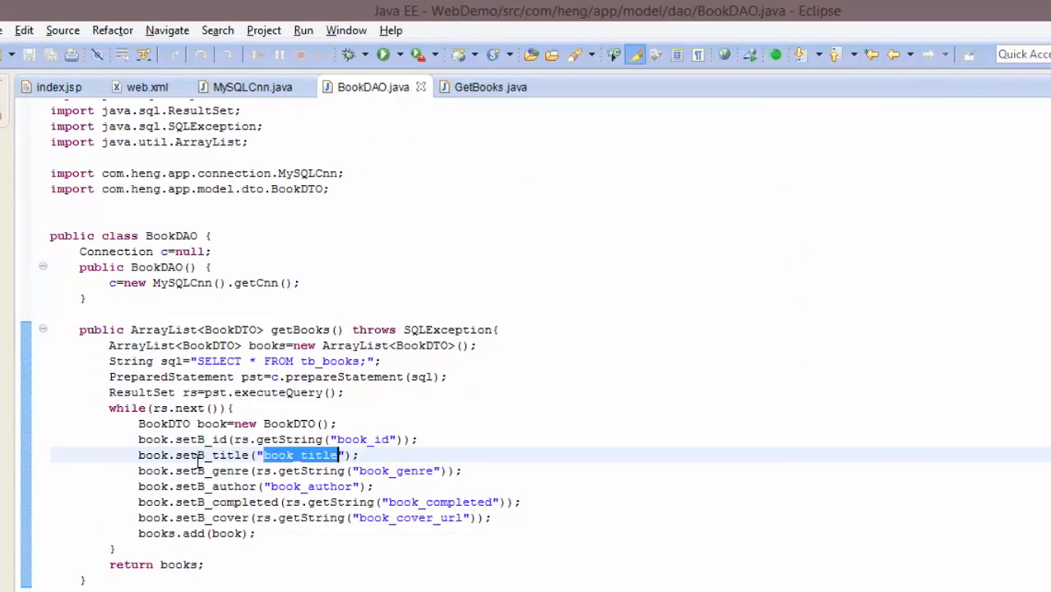
- Replace setB_title("book_title") with setB_title(rs.getString("book_title")) in getBooks and save
{"action": "left_click", "coordinate": [276, 455]}
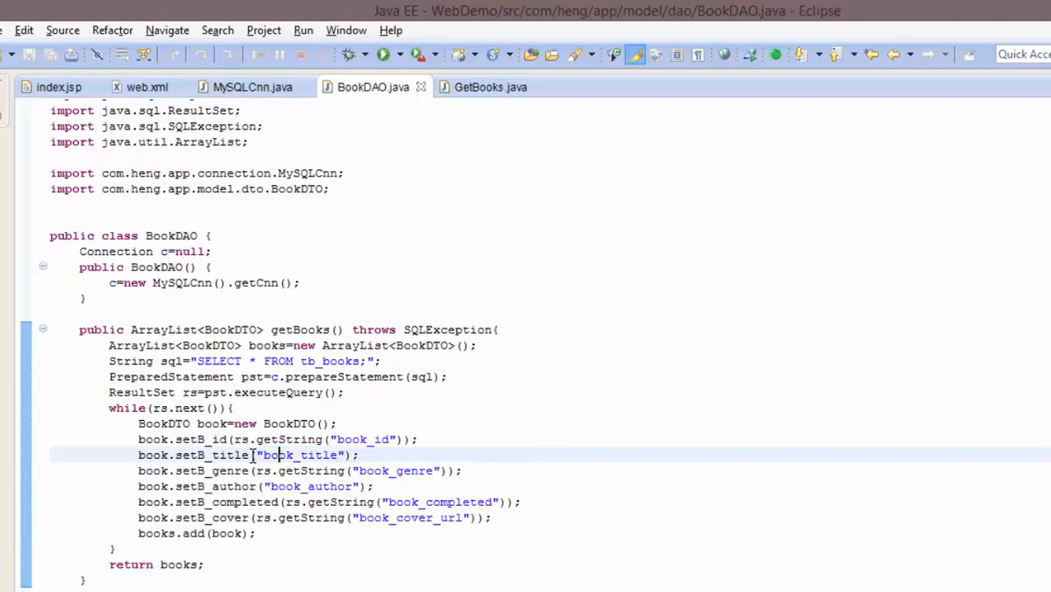
{"action": "double_click", "coordinate": [302, 454]}
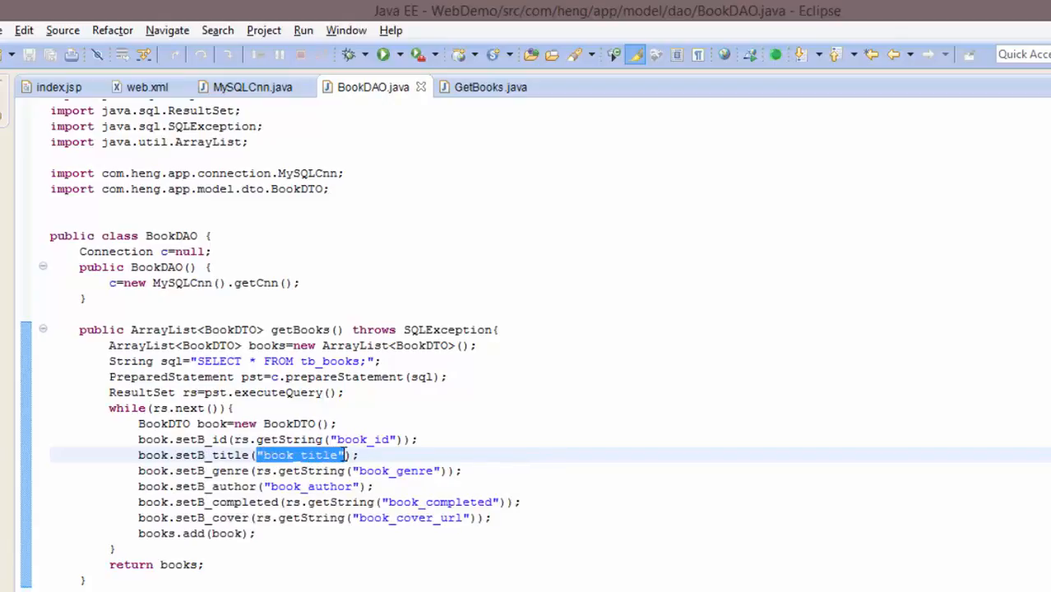
{"action": "type", "text": "rs."}
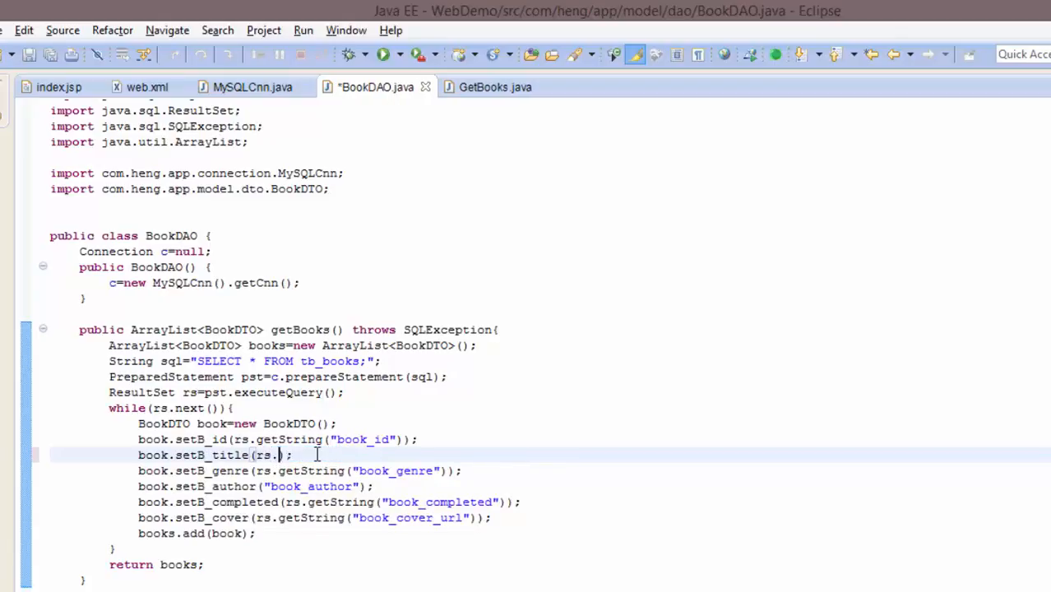
{"action": "type", "text": "getString(\"book_title\""}
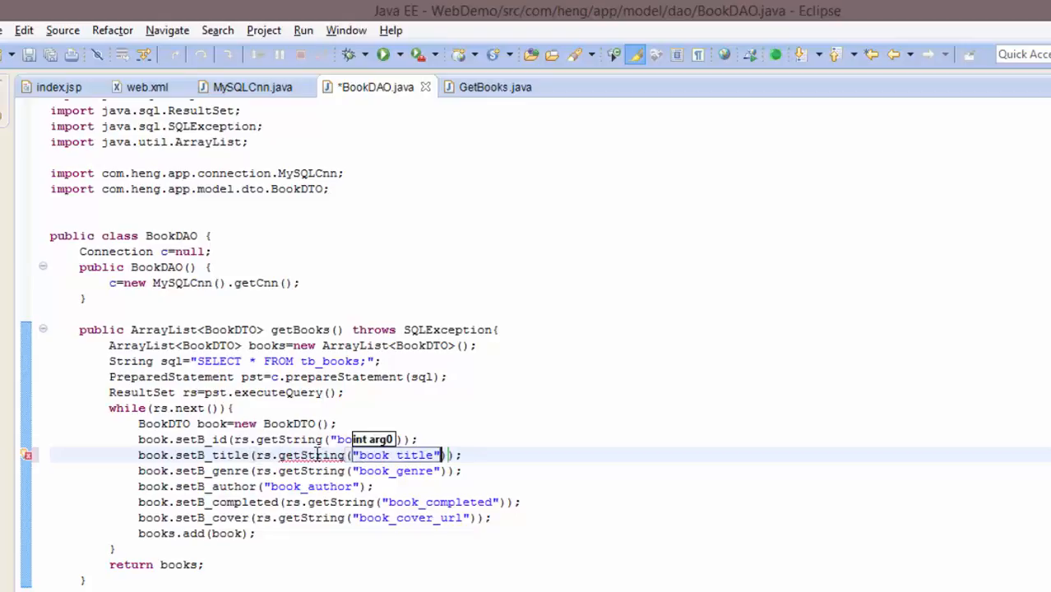
{"action": "key", "text": "ctrl+s"}
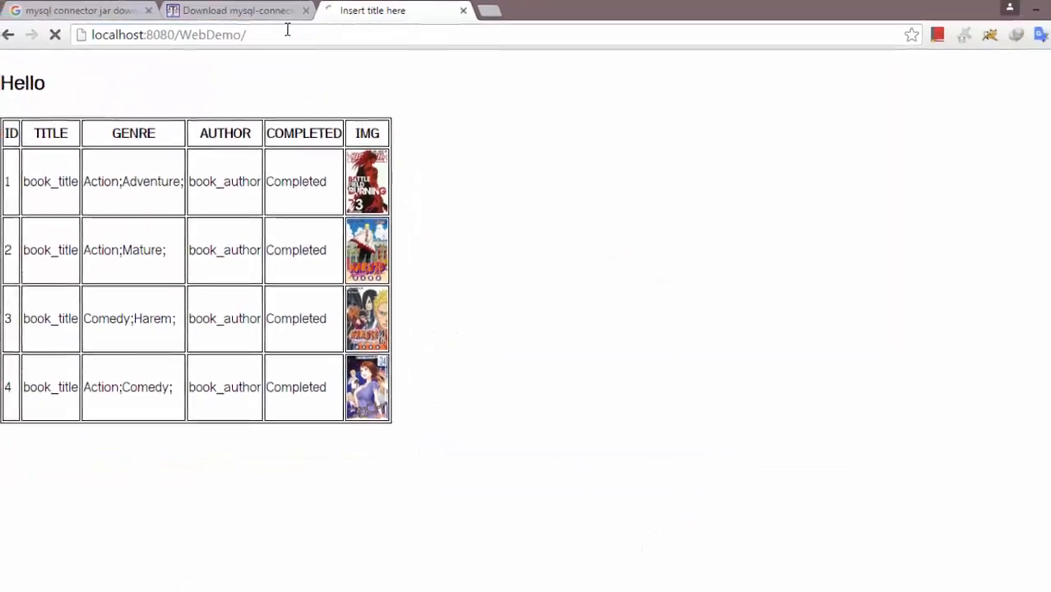
- Compare the tb_books records in Navicat with the WebDemo page, then return to Chrome showing real titles
{"action": "left_click", "coordinate": [206, 576]}
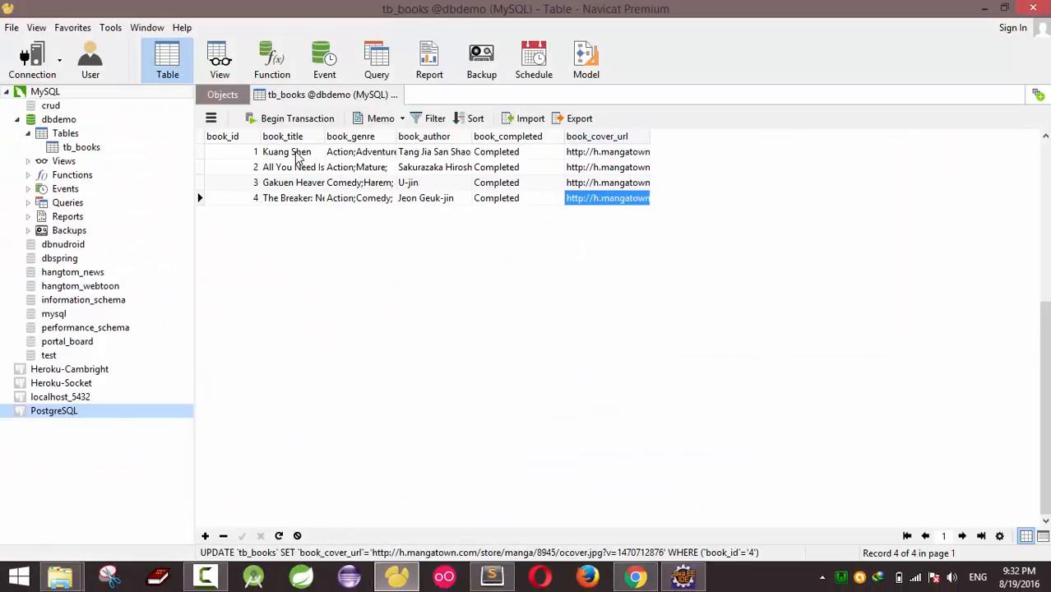
{"action": "left_click", "coordinate": [636, 575]}
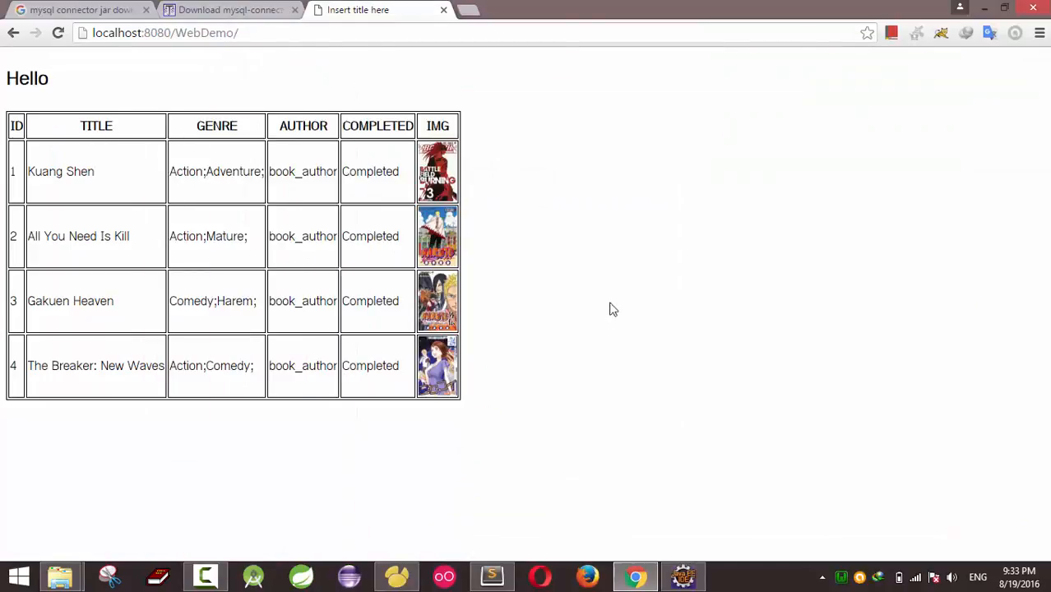
{"action": "mouse_move", "coordinate": [583, 281]}
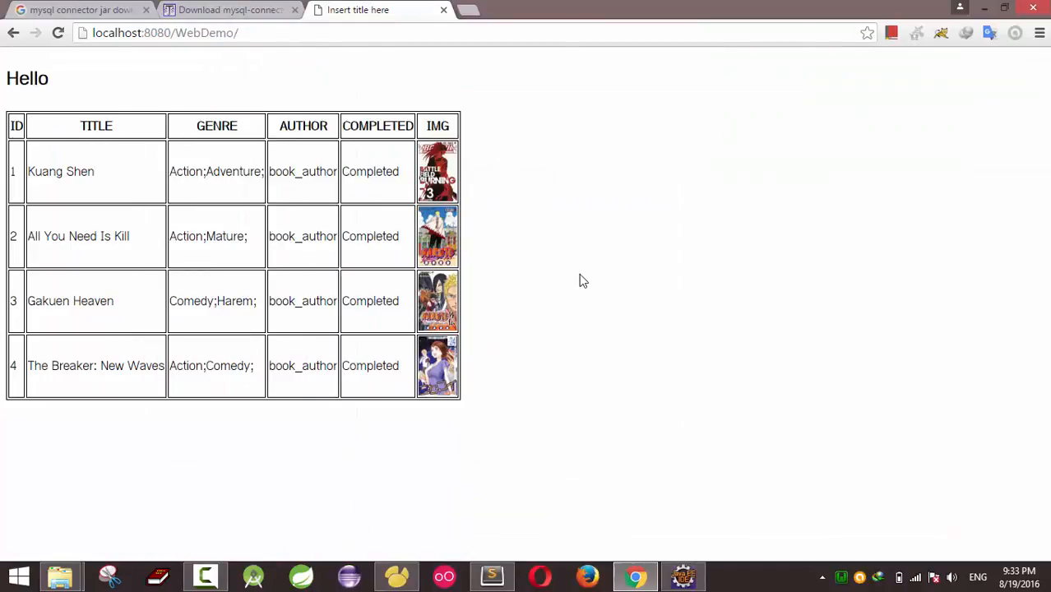